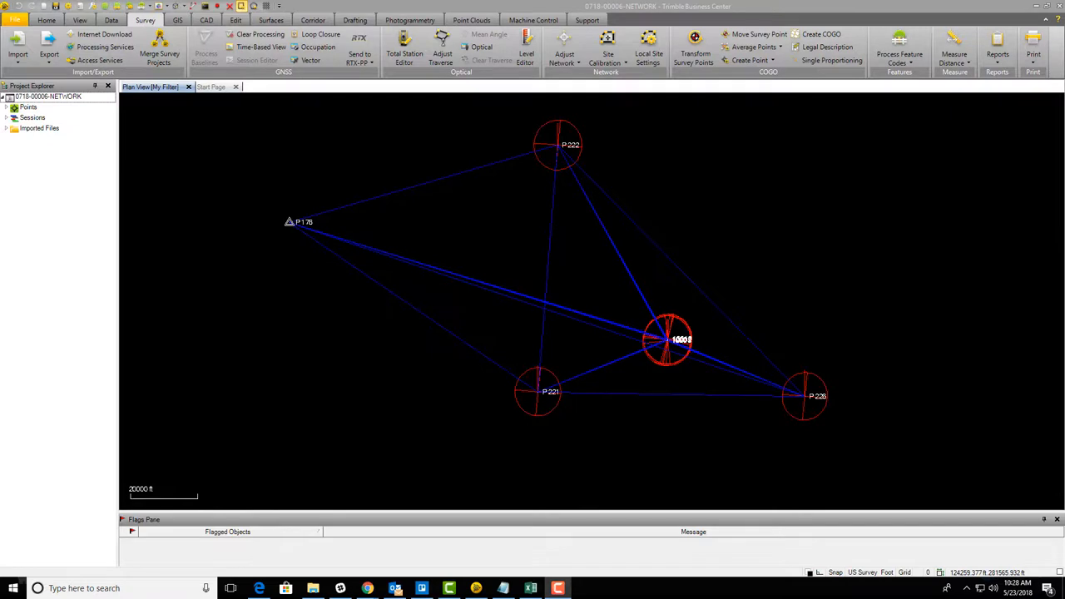
mouse_move(778, 207)
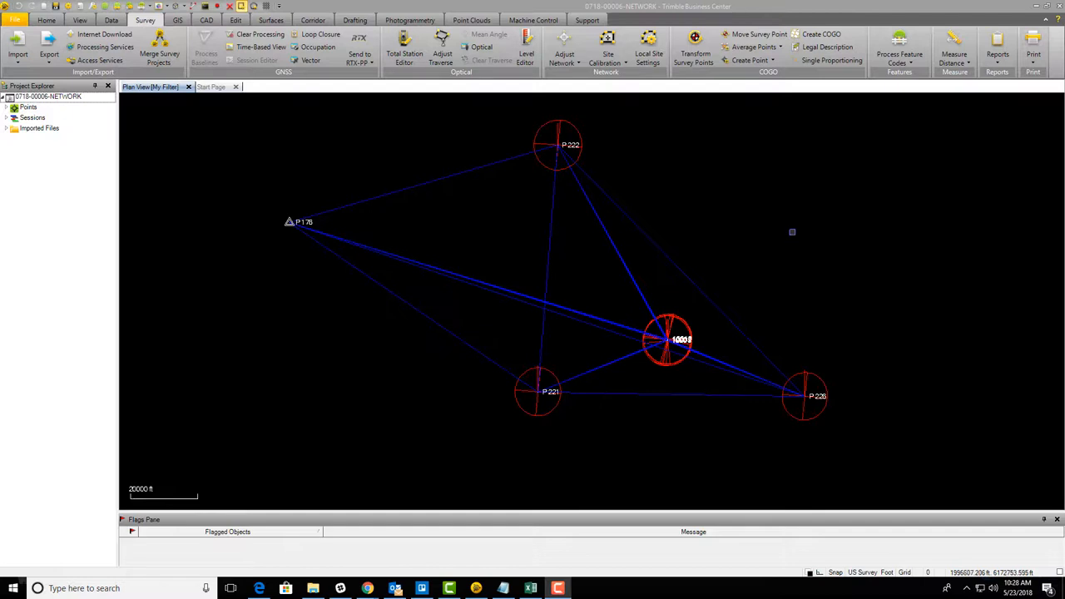
mouse_move(782, 230)
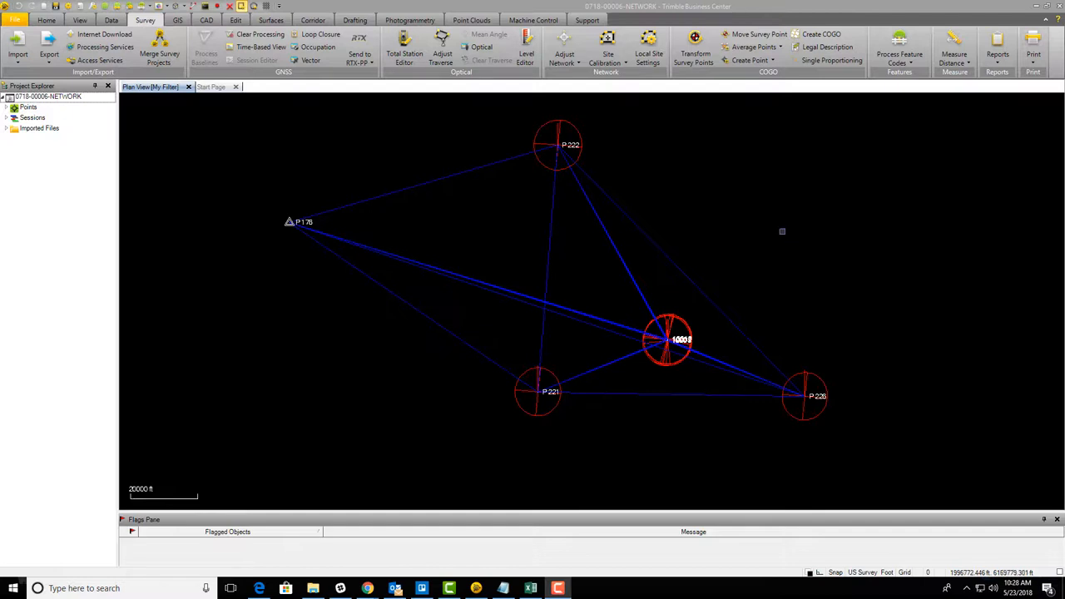
mouse_move(648, 369)
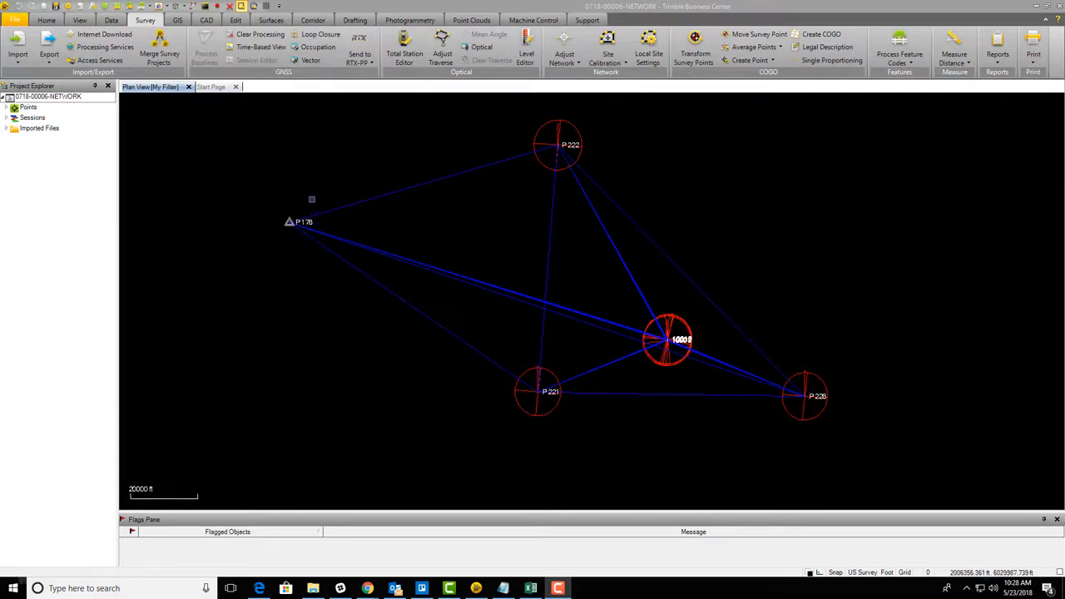
mouse_move(257, 219)
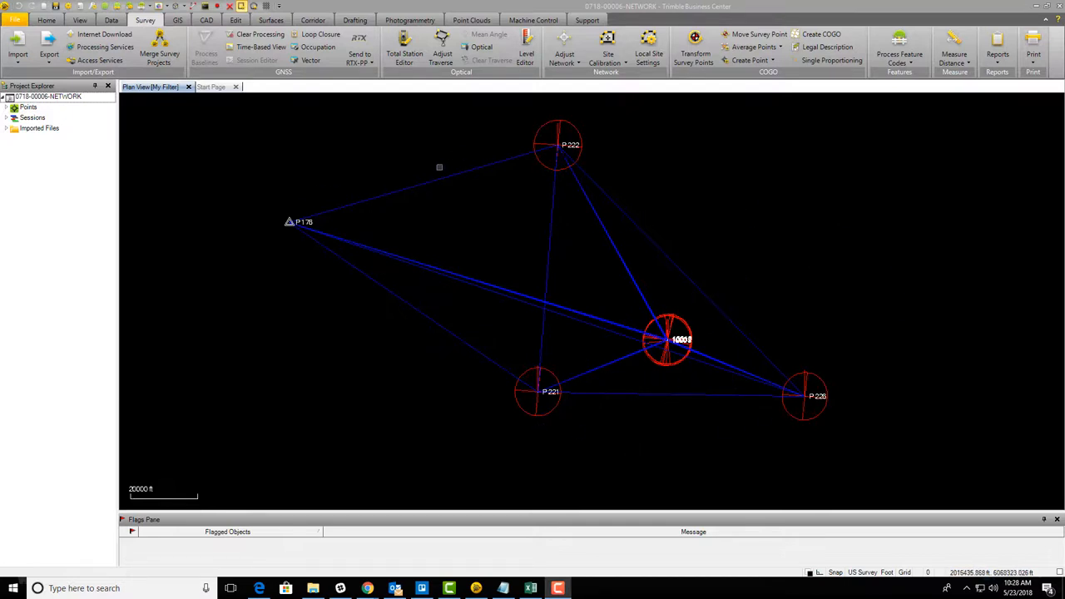
mouse_move(738, 456)
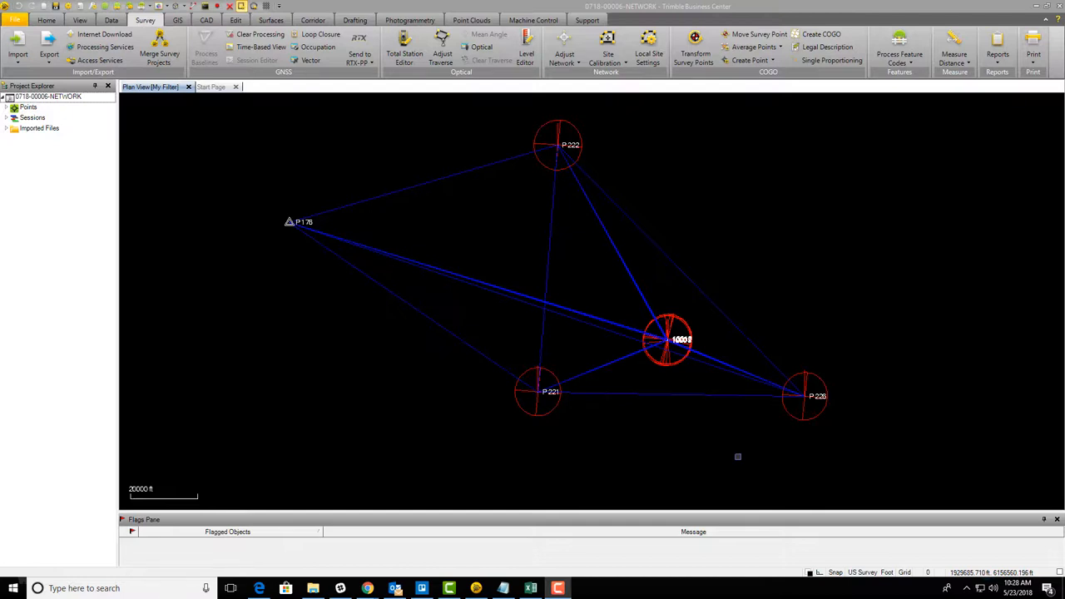
mouse_move(815, 332)
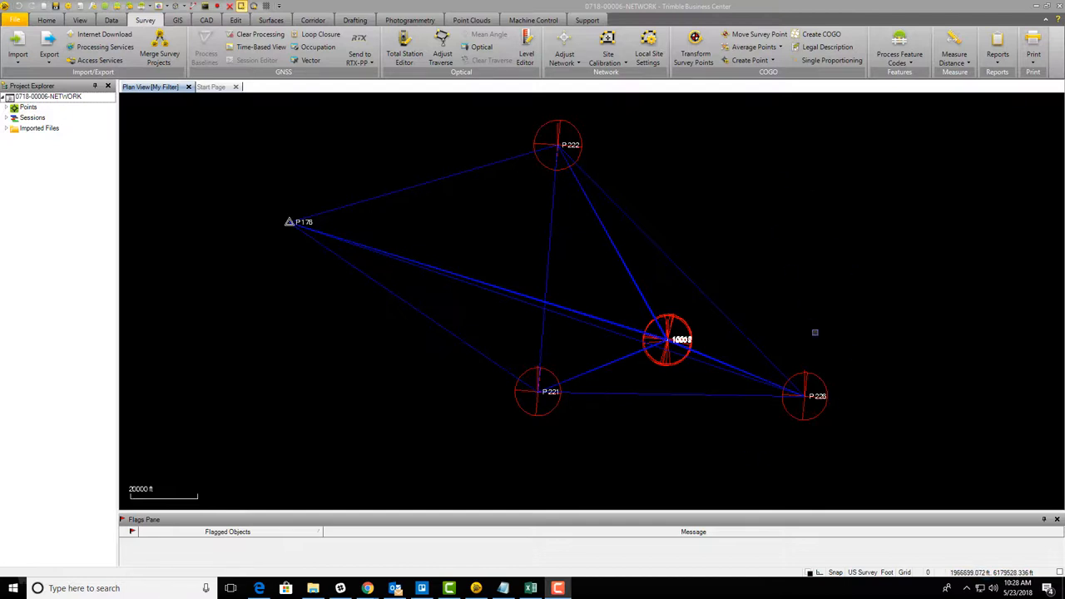
mouse_move(834, 333)
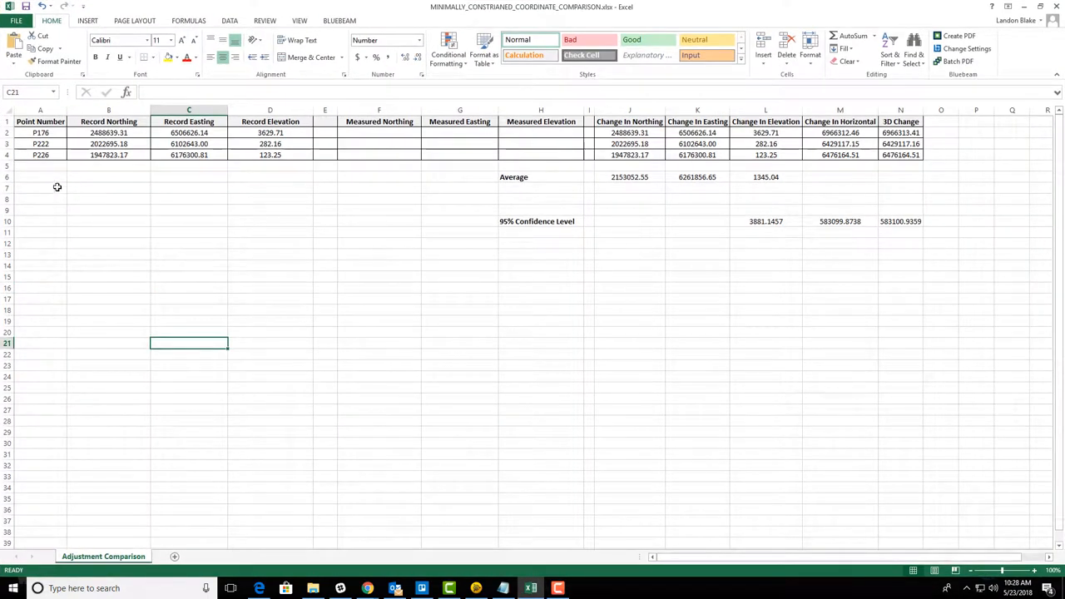
- Select the Point Number cells for P222 and P226 in column A, then return to Trimble Business Center
left_click_drag(108, 110, 189, 109)
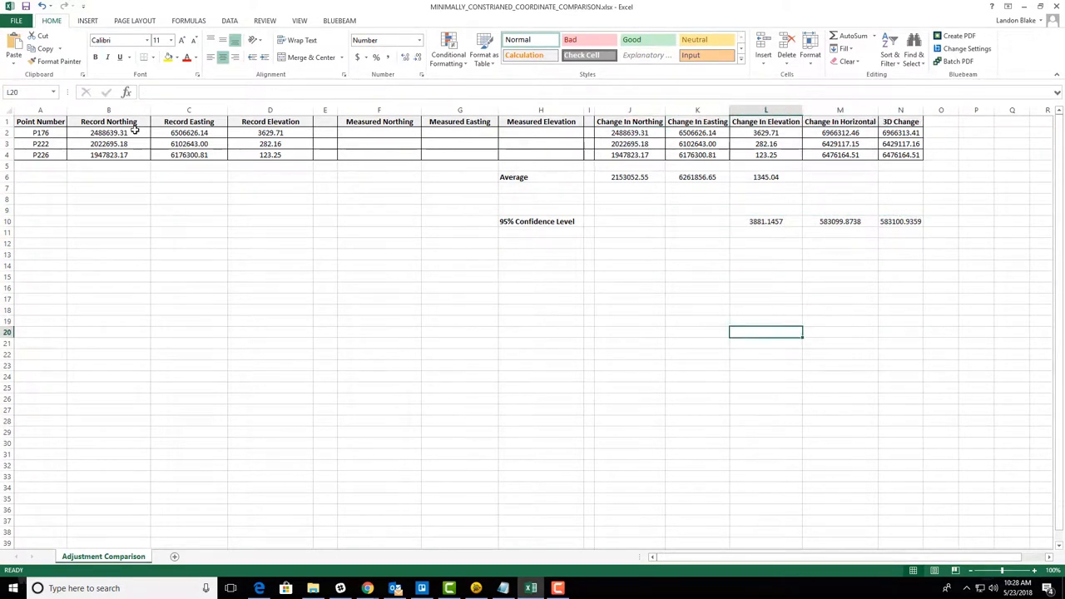
mouse_move(385, 222)
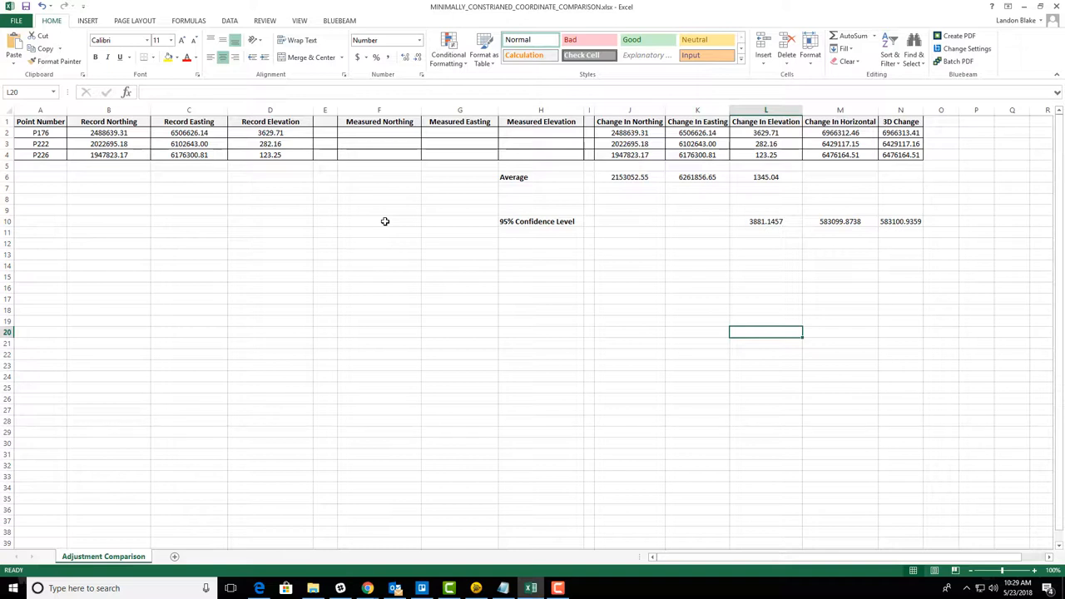
mouse_move(263, 255)
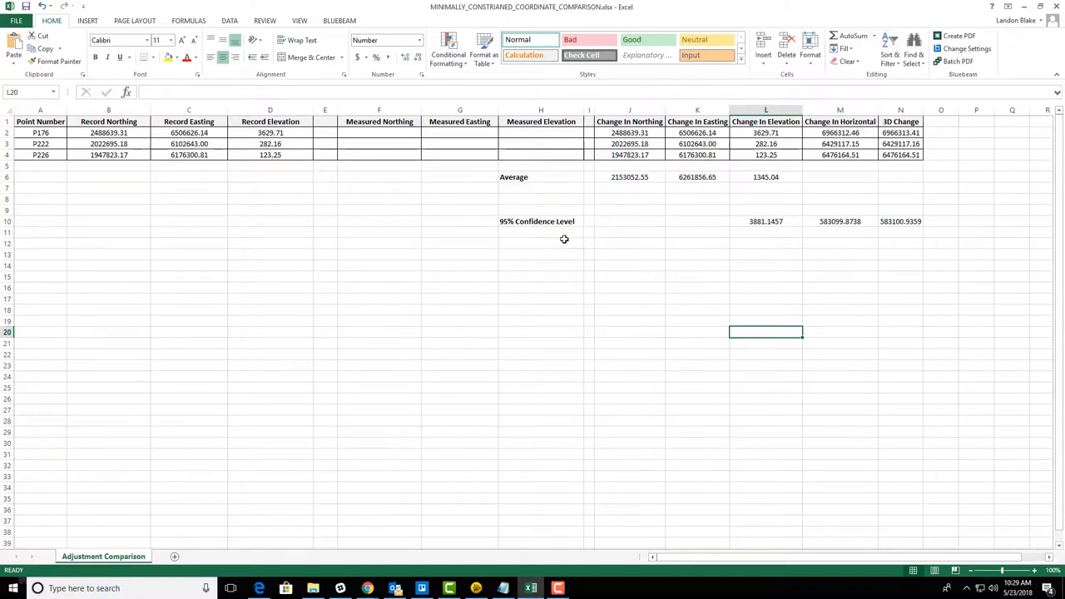
mouse_move(526, 227)
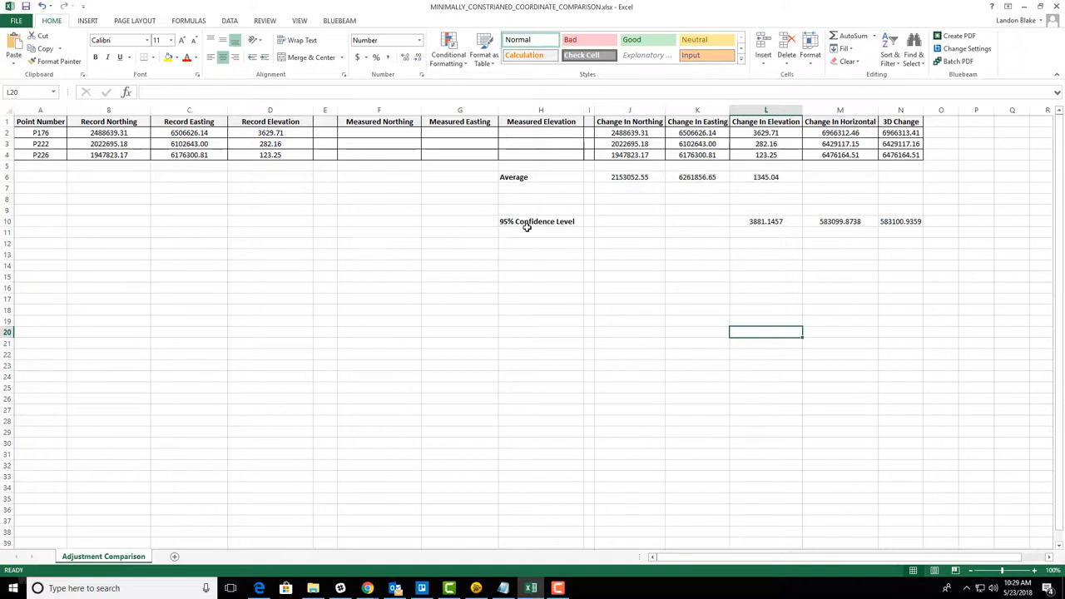
mouse_move(127, 312)
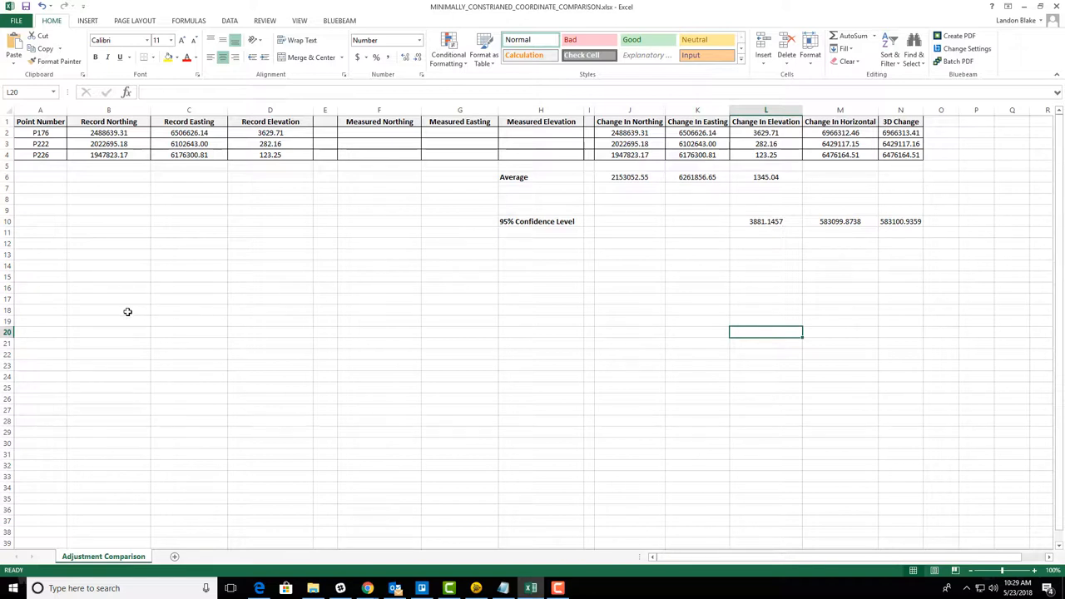
mouse_move(190, 228)
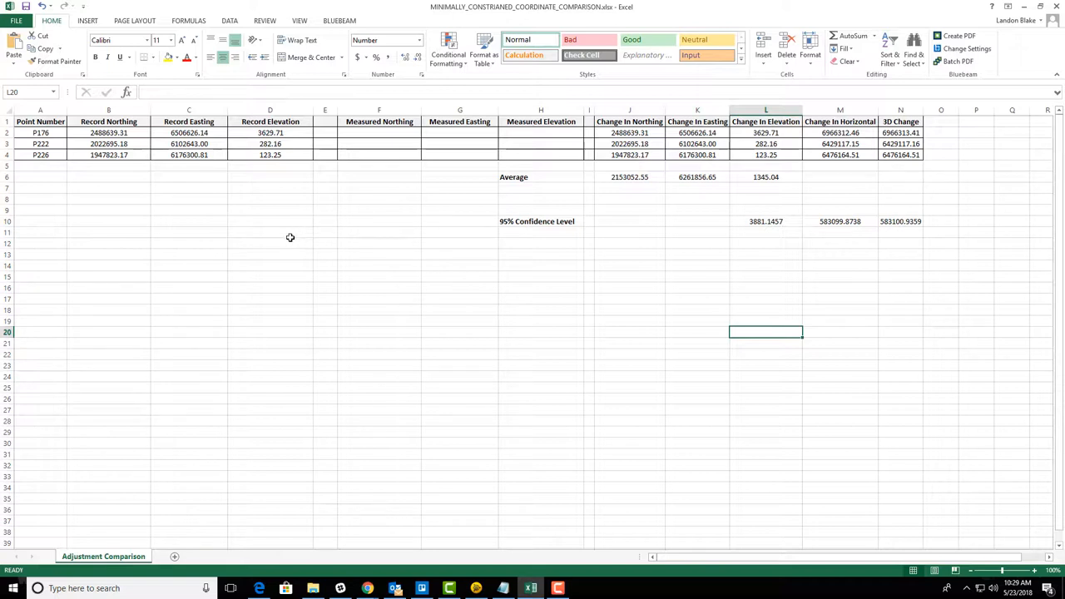
left_click(40, 198)
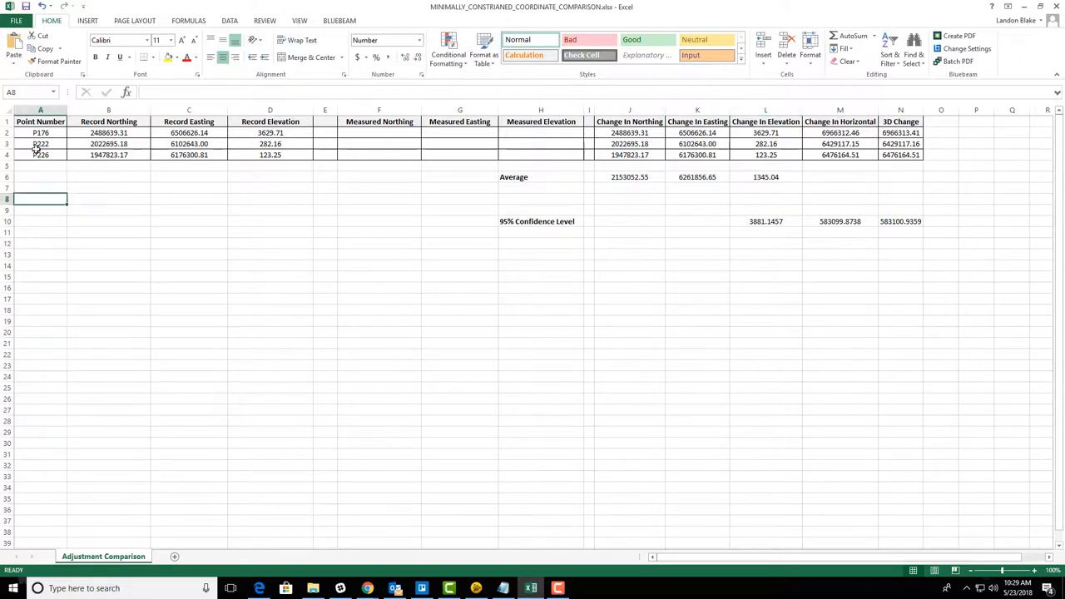
left_click_drag(40, 143, 40, 155)
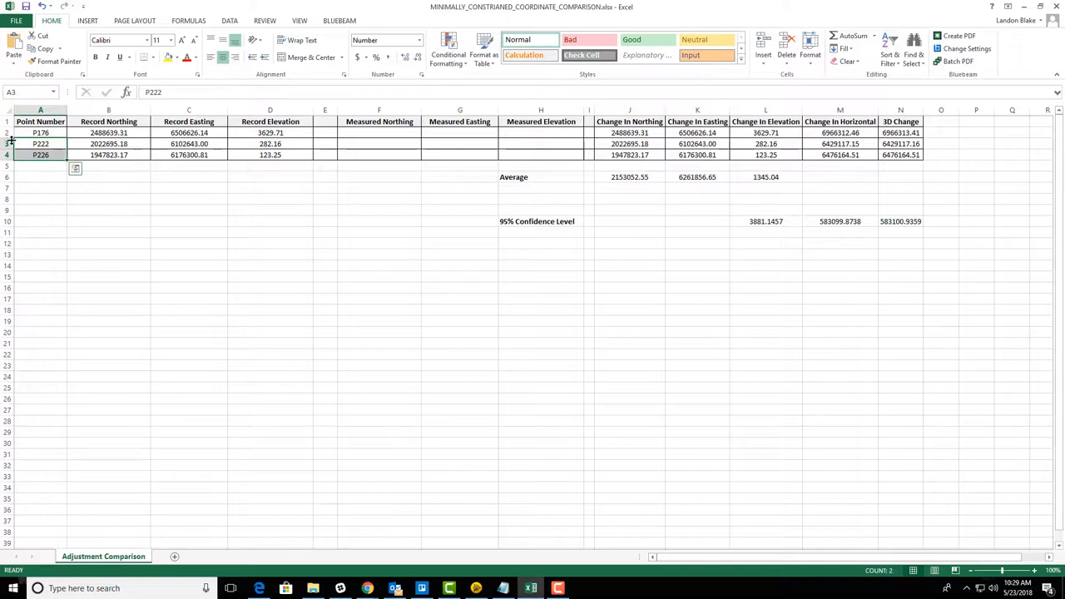
left_click(40, 155)
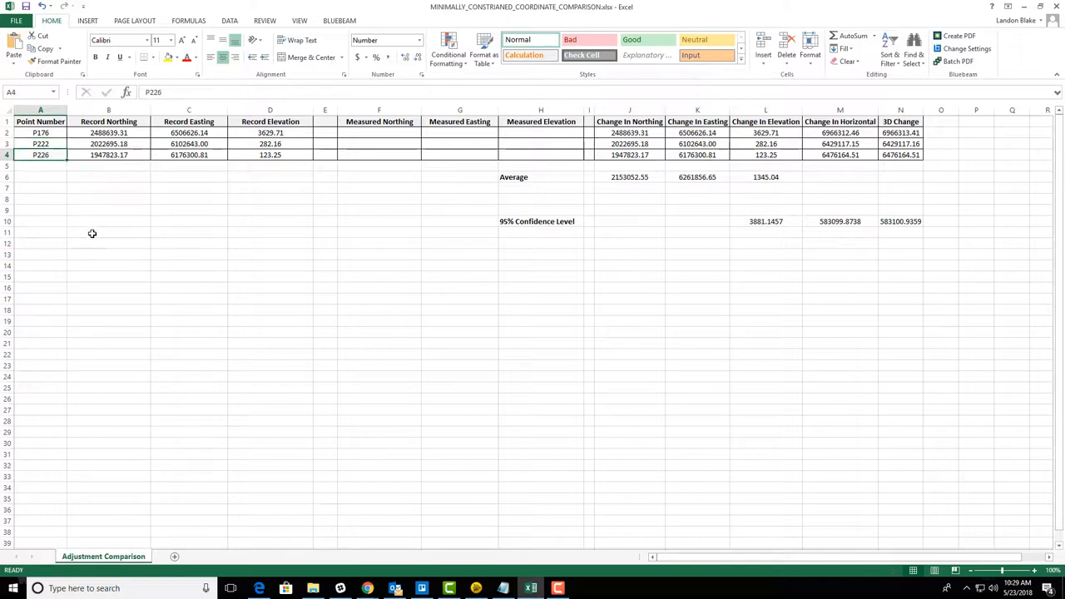
mouse_move(94, 206)
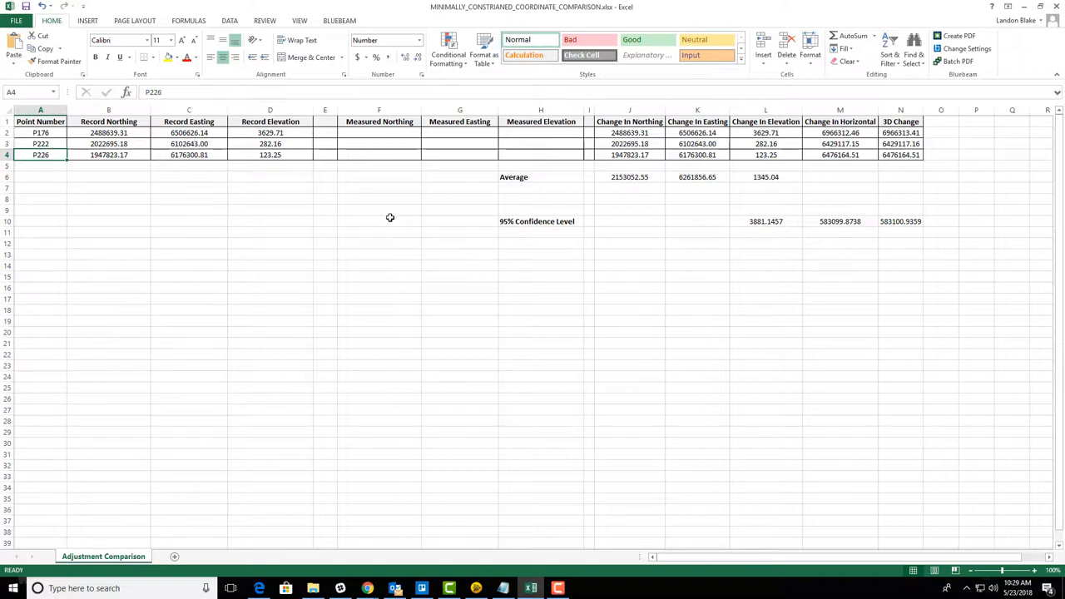
mouse_move(310, 212)
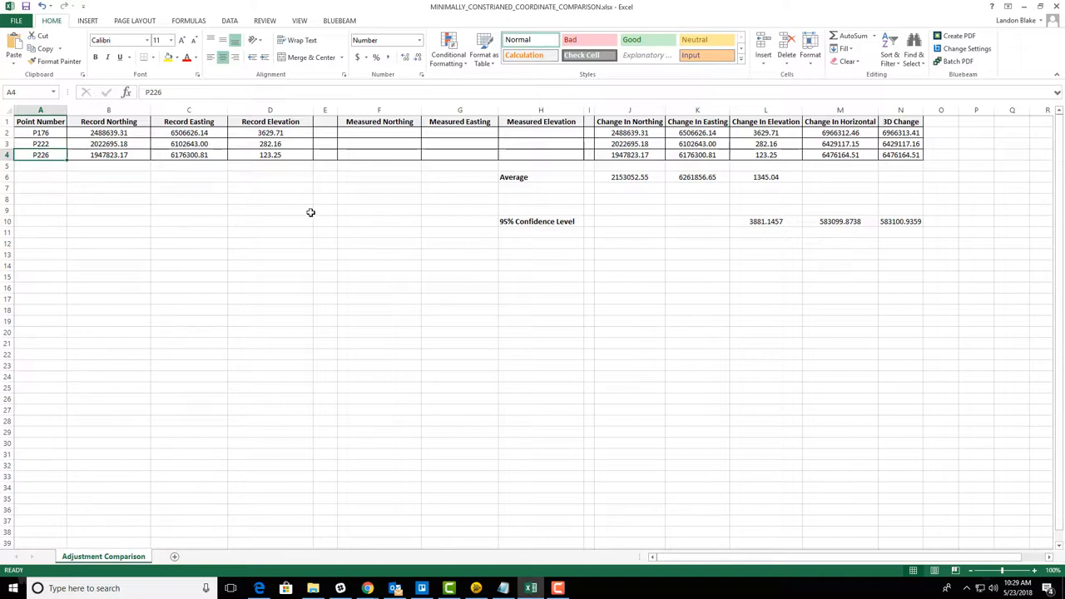
mouse_move(172, 188)
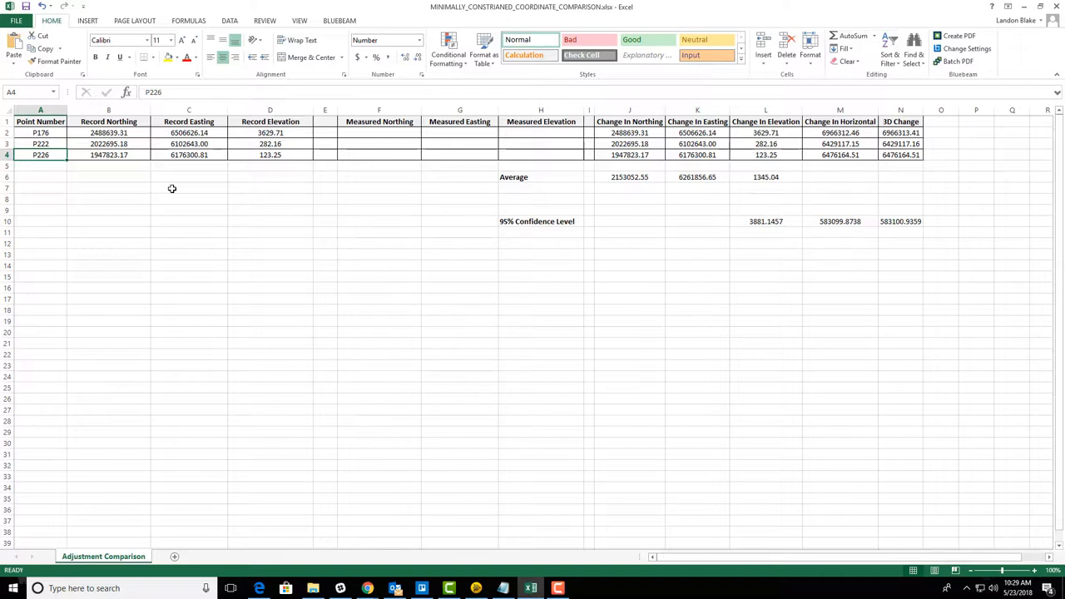
left_click(40, 132)
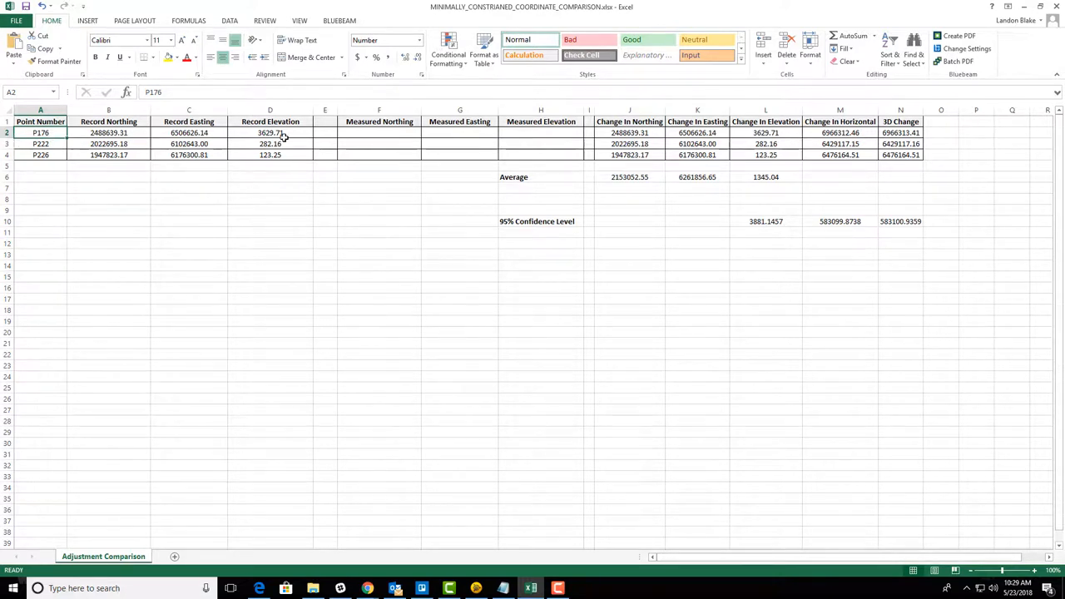
left_click(459, 254)
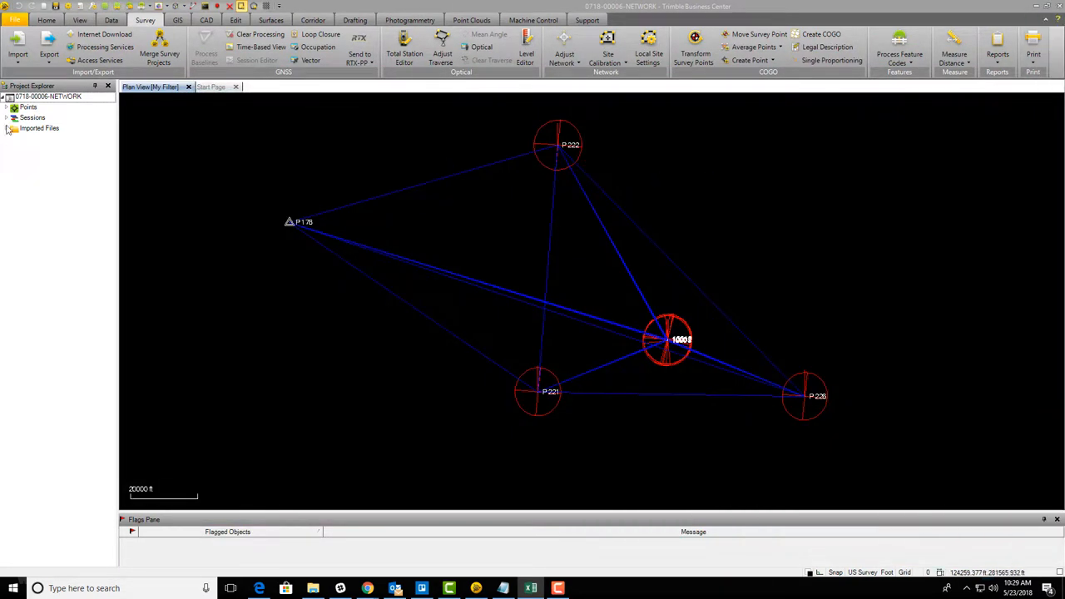
- Expand the Points node in Project Explorer and bring up the actions for a listed control point
left_click(7, 106)
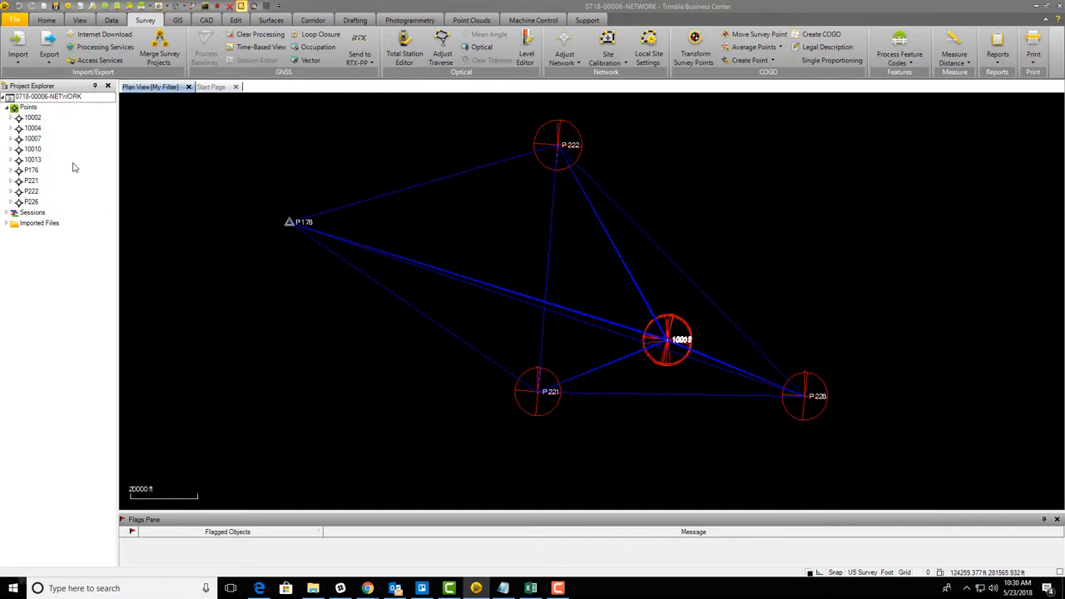
mouse_move(44, 205)
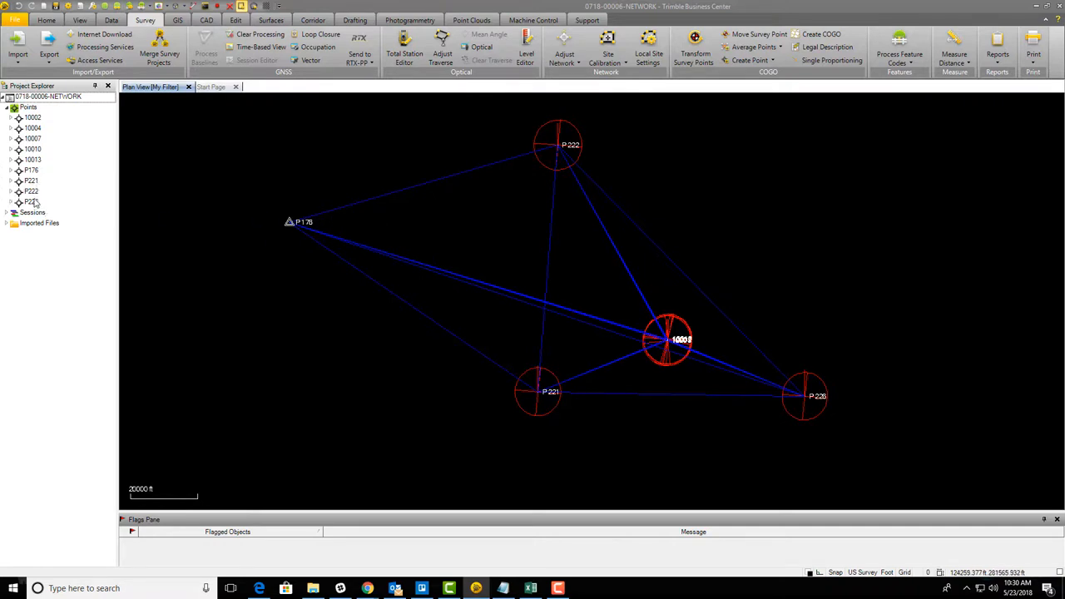
right_click(31, 191)
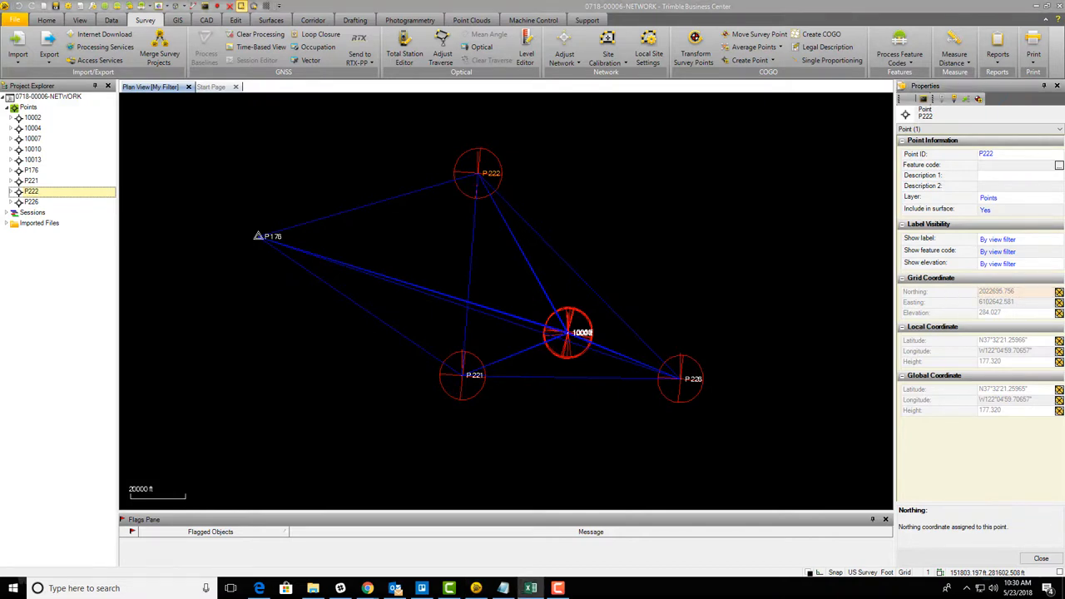
- Review P222's grid northing, easting and elevation in the Properties pane
left_click(1007, 301)
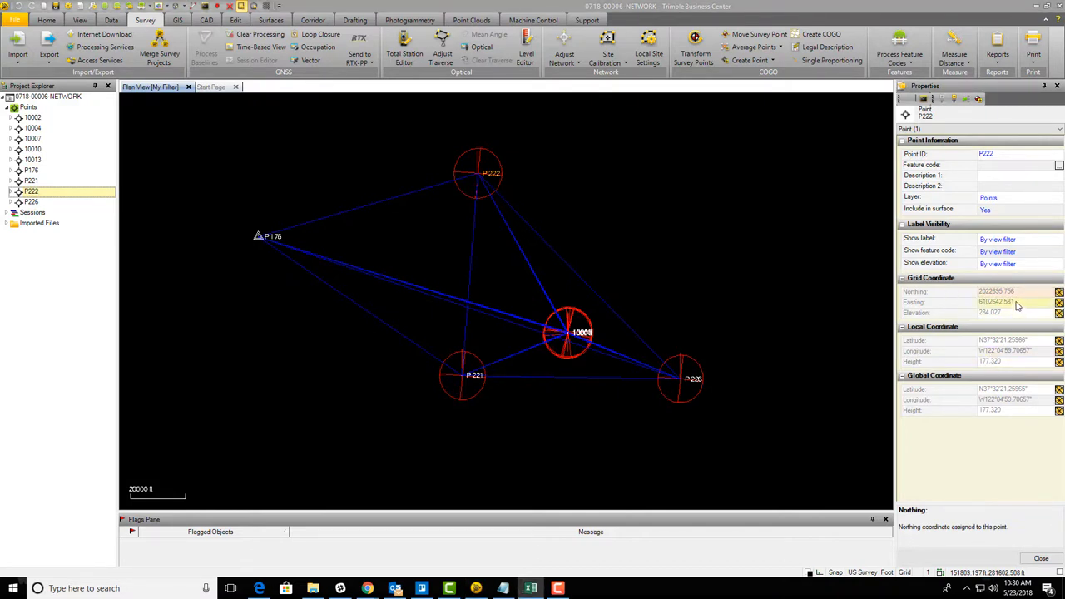
left_click(996, 302)
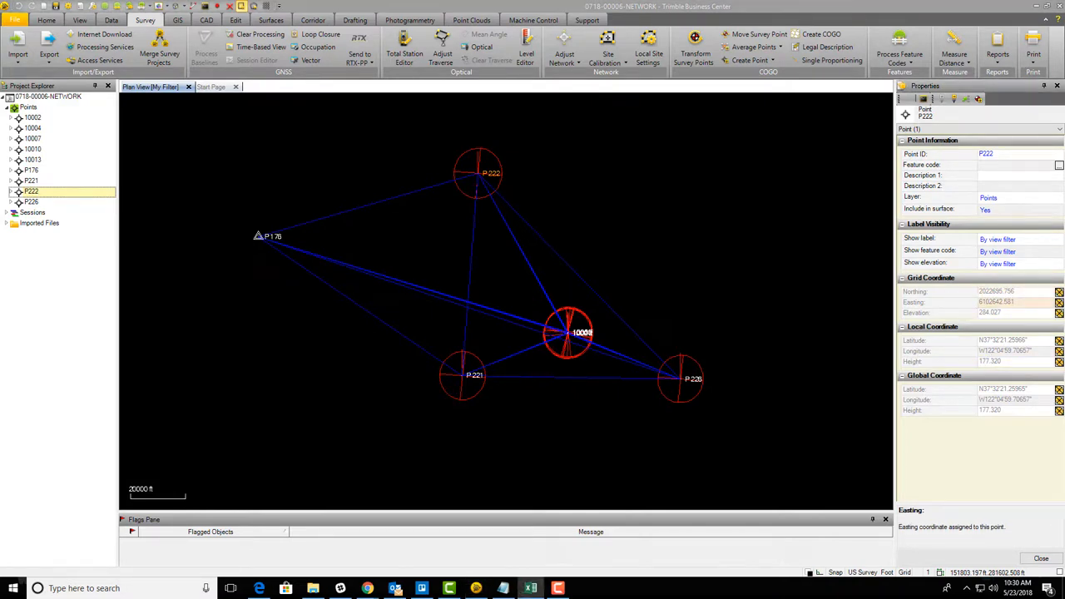
left_click(1007, 312)
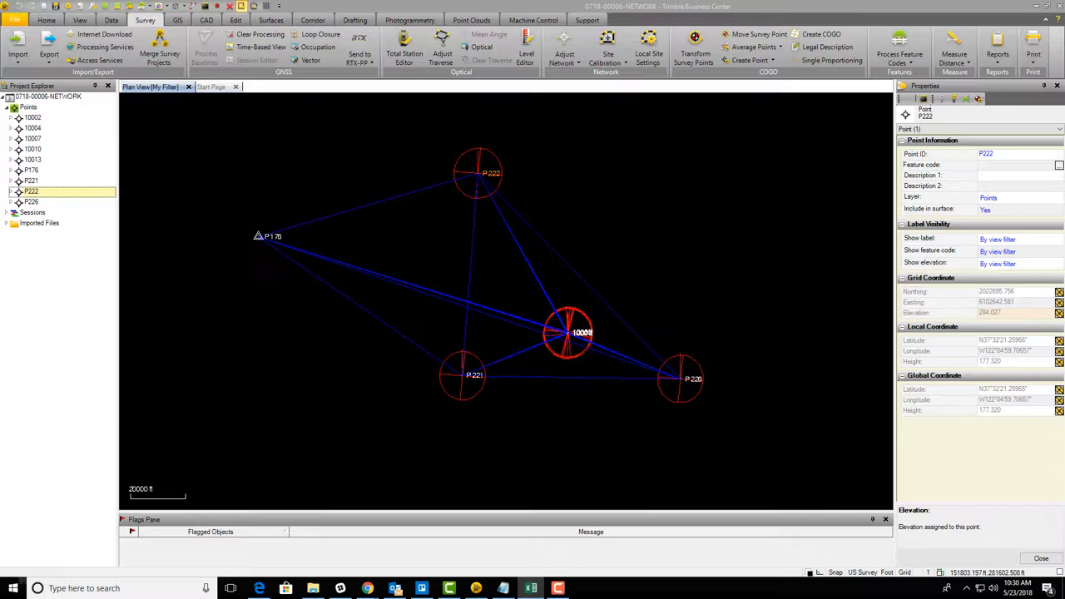
mouse_move(1002, 375)
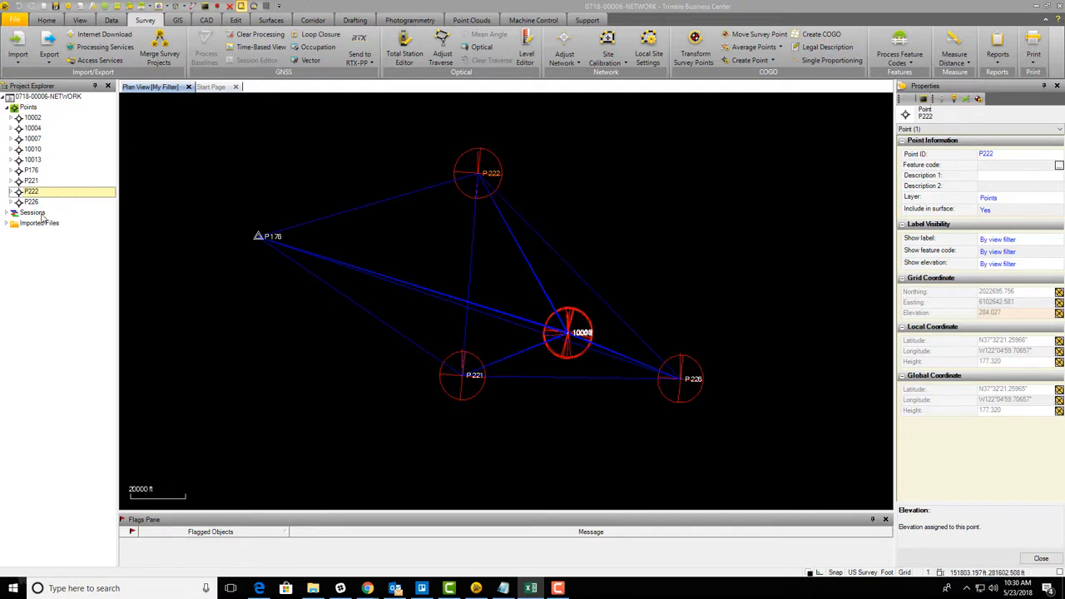
- Review P226's grid northing, easting and elevation in the Properties pane
left_click(30, 202)
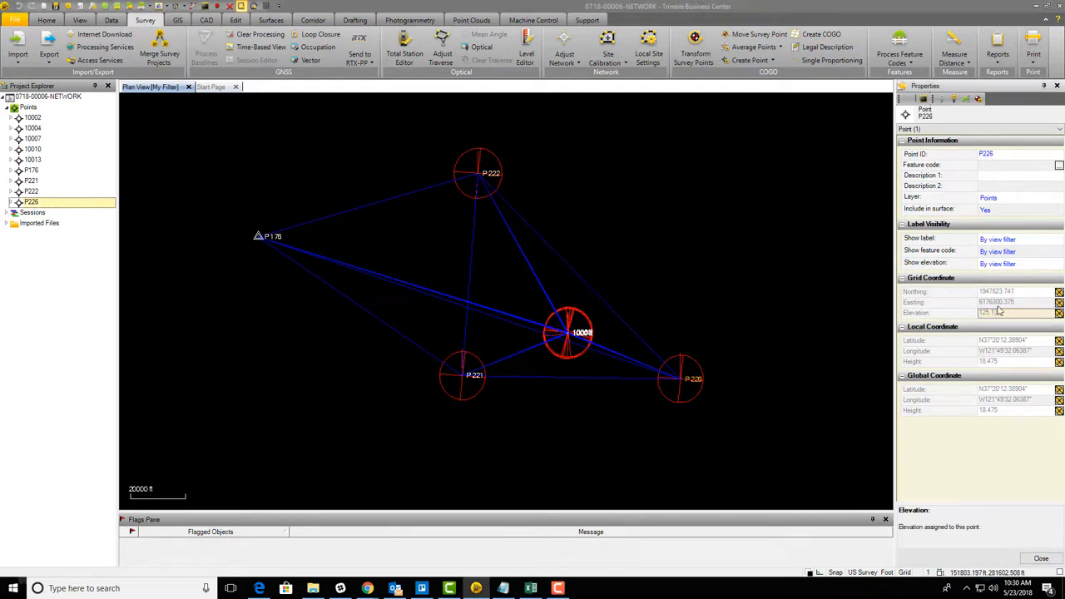
left_click(1016, 292)
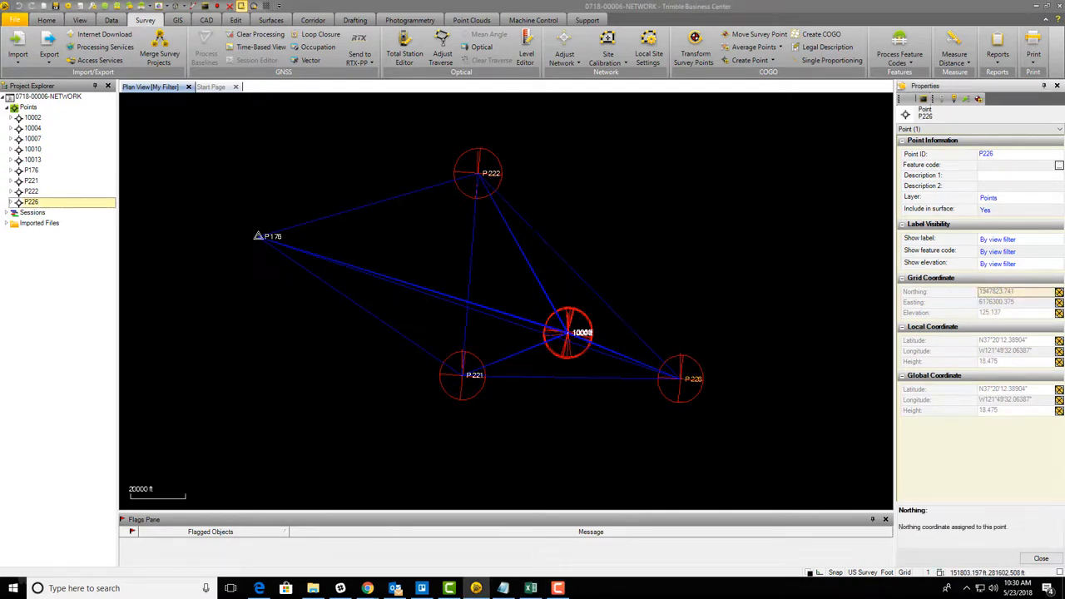
left_click(1007, 301)
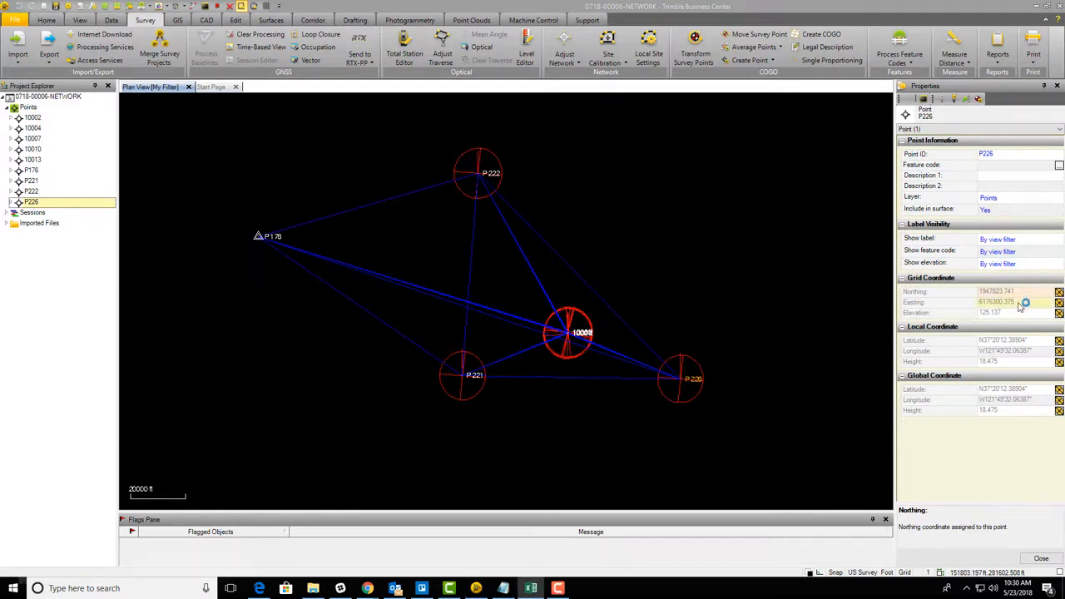
left_click(999, 302)
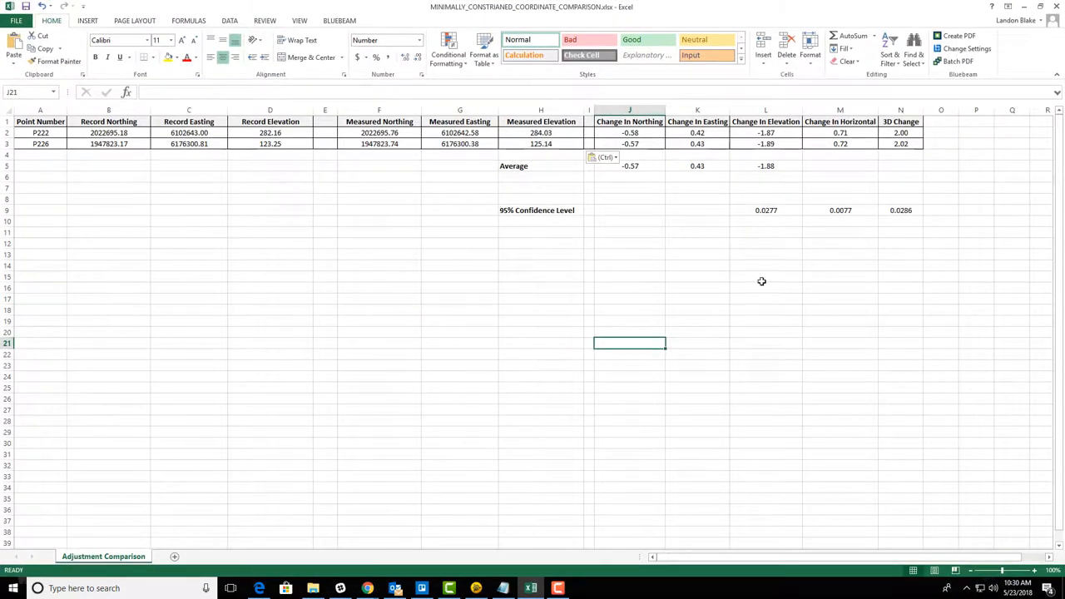
- Review the northing, easting and 3D change formulas in J2, K2 and N2 for both points
left_click(630, 132)
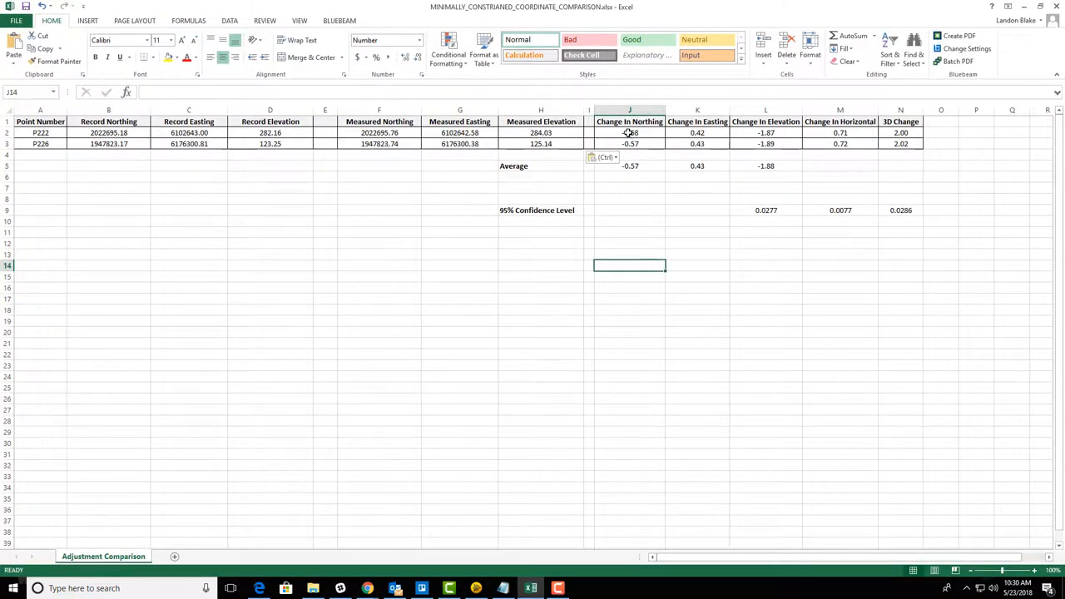
left_click_drag(629, 133, 697, 143)
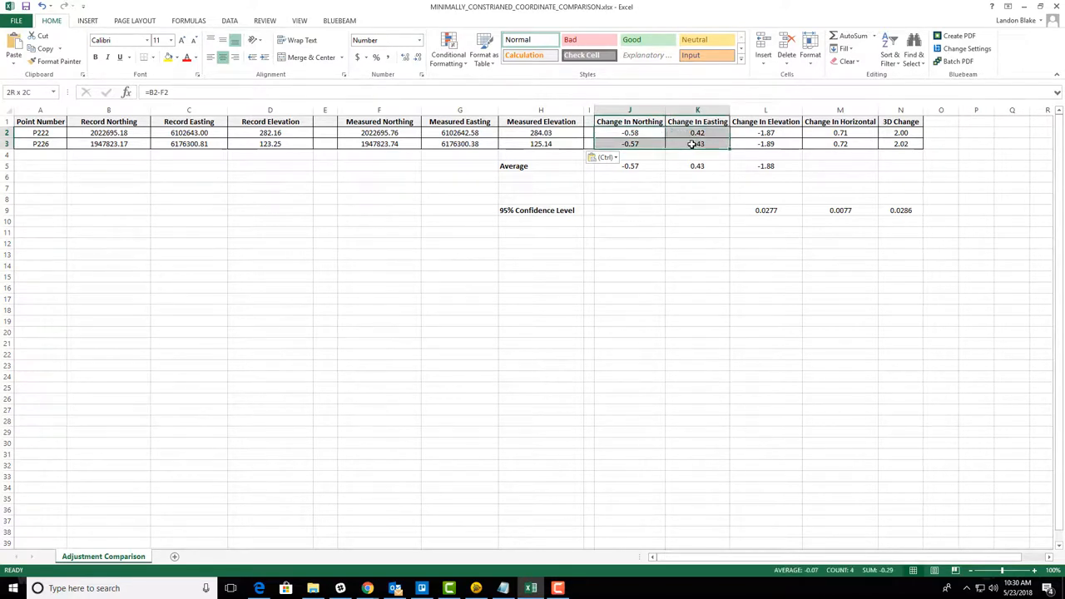
left_click(697, 133)
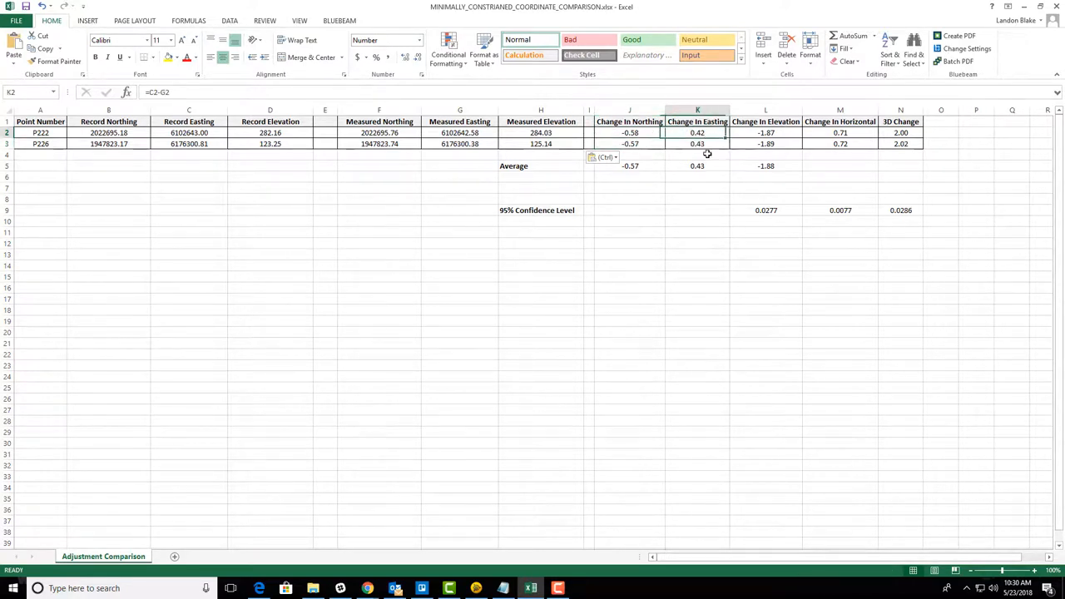
left_click(900, 132)
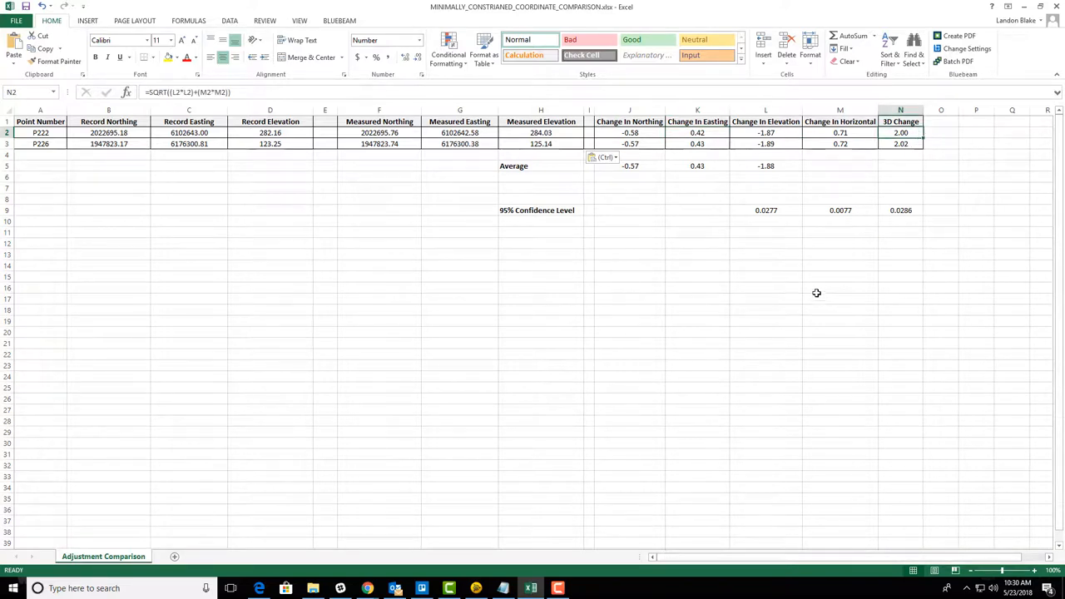
mouse_move(84, 129)
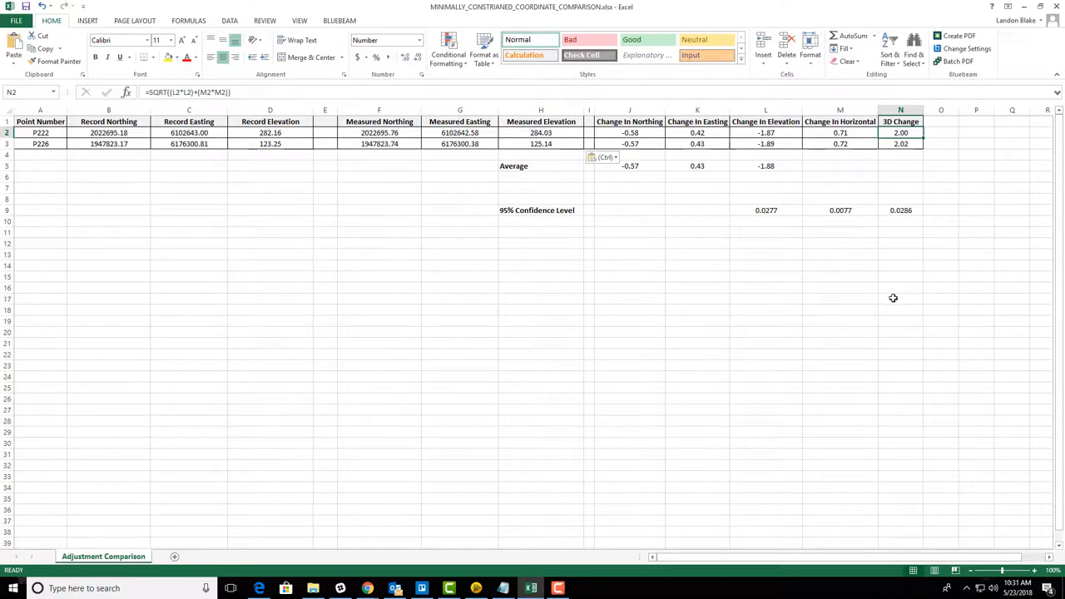
mouse_move(881, 297)
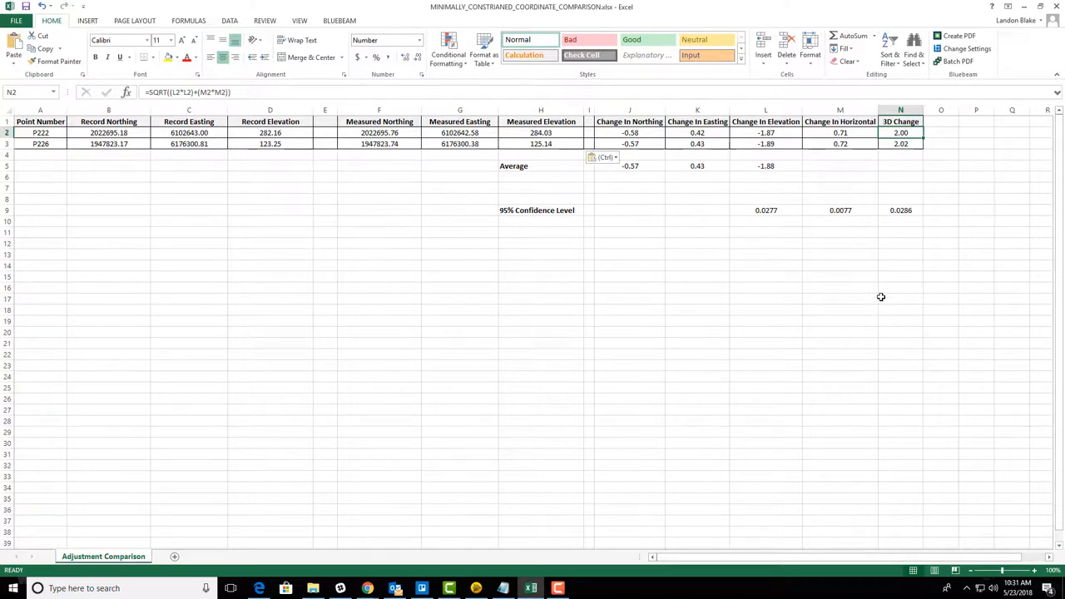
mouse_move(862, 144)
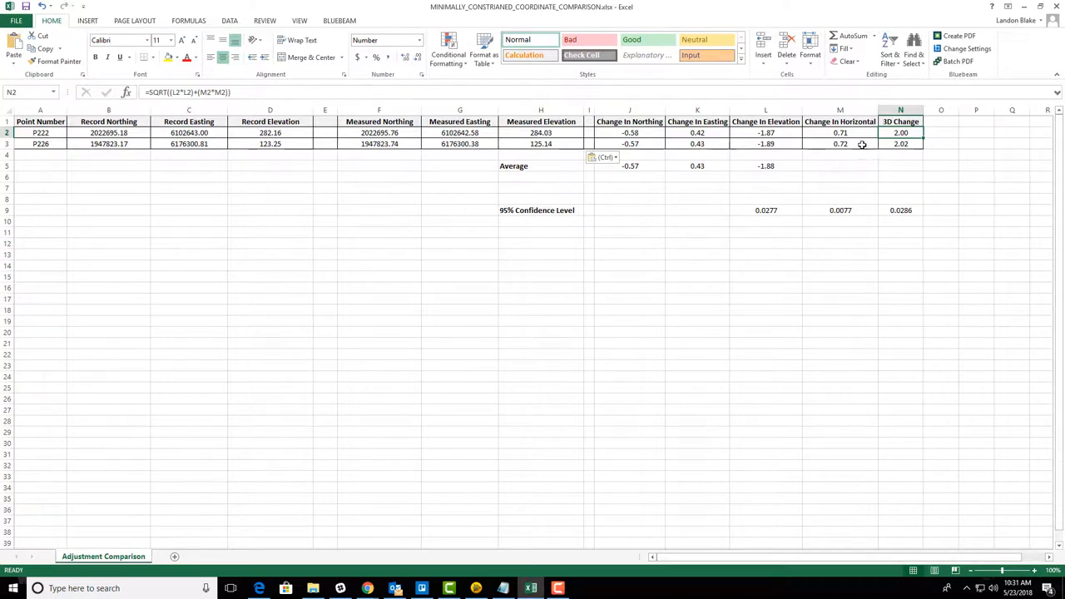
left_click(630, 132)
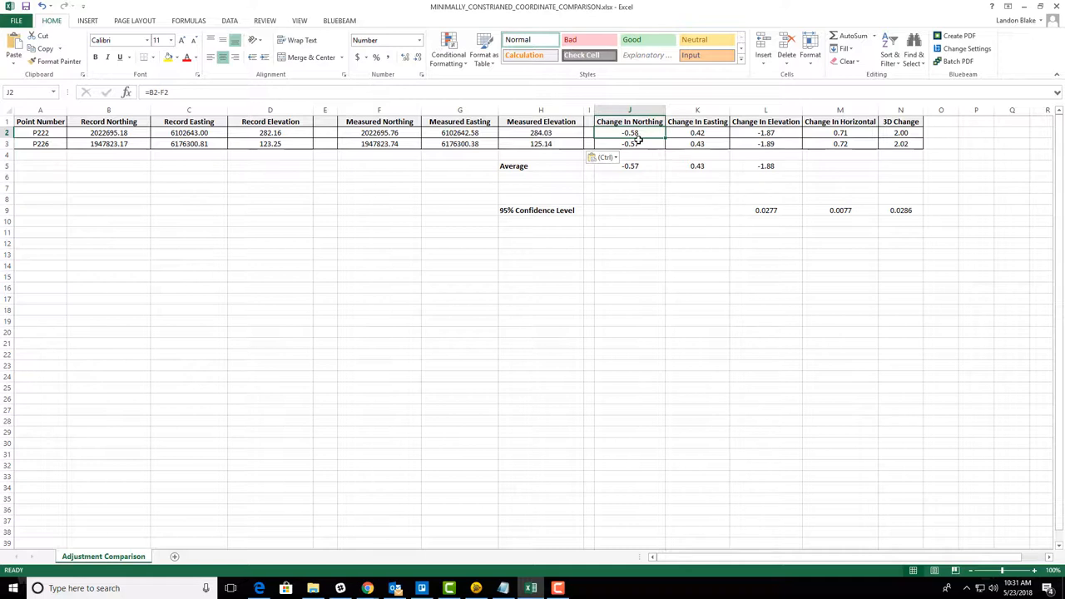
mouse_move(602, 133)
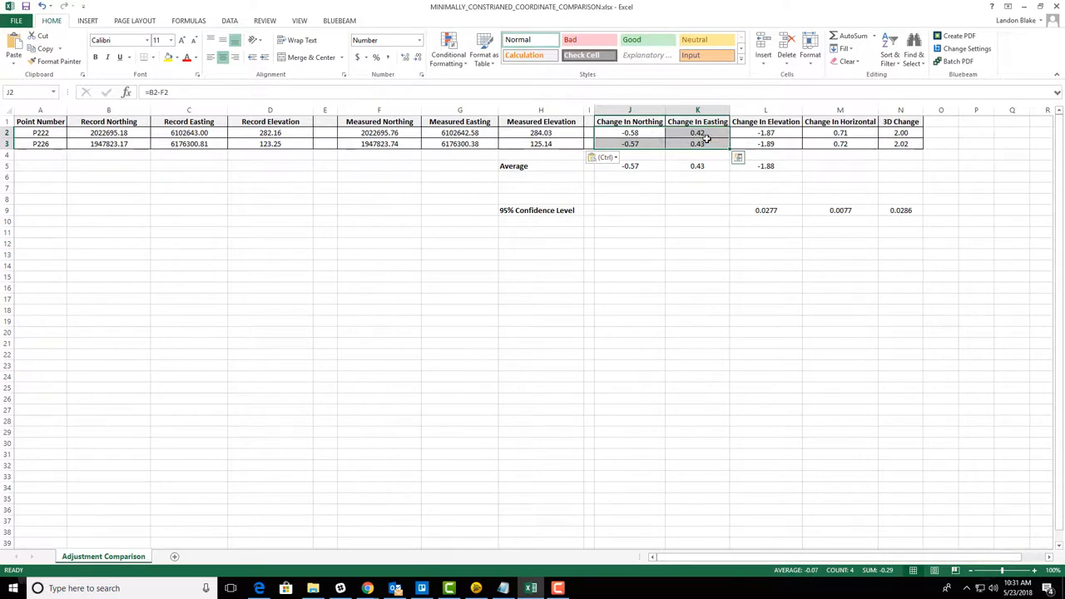
- Review the P222 point number and the northing, easting and elevation differences for both points
left_click(108, 198)
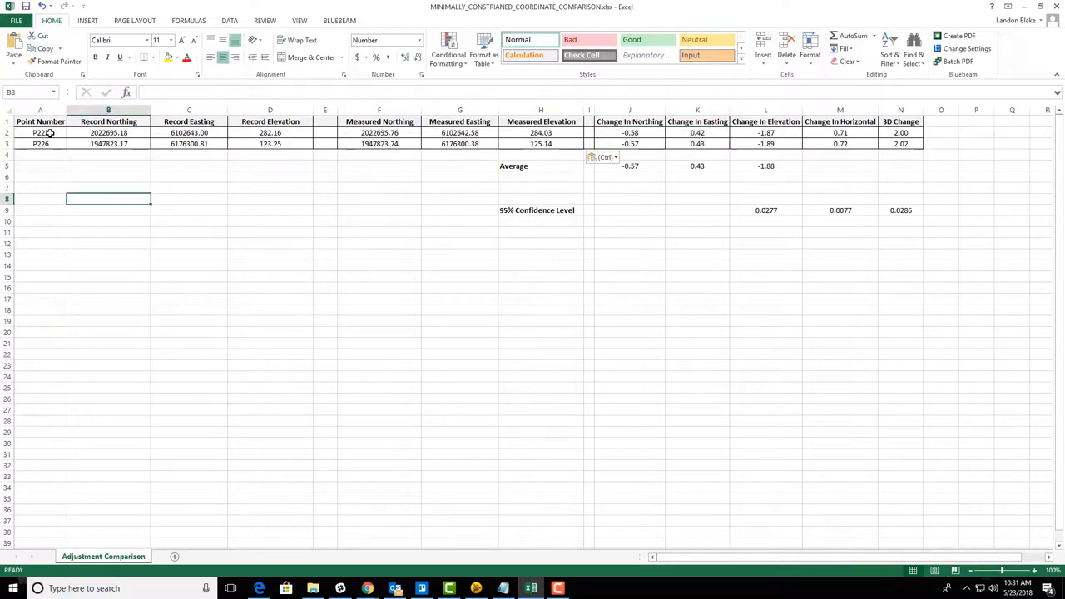
left_click(40, 133)
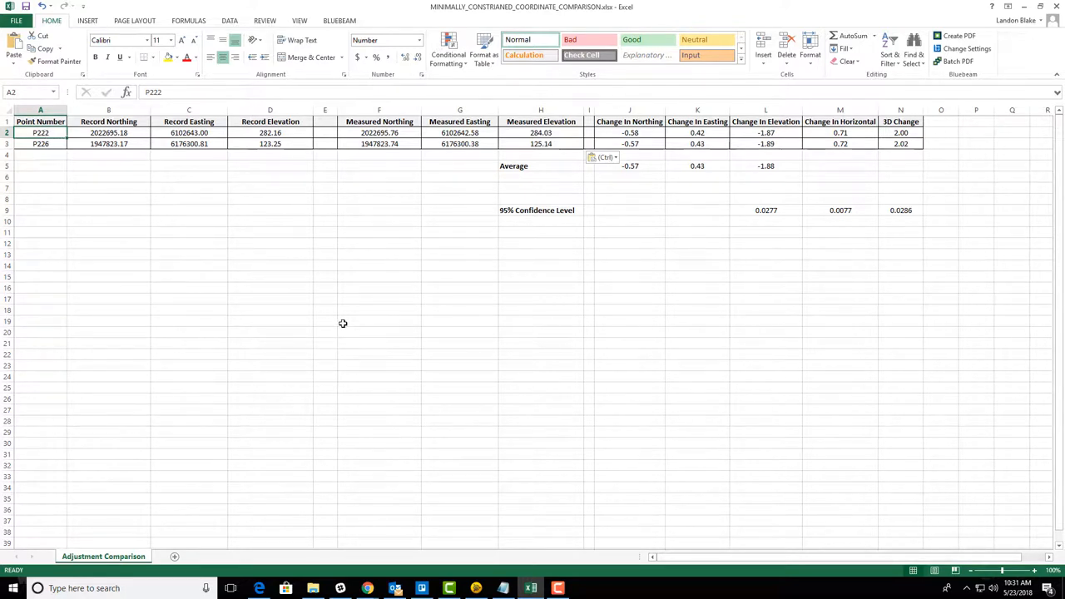
mouse_move(356, 318)
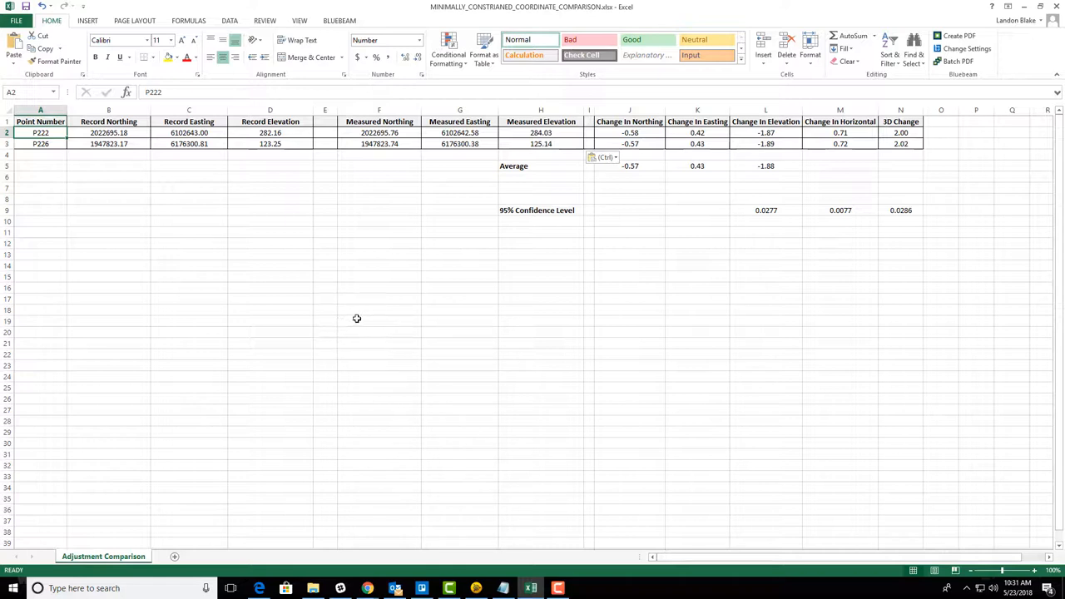
left_click_drag(630, 132, 697, 143)
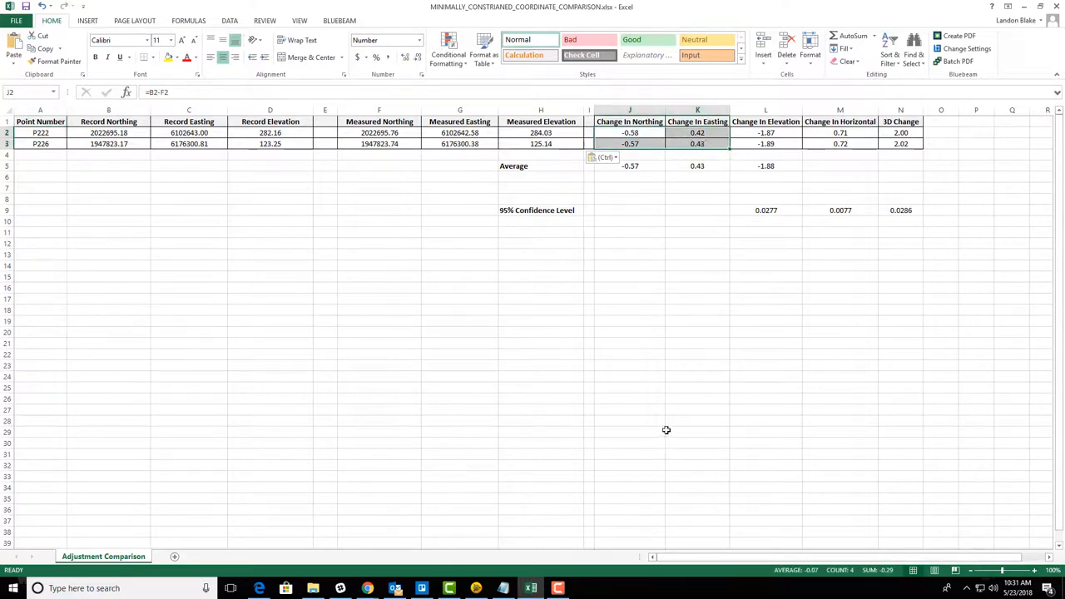
mouse_move(613, 375)
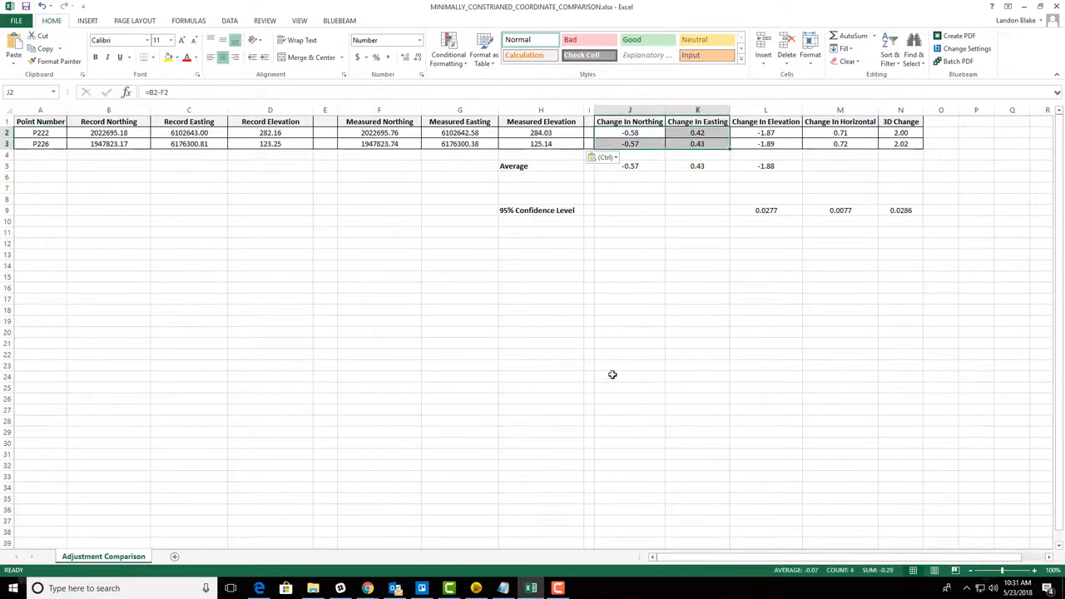
left_click(630, 321)
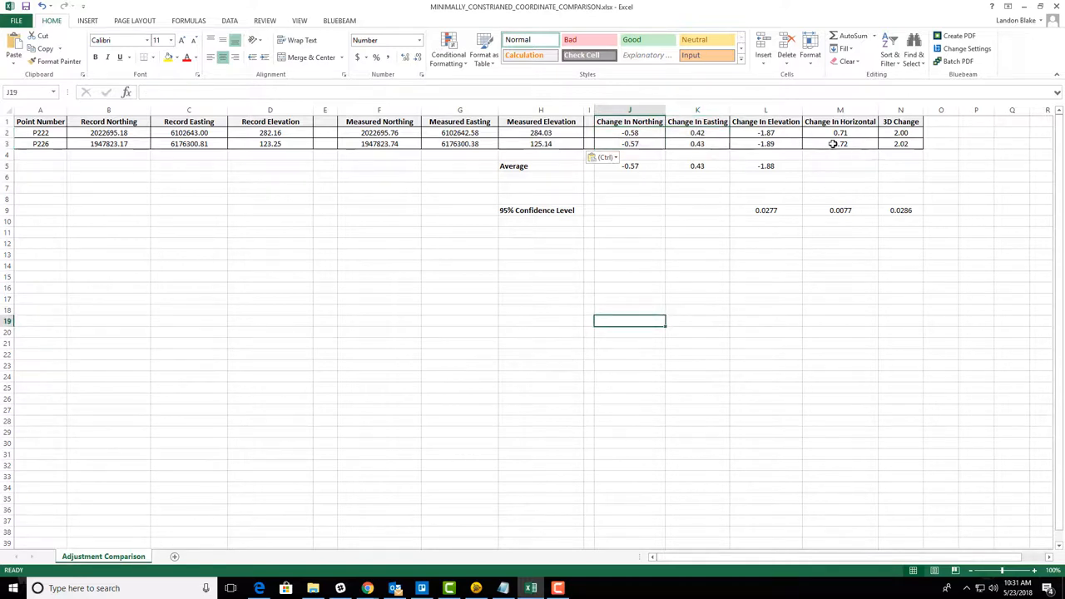
left_click(901, 132)
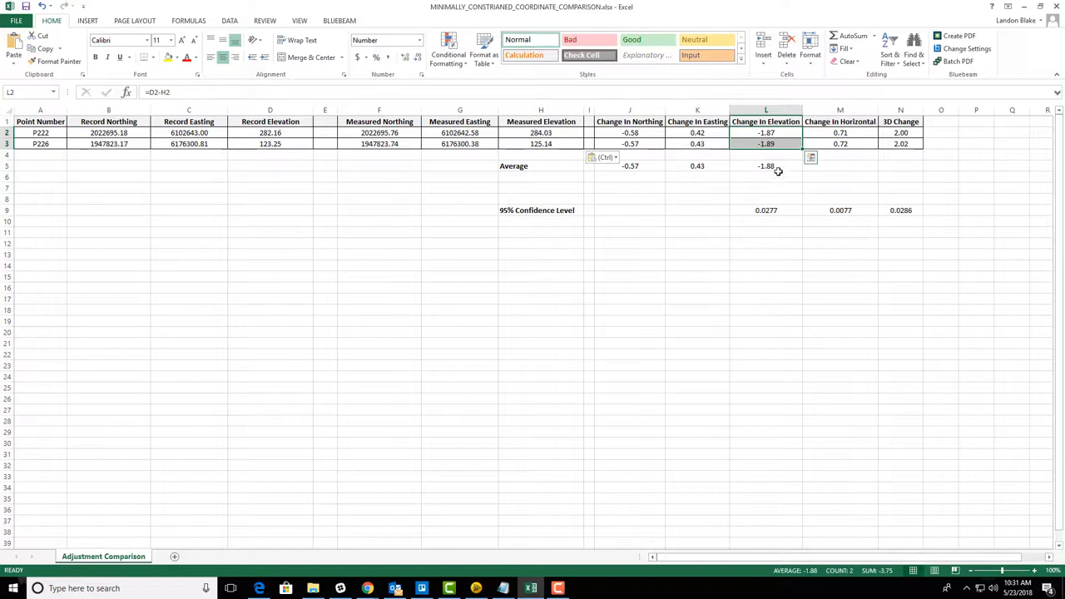
- Review the elevation difference formula in L2 and P226's elevation difference averaging -1.88
left_click(765, 332)
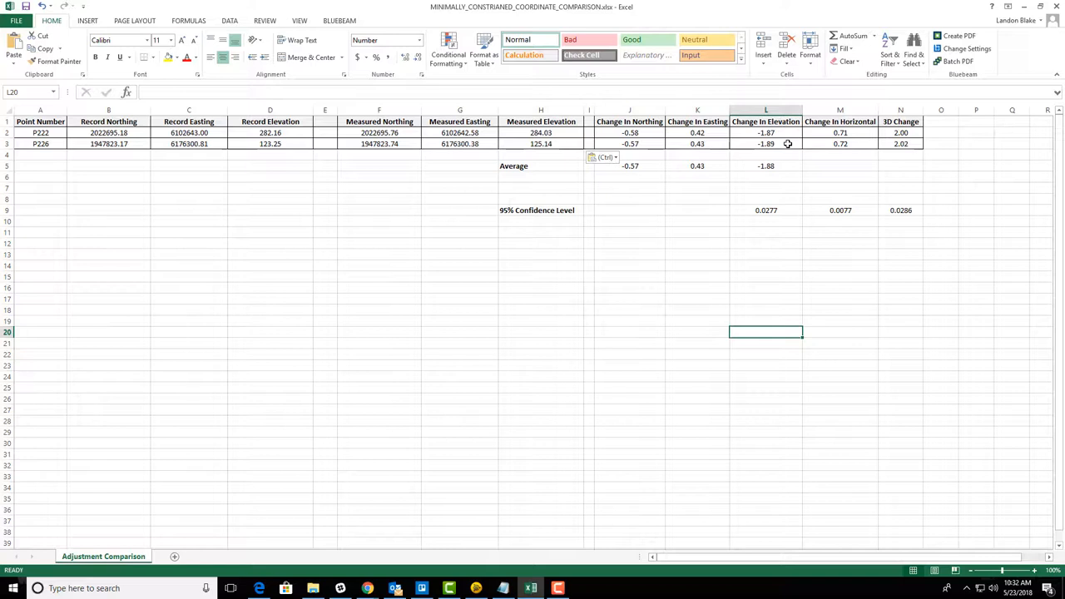
mouse_move(776, 145)
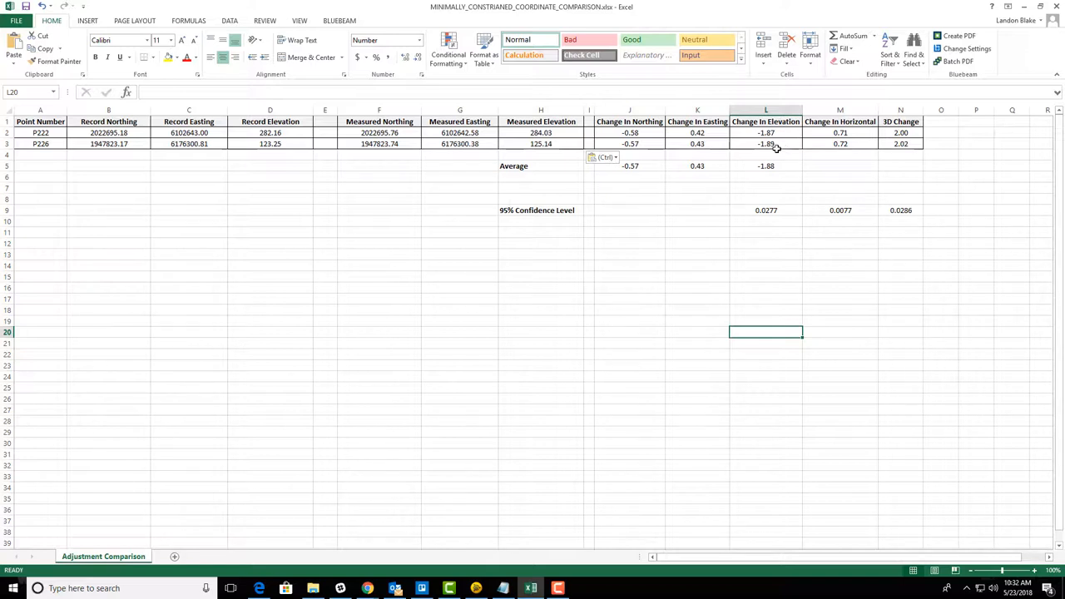
left_click(40, 133)
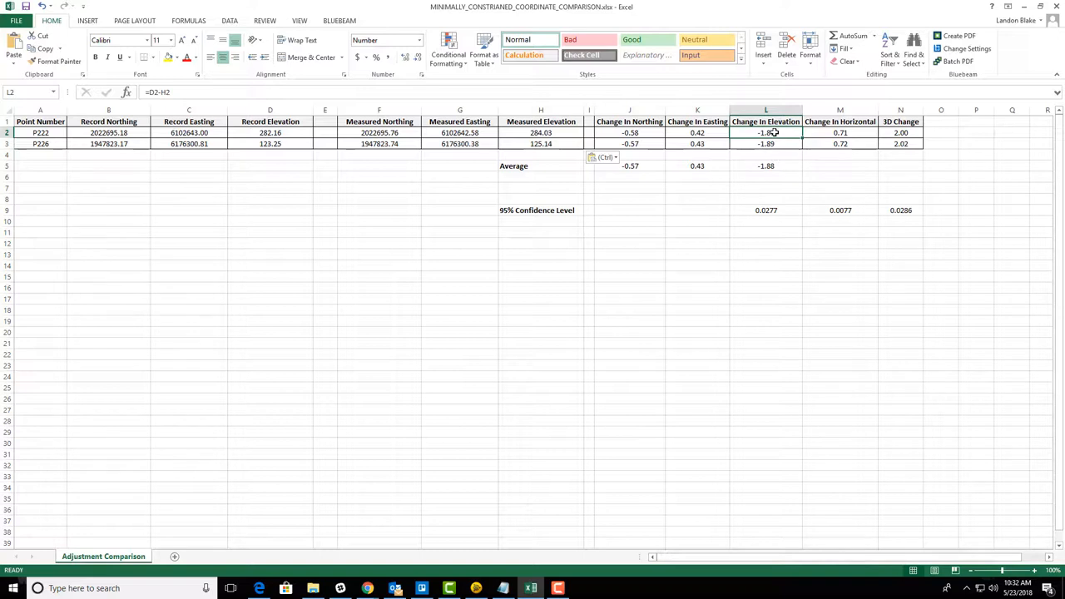
left_click(766, 143)
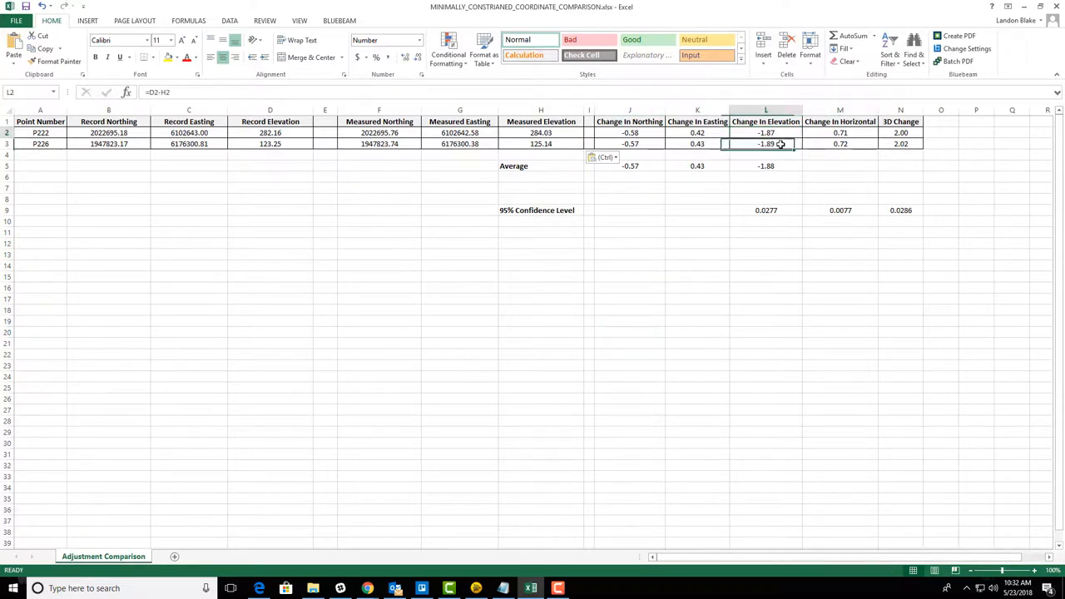
left_click(765, 276)
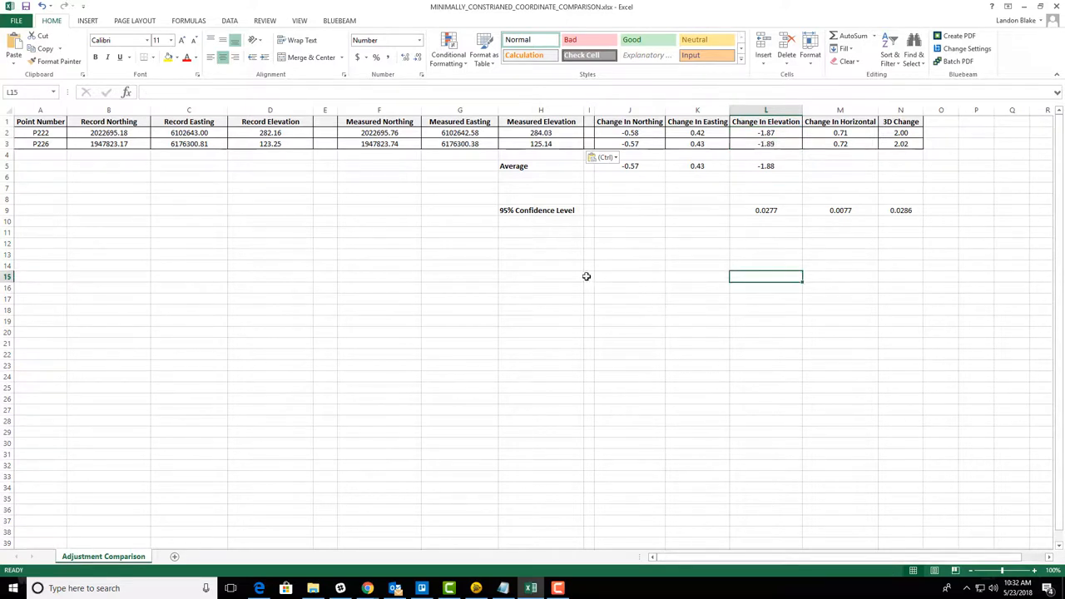
mouse_move(774, 258)
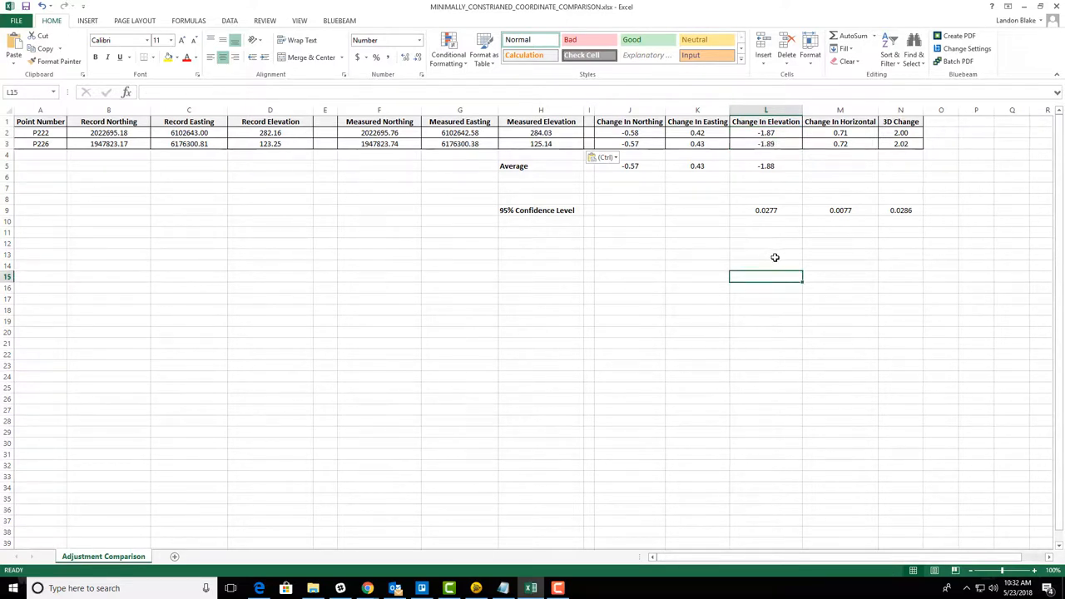
mouse_move(929, 169)
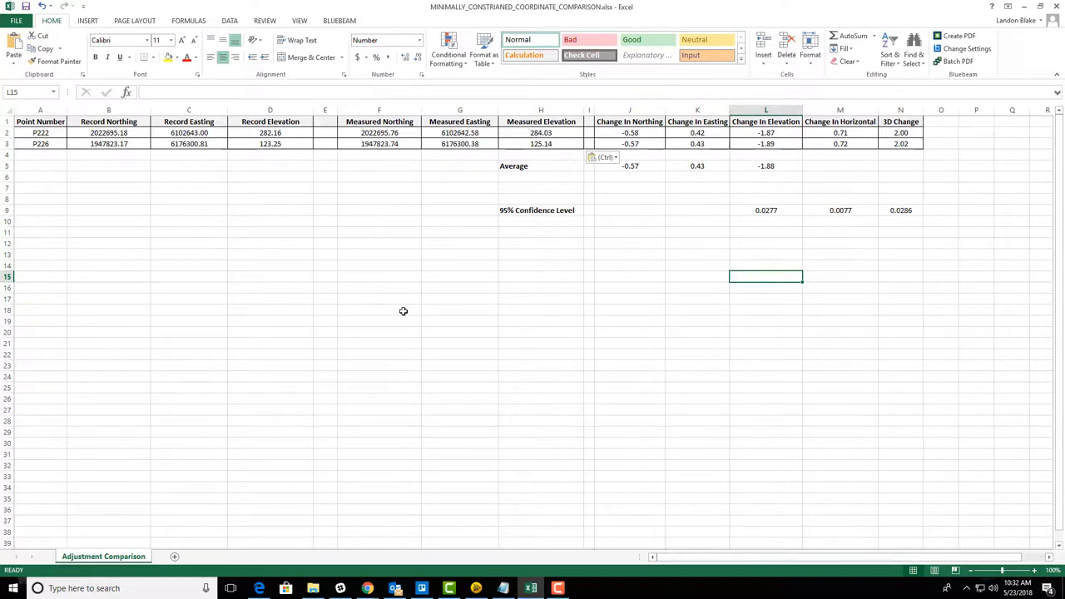
mouse_move(835, 173)
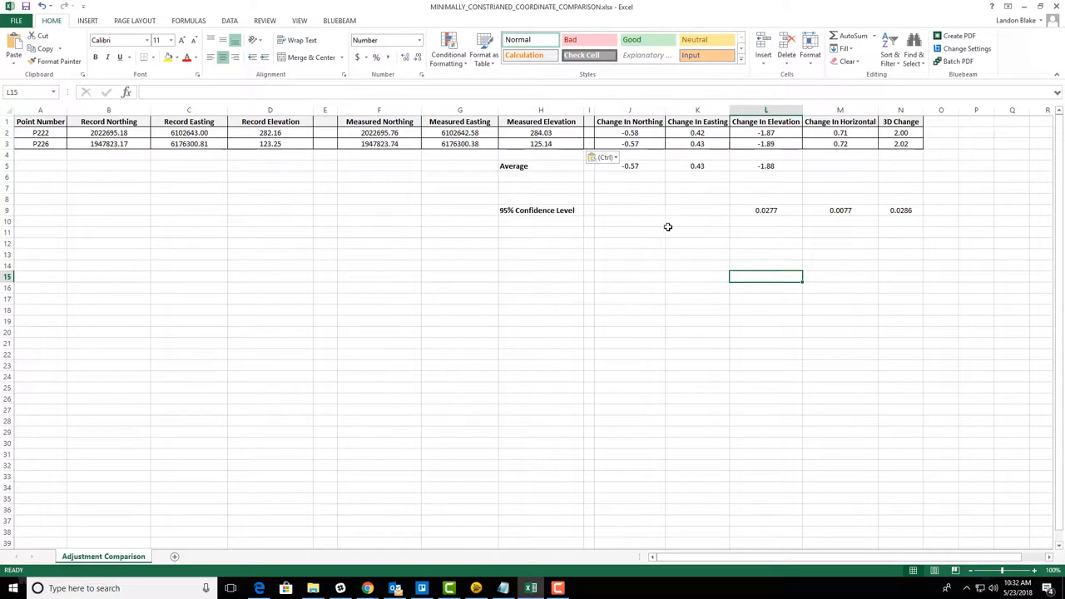
mouse_move(326, 304)
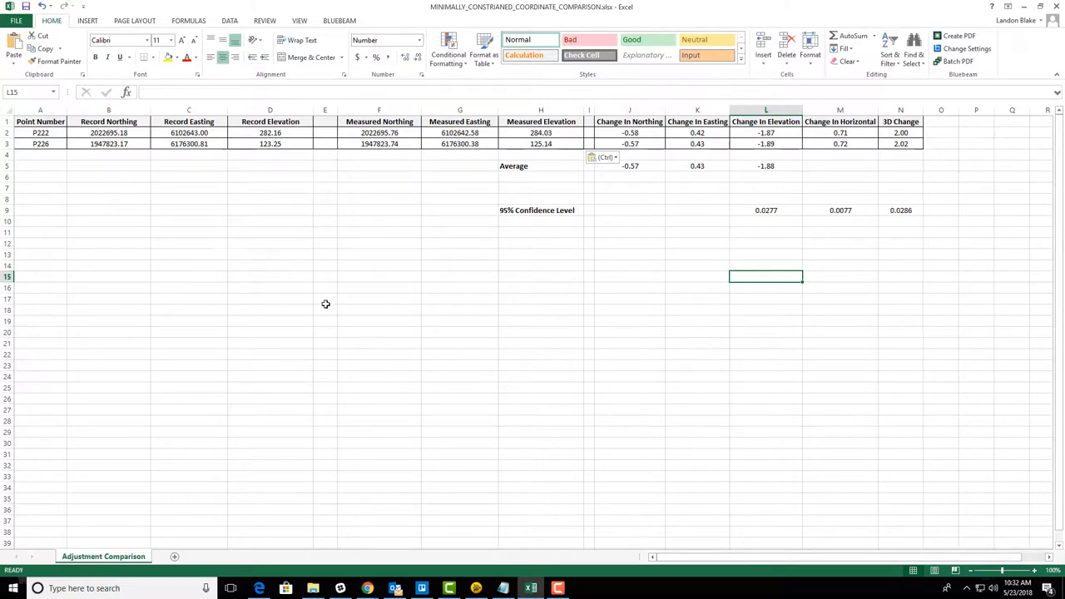
mouse_move(580, 323)
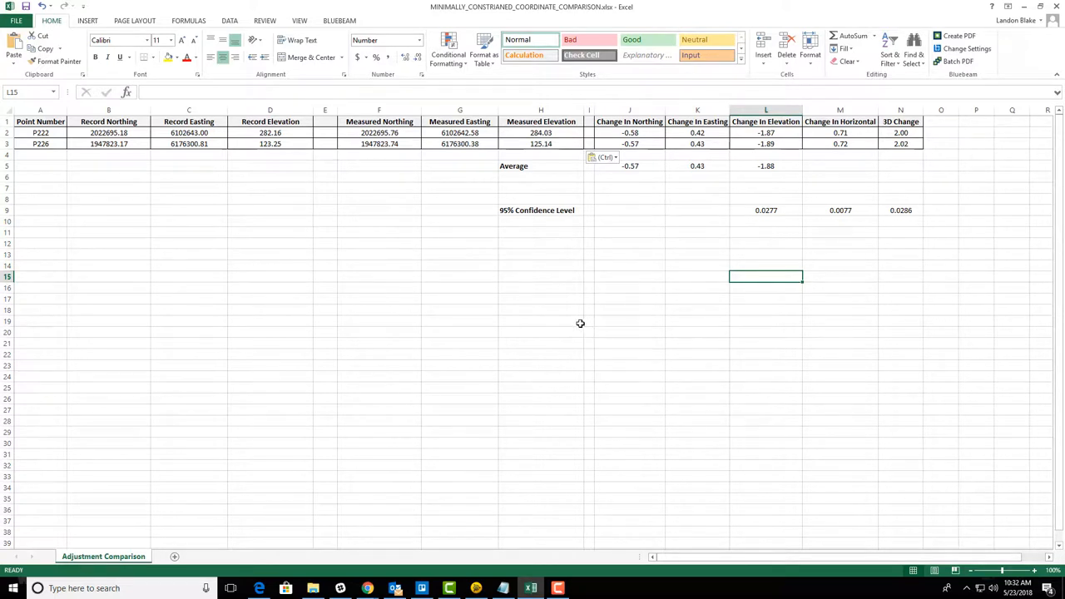
mouse_move(533, 319)
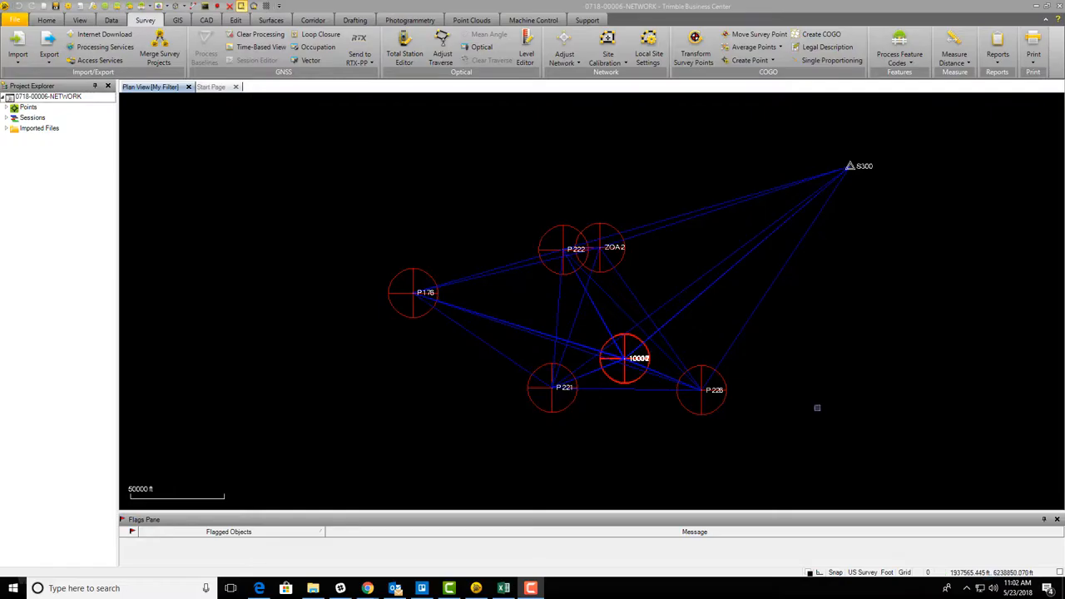
mouse_move(918, 131)
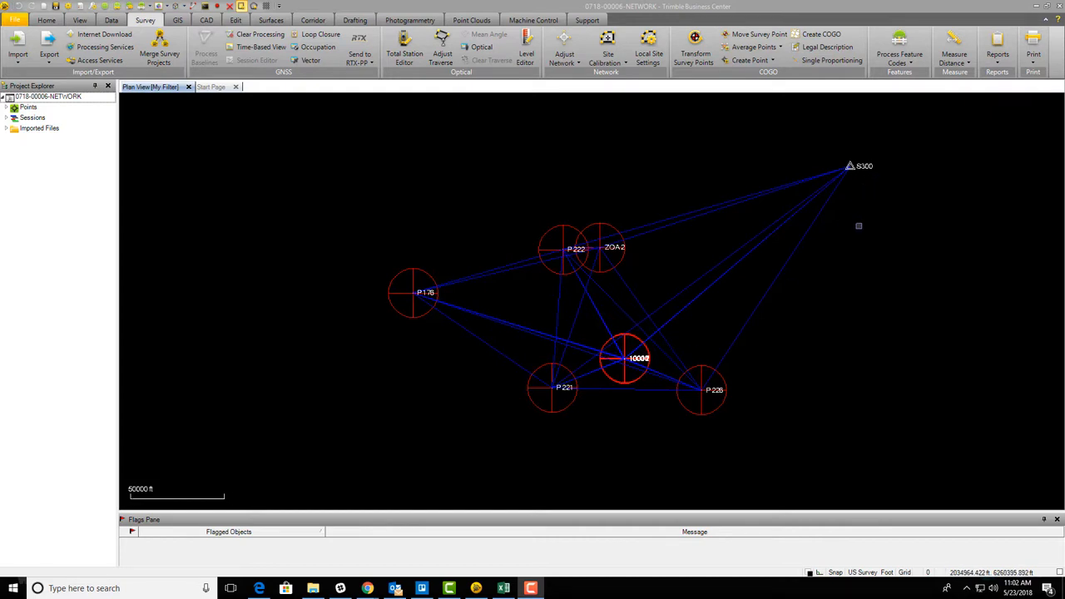
mouse_move(787, 331)
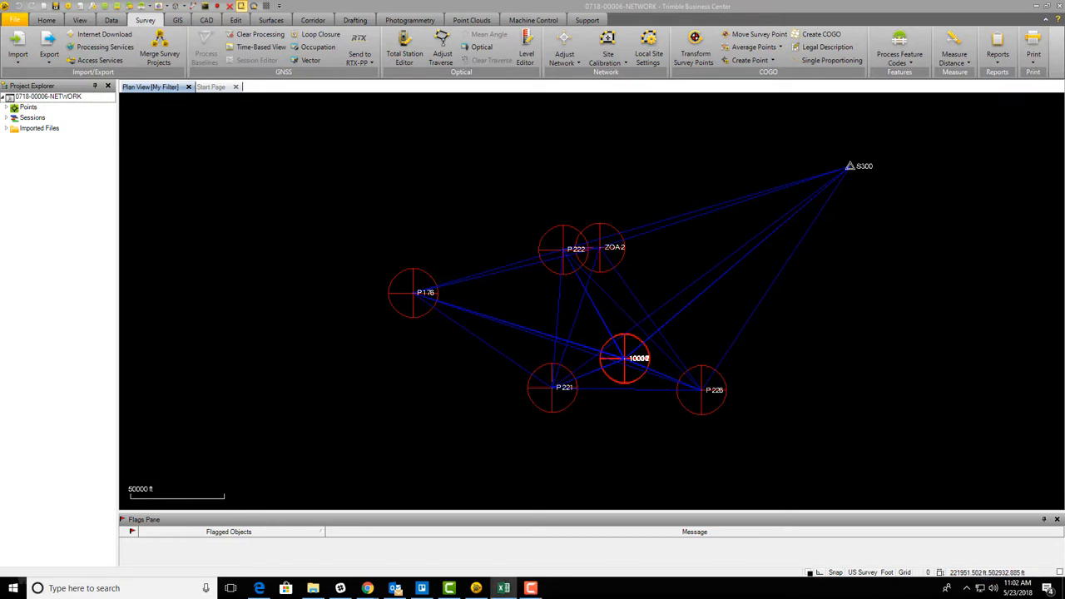
- Return to the Excel comparison workbook now listing ZOA2, P222 and P226
left_click(502, 588)
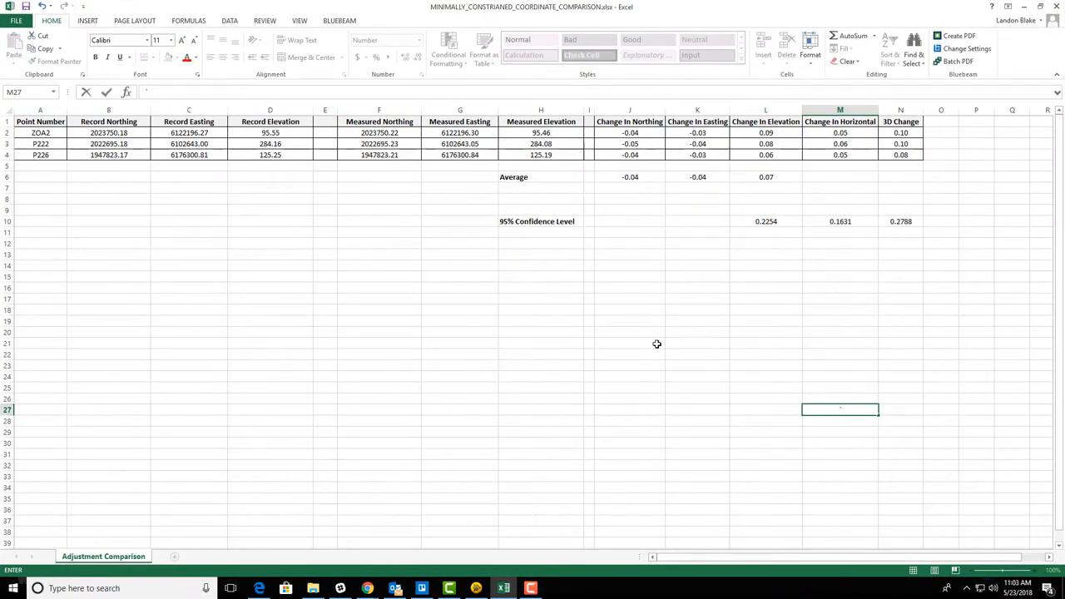
left_click(630, 343)
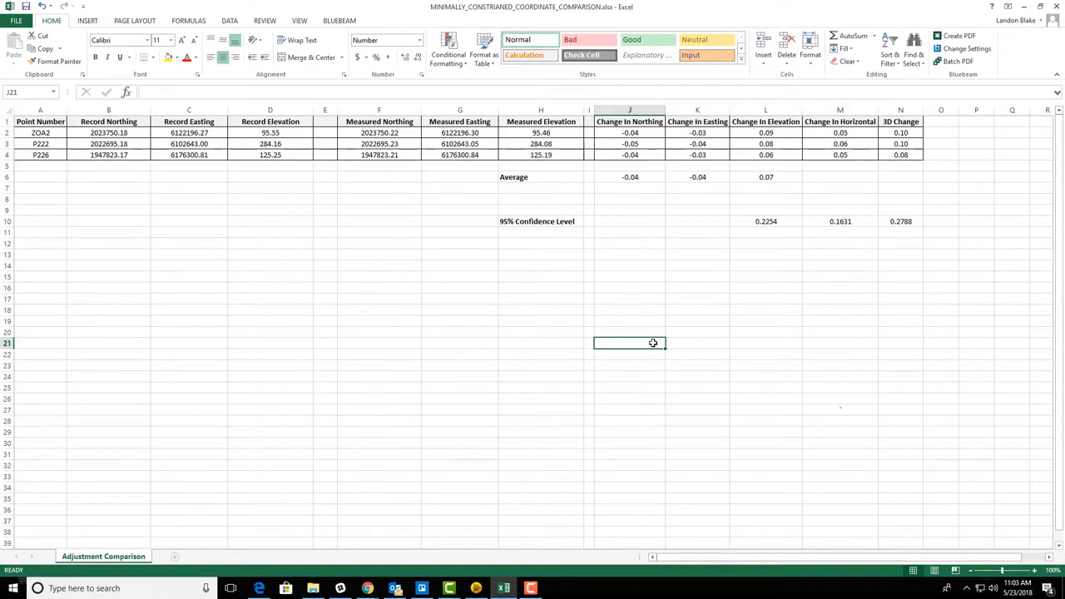
left_click(379, 276)
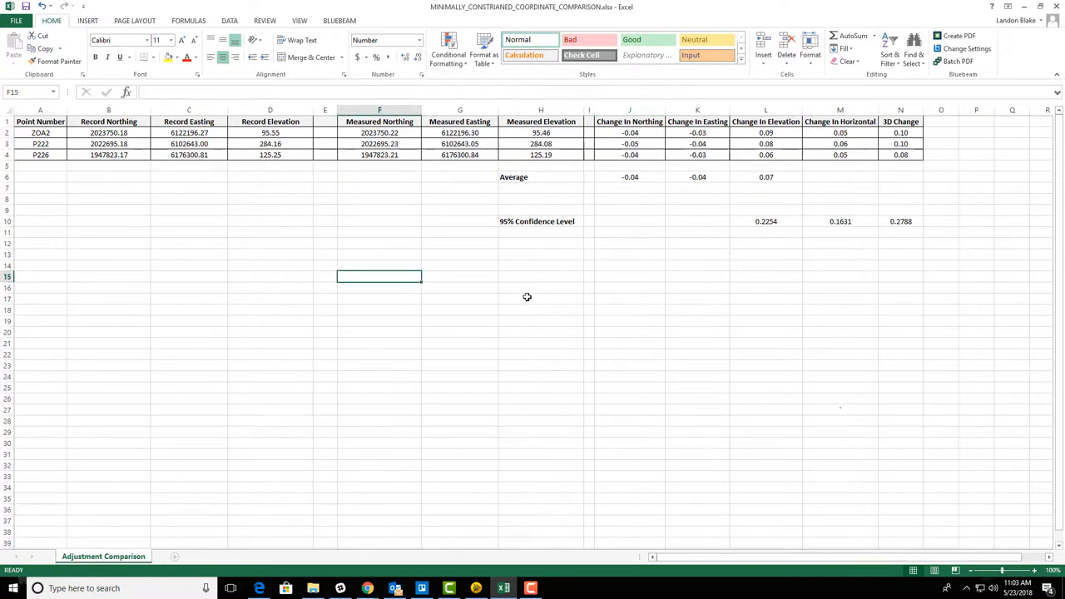
left_click(630, 133)
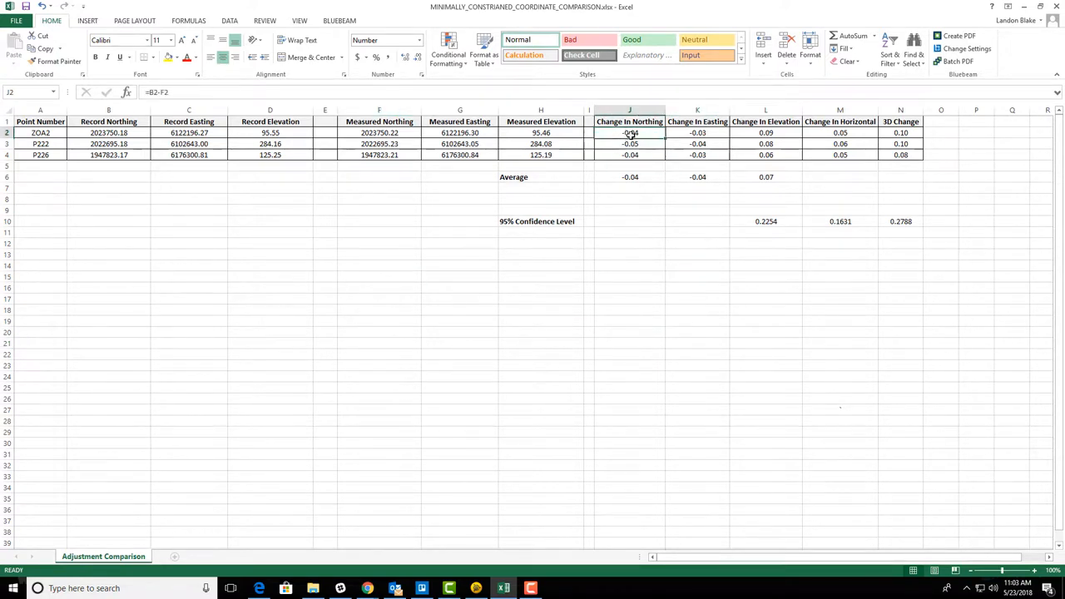
left_click_drag(630, 132, 698, 155)
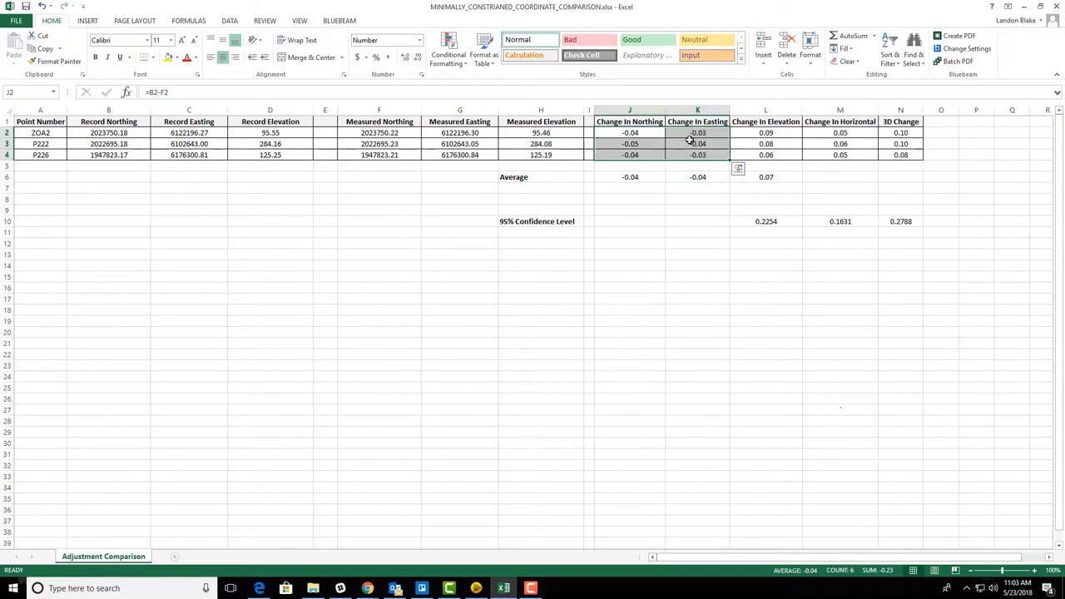
left_click(766, 132)
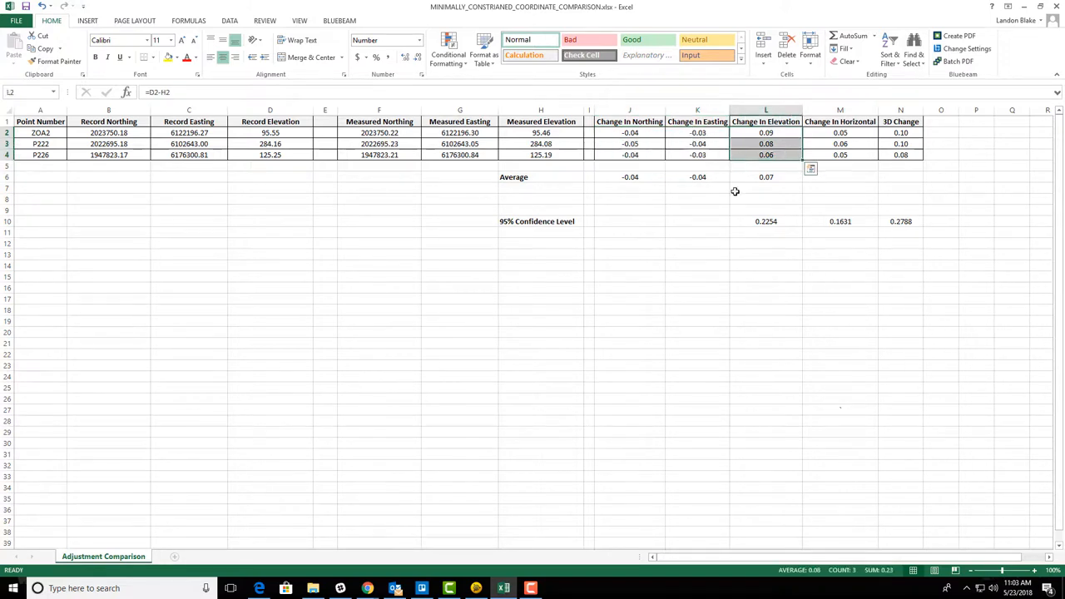
left_click_drag(630, 132, 698, 155)
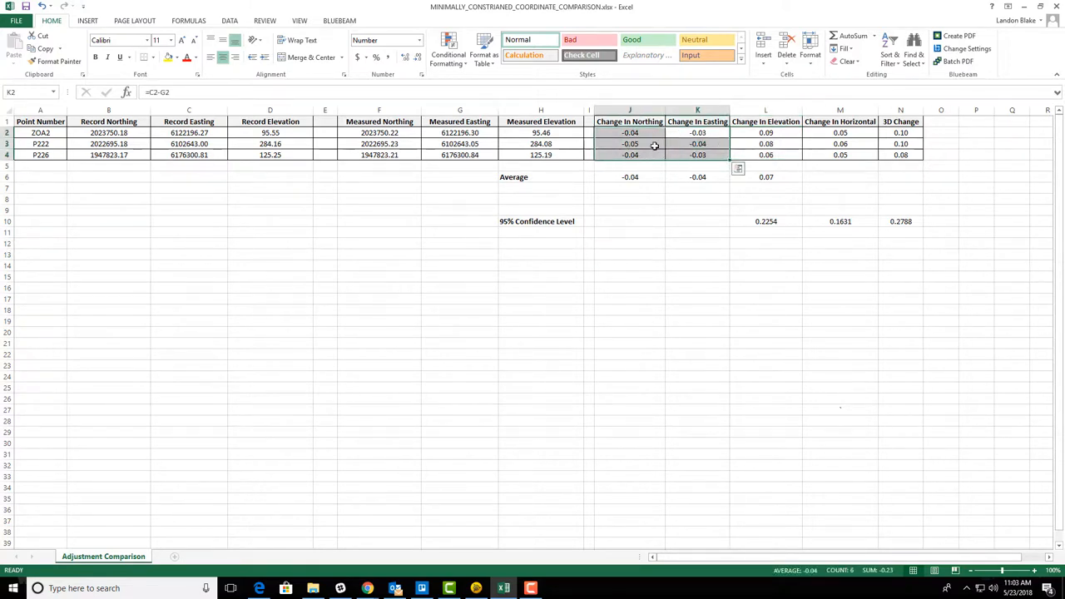
mouse_move(697, 270)
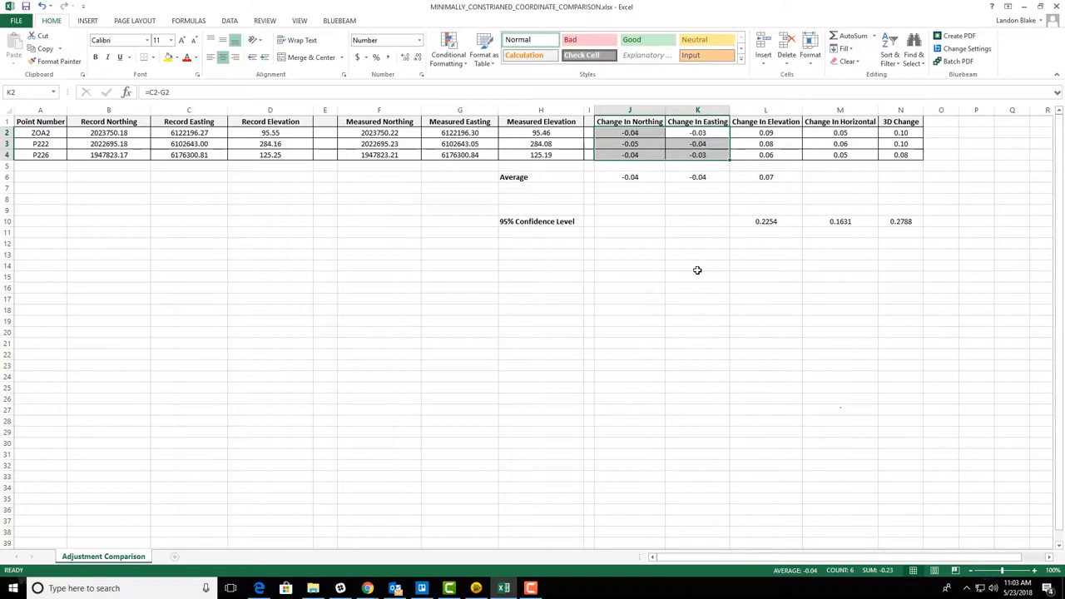
left_click(698, 265)
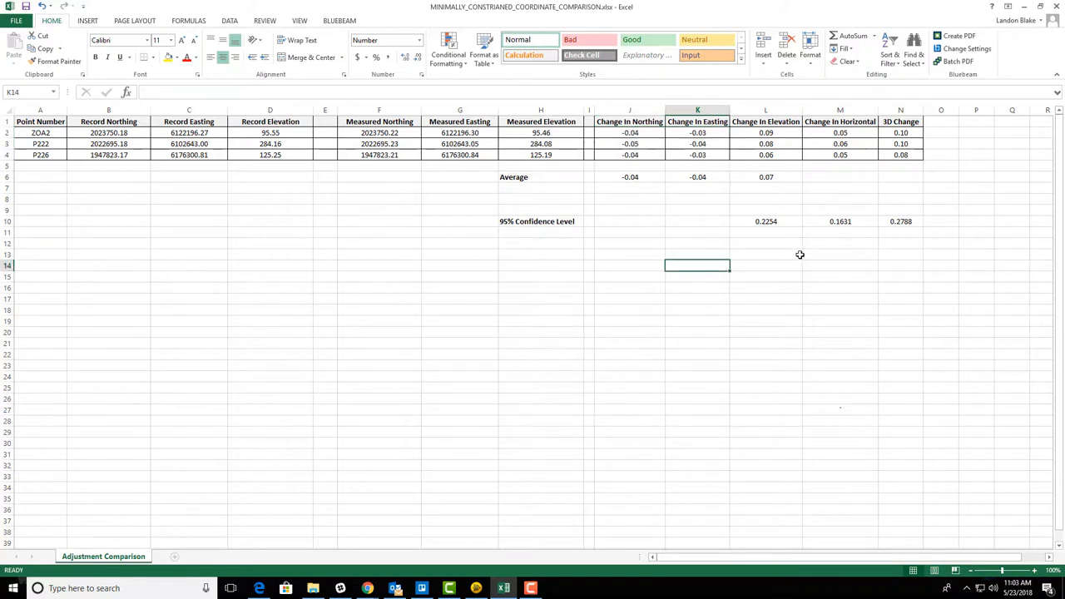
left_click(766, 221)
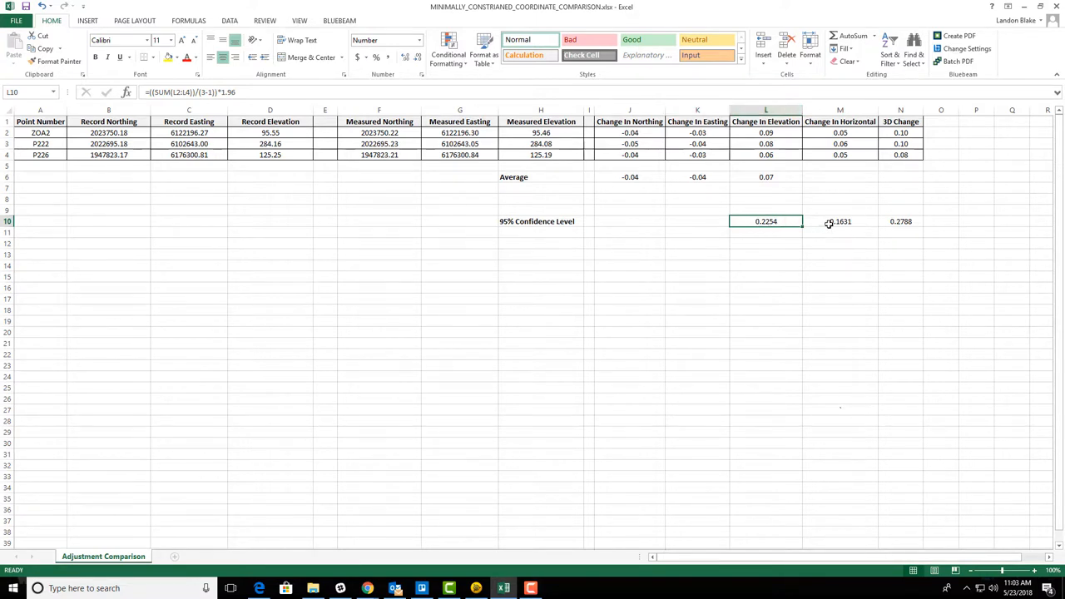
left_click(900, 220)
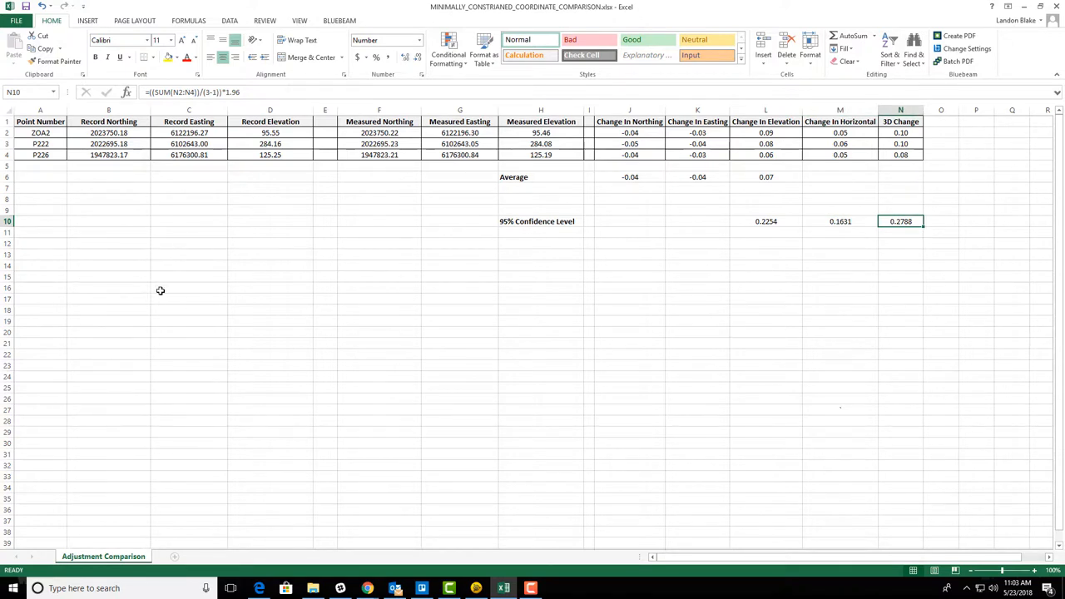
mouse_move(980, 183)
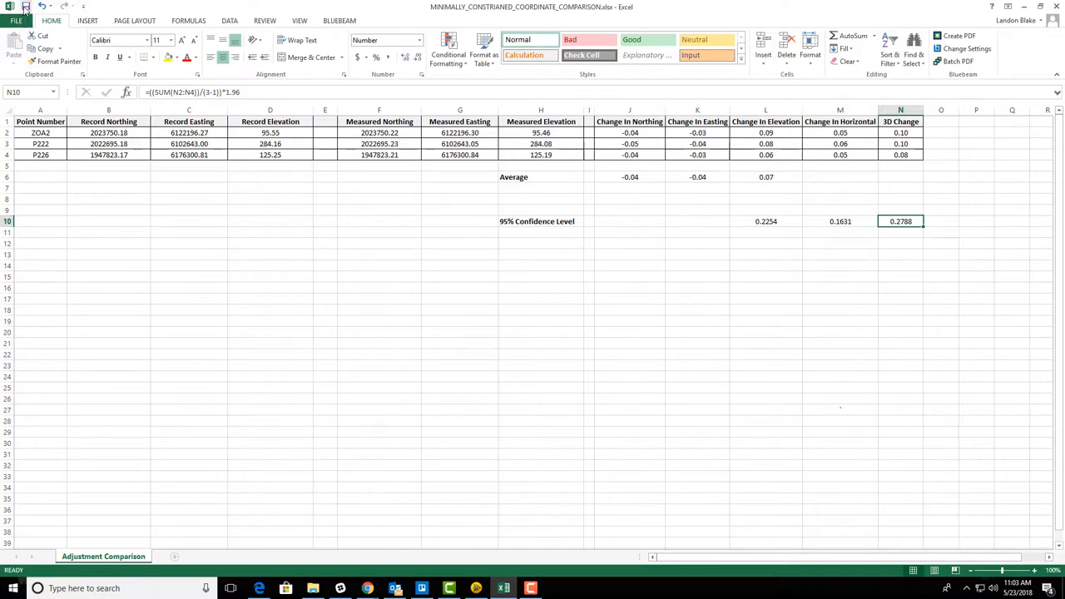
- Save the comparison workbook in the NETWORK Reports folder, cancelling the Save As dialog
left_click(25, 6)
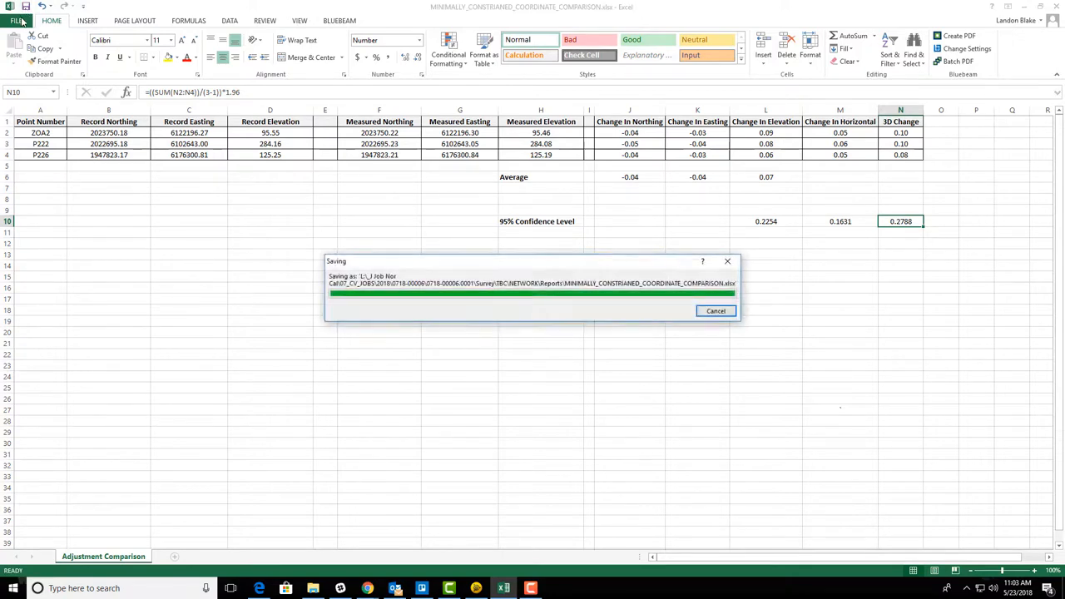
left_click(18, 20)
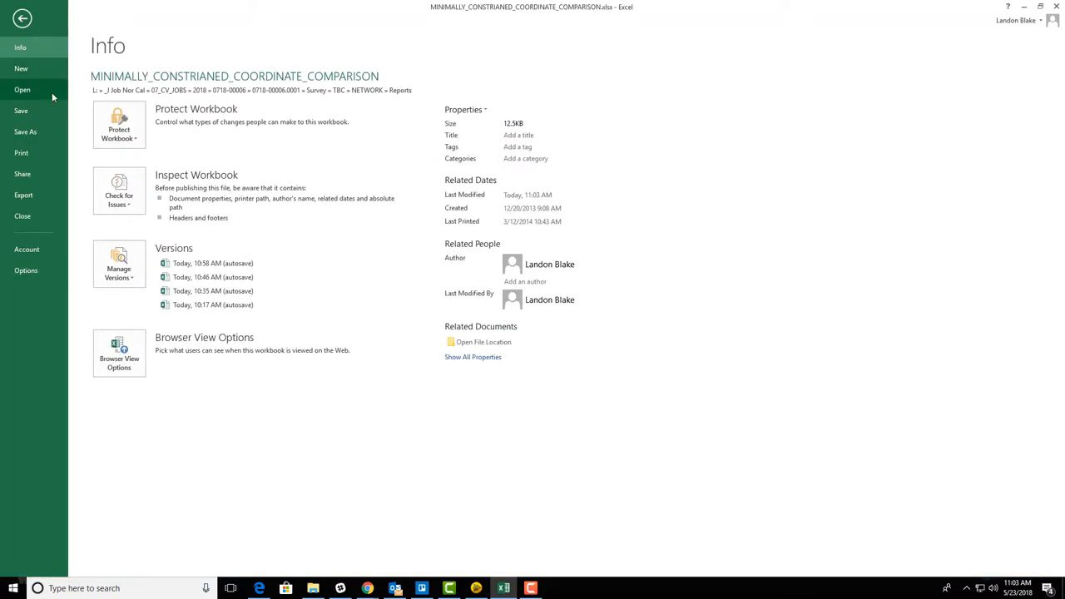
left_click(26, 132)
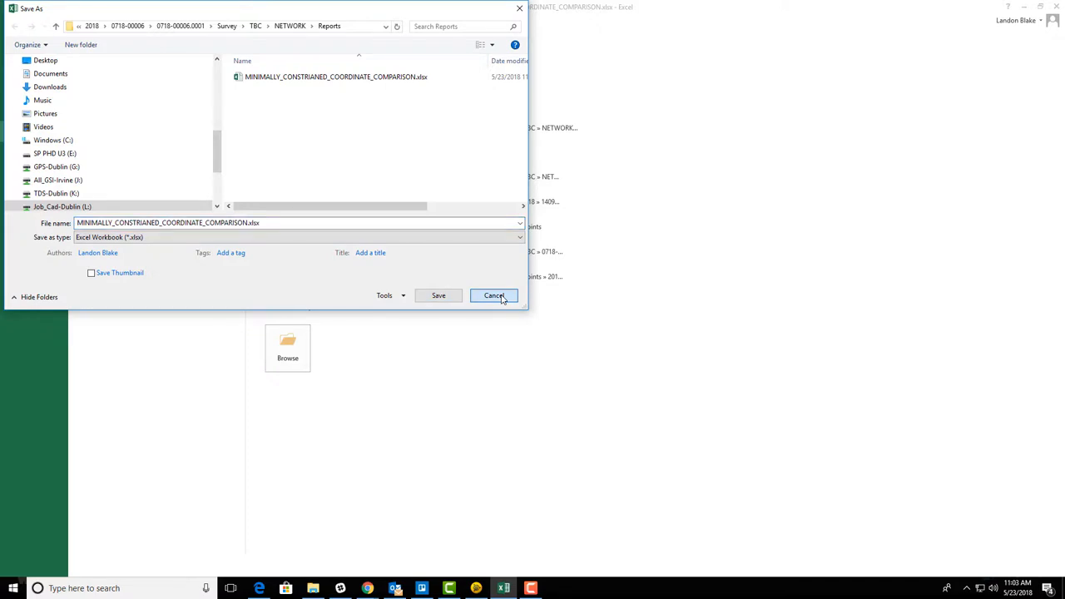
left_click(494, 296)
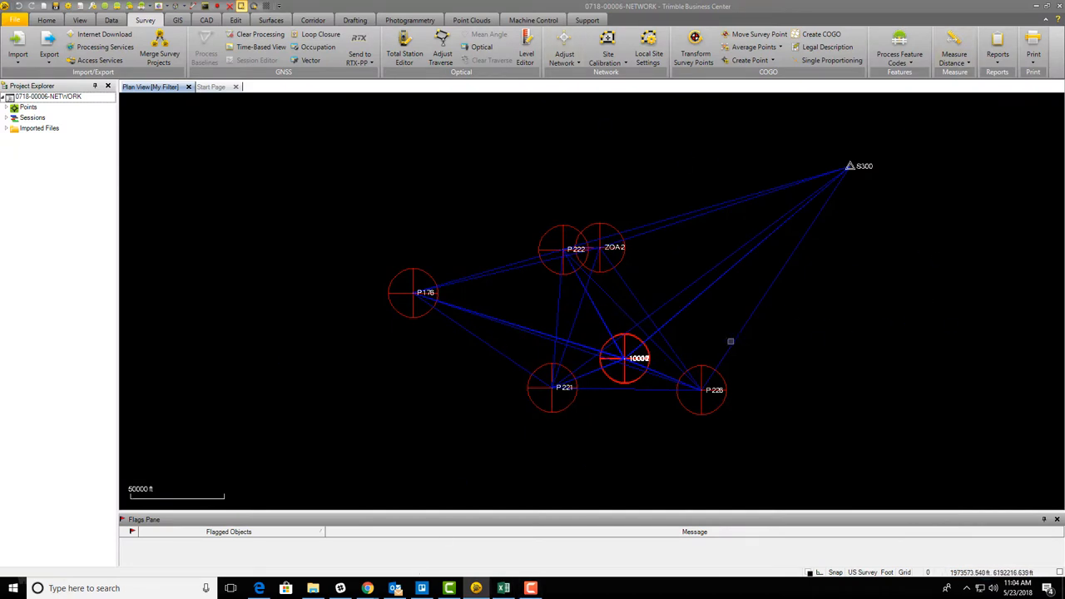
mouse_move(648, 418)
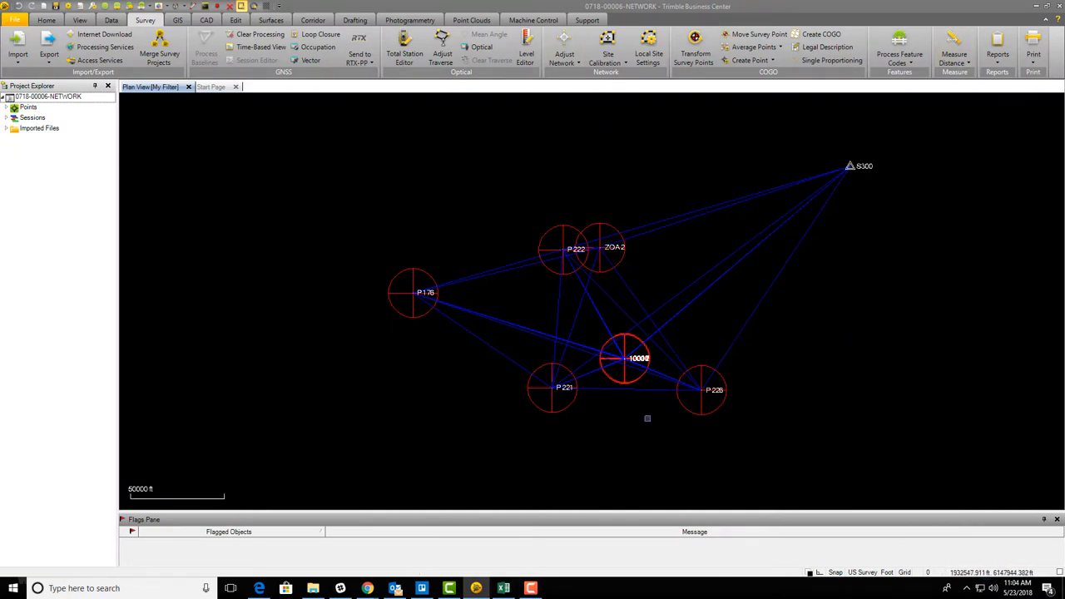
mouse_move(616, 392)
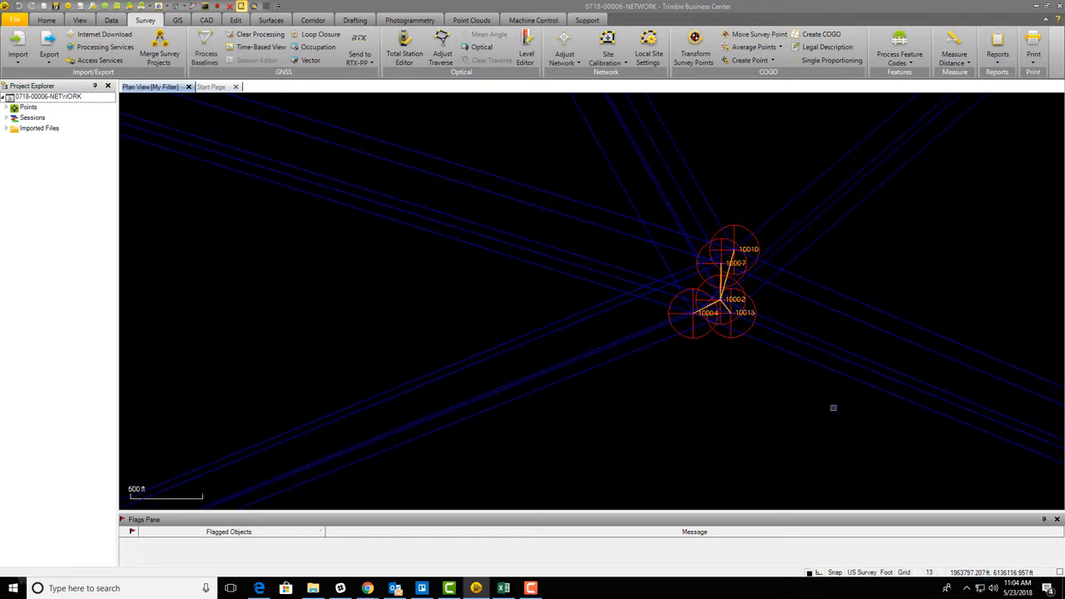
- Bring up the custom export formats for the 13 selected control points
left_click(17, 50)
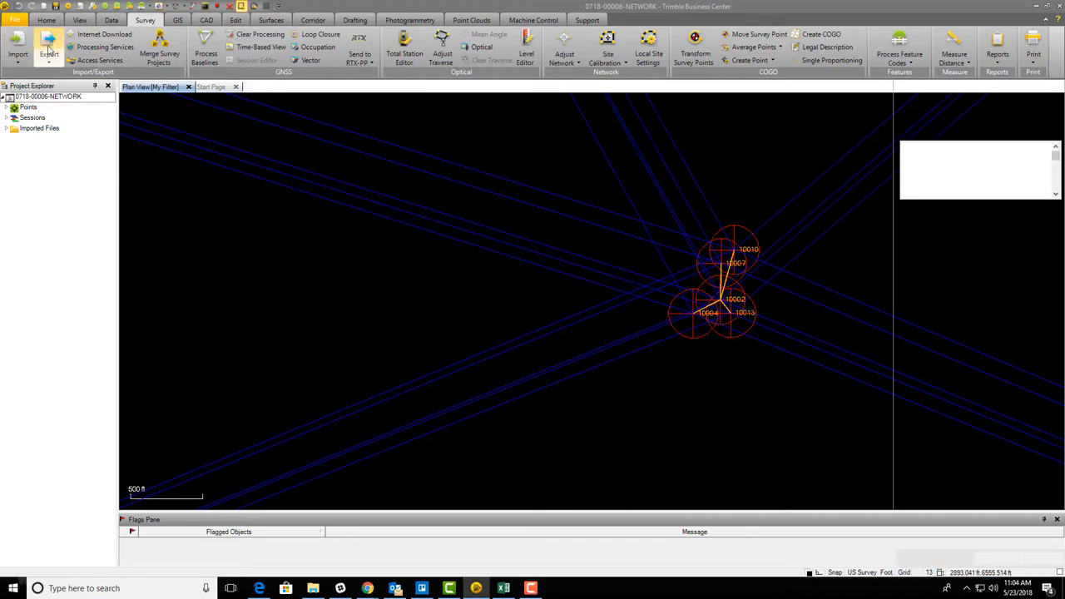
left_click(48, 49)
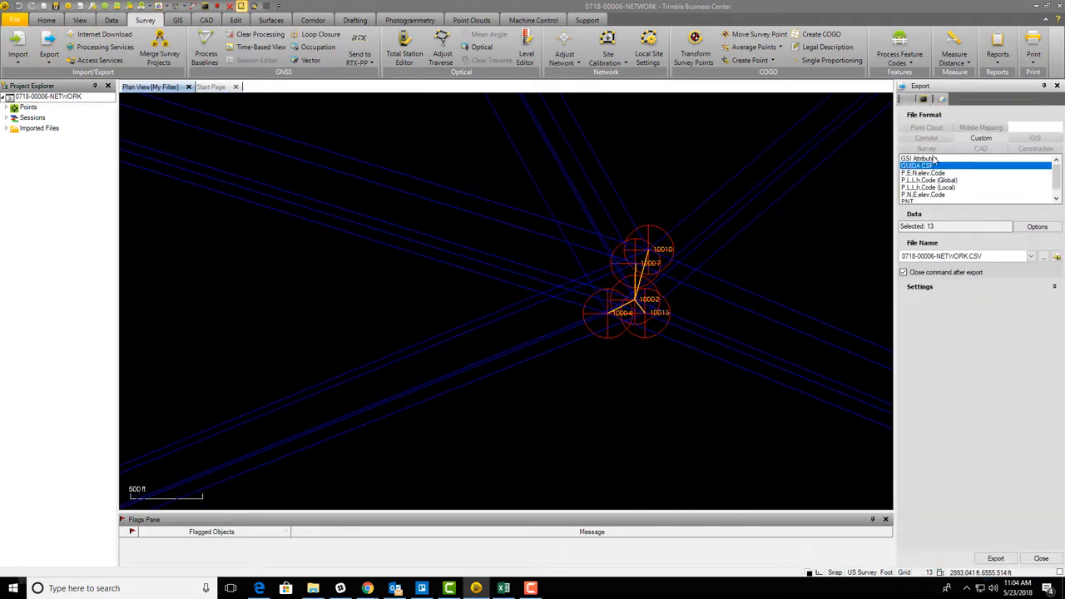
- Export with GSI Attributes format to a CONTROL CSV file name in place of NETWORK, then close the export panel
left_click(1043, 256)
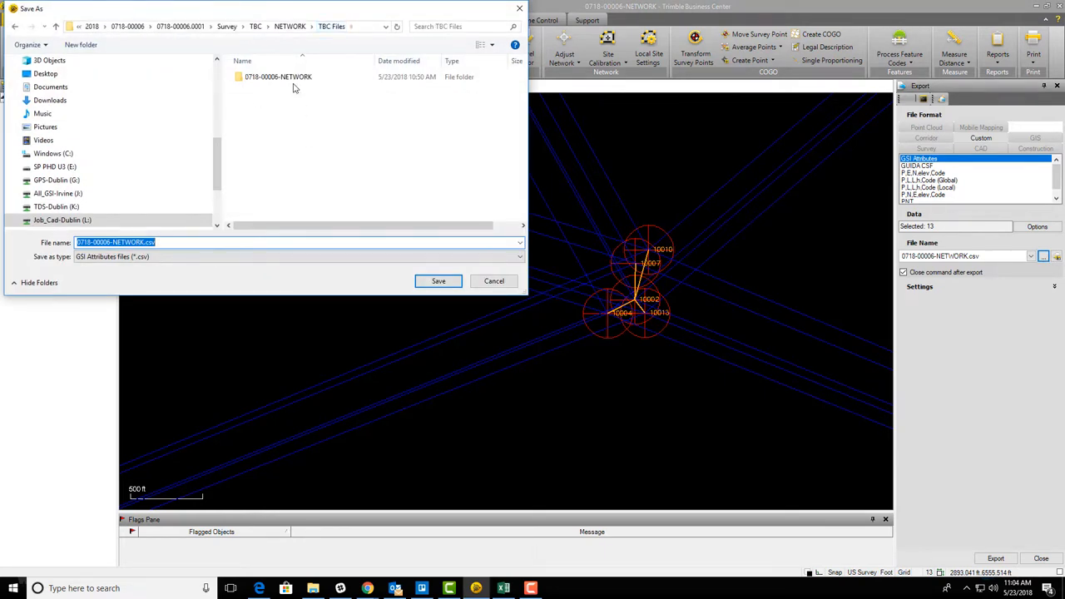
double_click(278, 76)
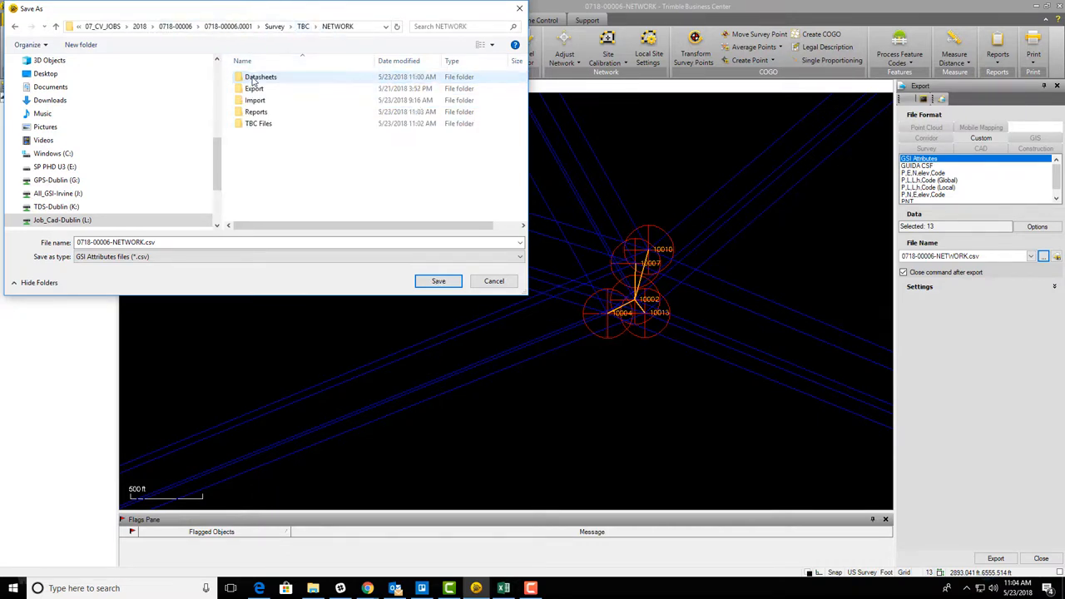
double_click(253, 88)
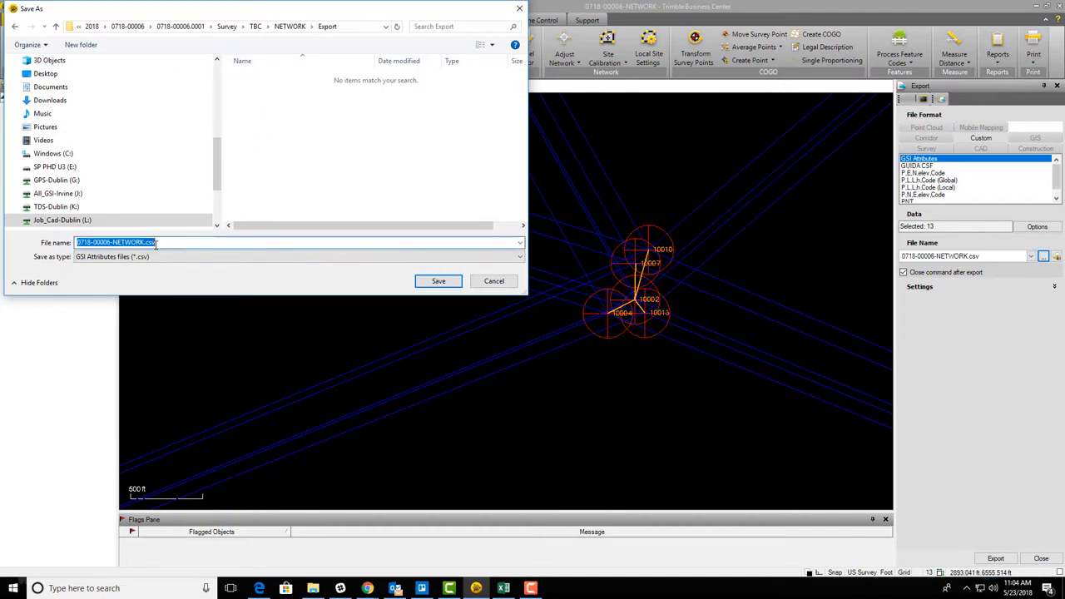
double_click(129, 242)
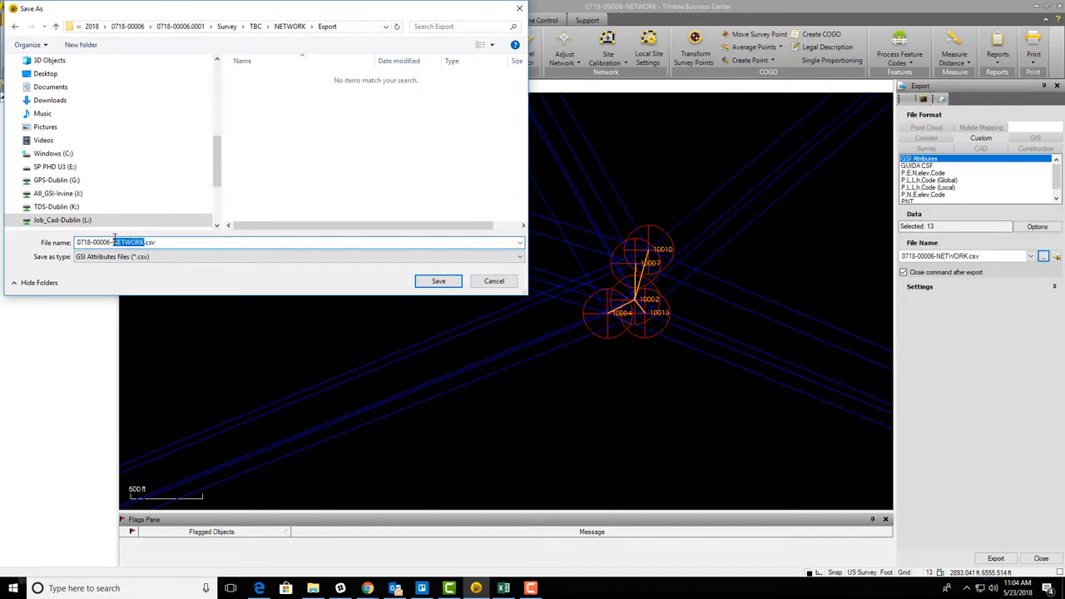
type("2")
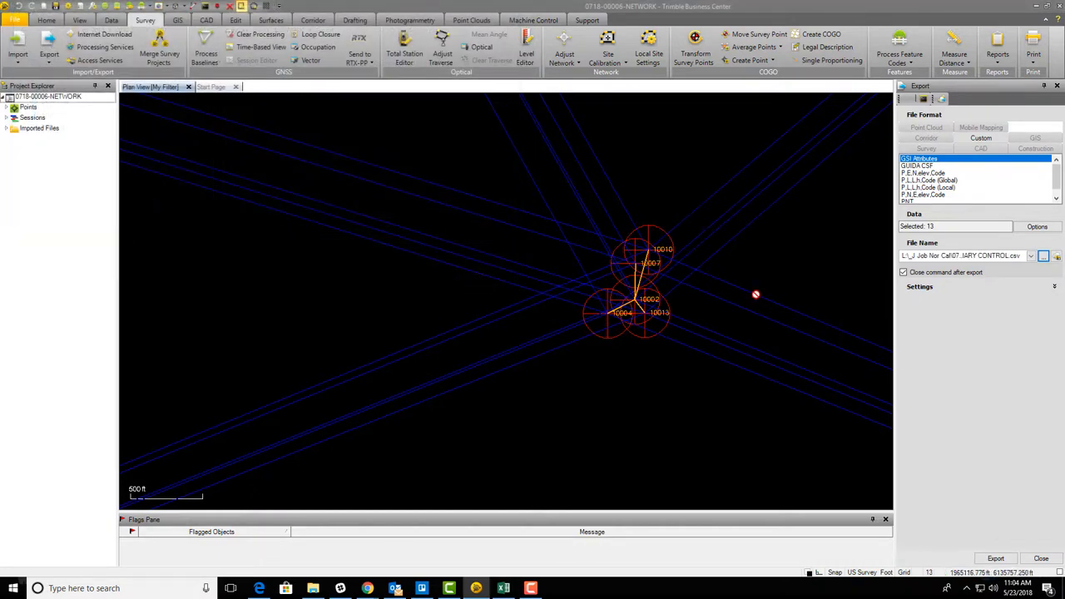
left_click(996, 558)
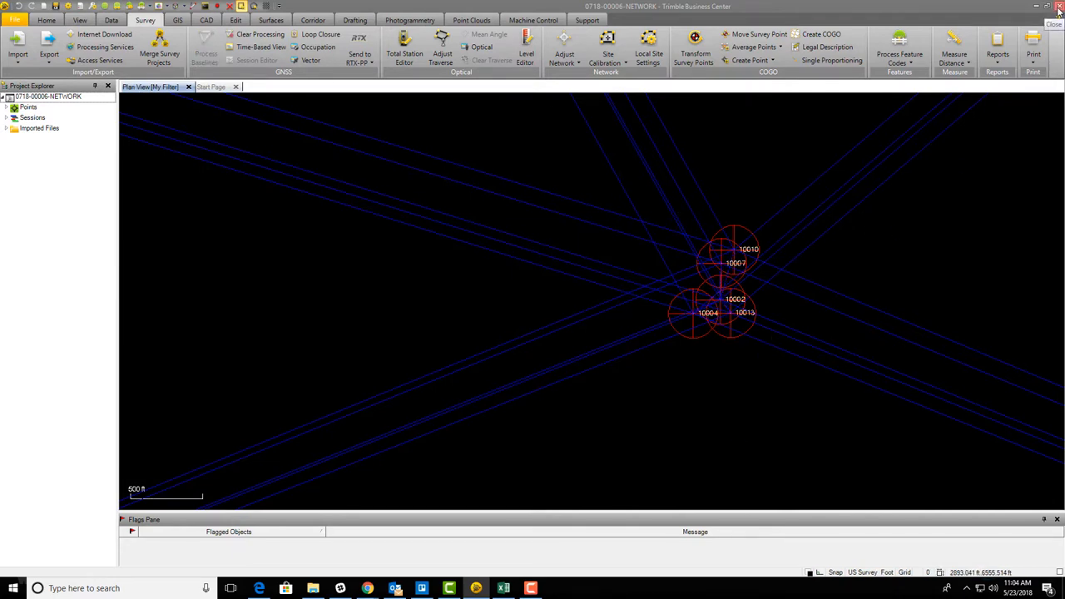
- Close the NETWORK project and Trimble Business Center to reach the desktop
left_click(210, 86)
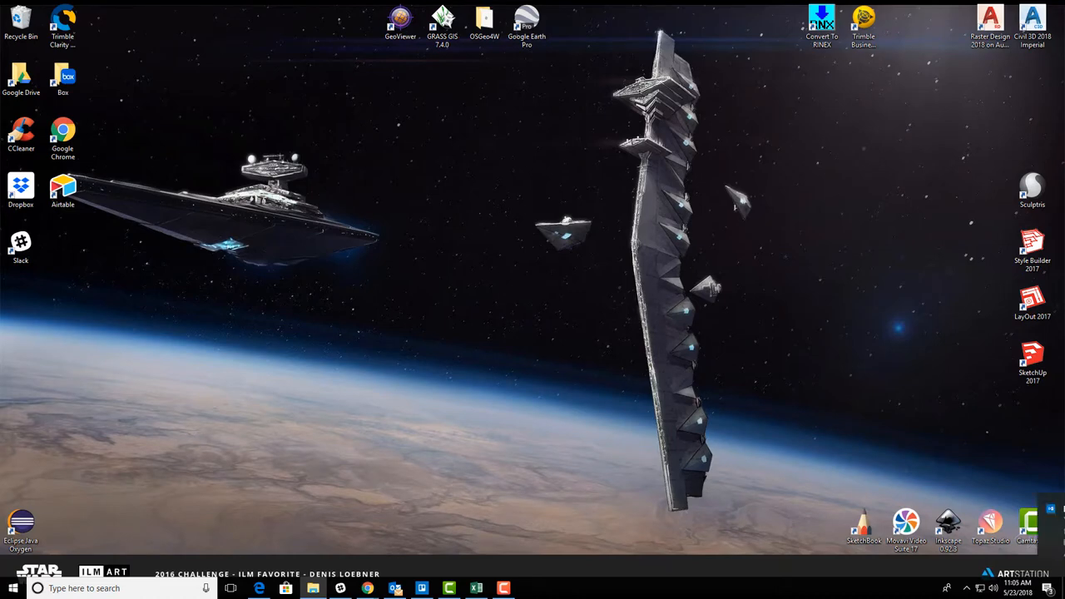
- Copy the TBC NORCAL TEMPLATE items from Box > Active > SHARED FOLDERS > LANDON > TEMPLATES
left_click(312, 589)
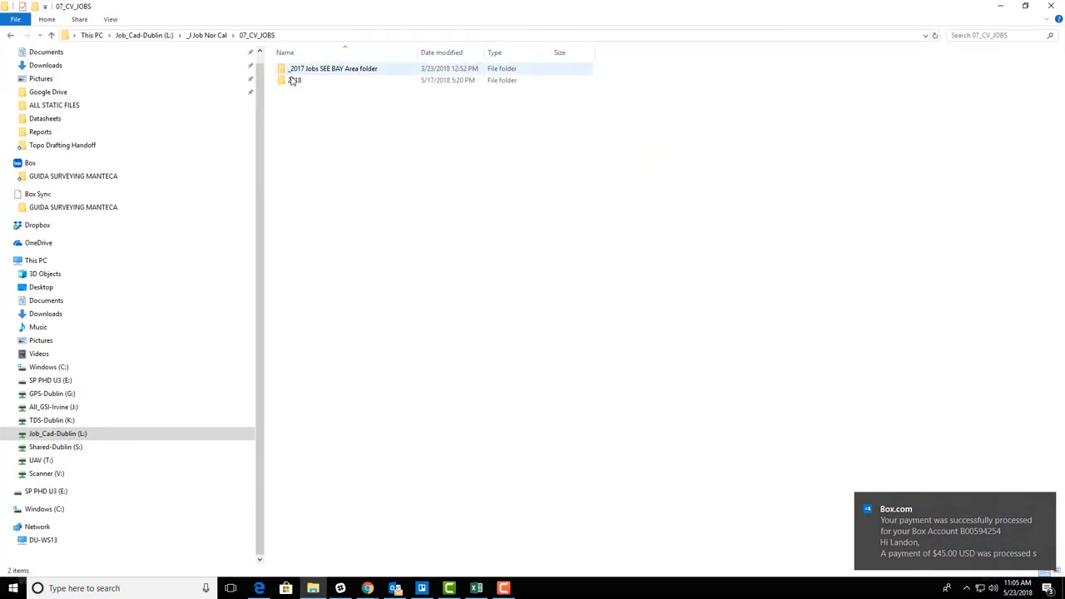
double_click(295, 80)
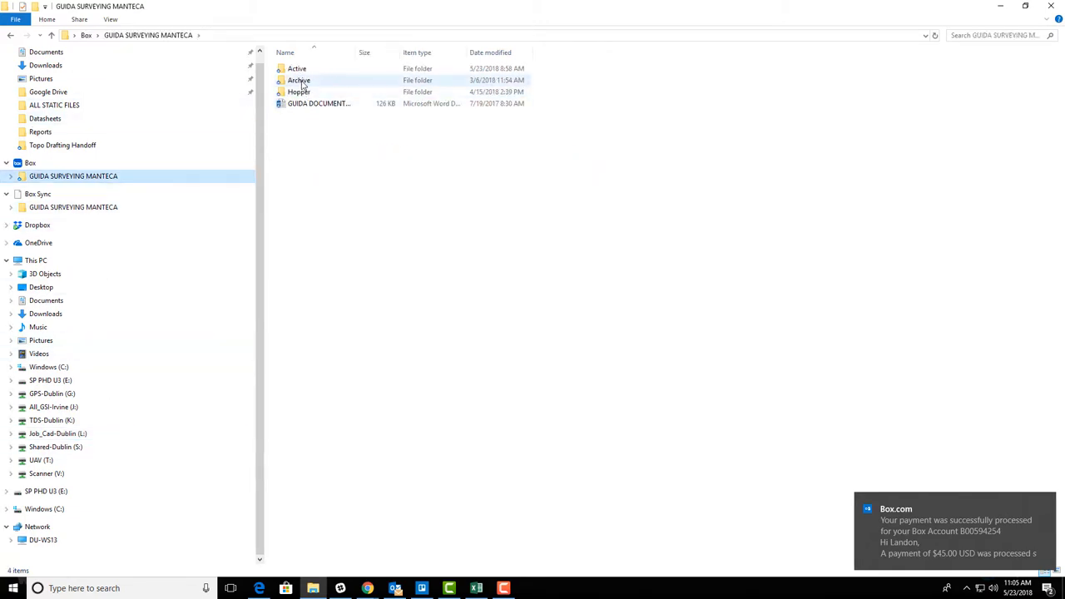
double_click(297, 69)
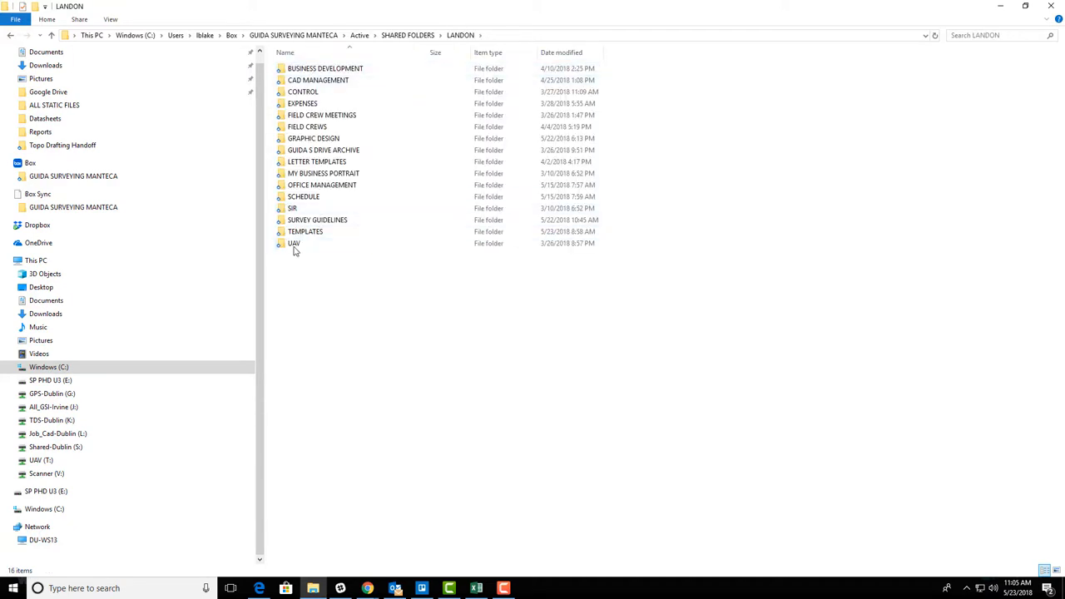
double_click(305, 231)
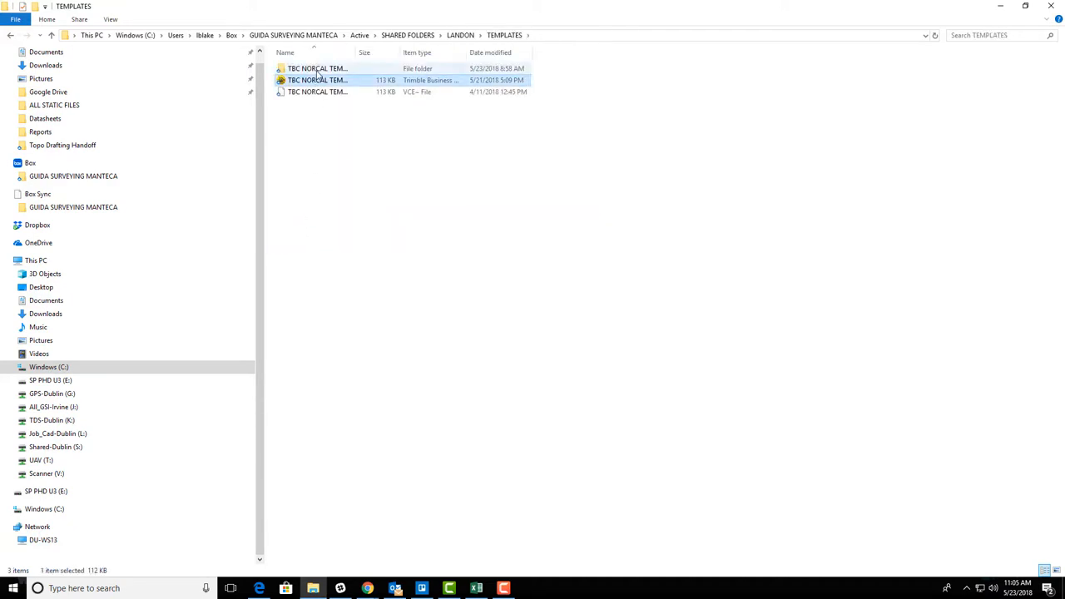
right_click(317, 68)
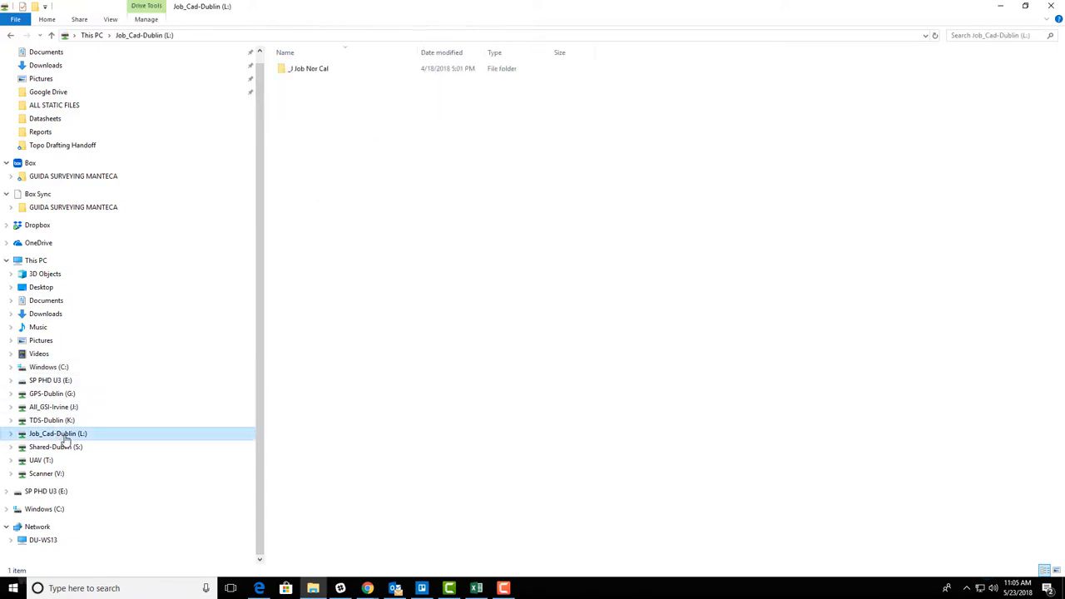
- Browse L: to 2018 > 0718-00006 > Survey > TBC, showing the NETWORK and WORKING folders
double_click(309, 69)
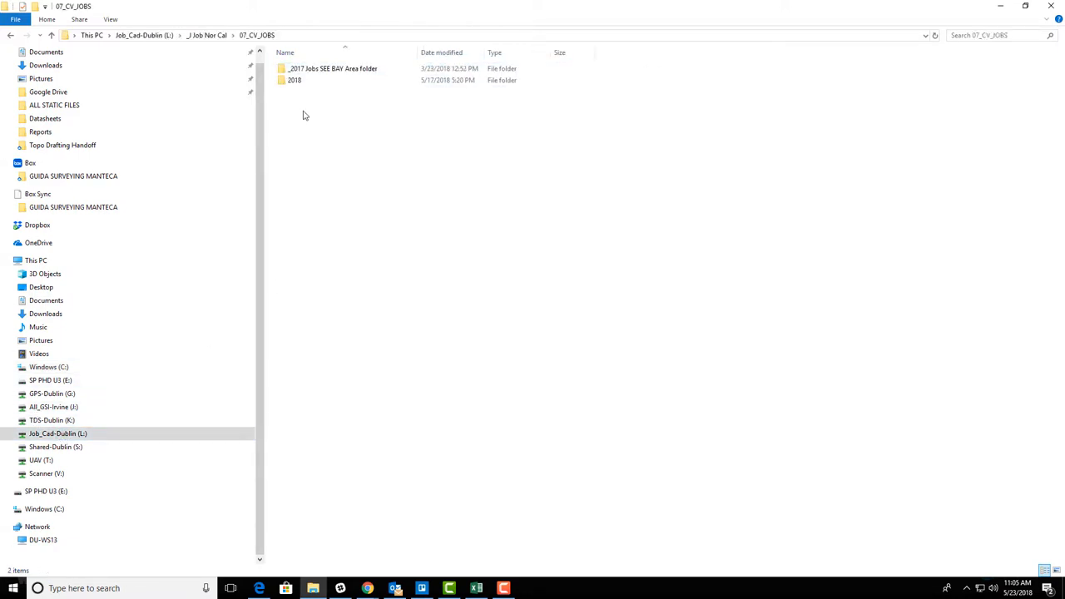
double_click(295, 79)
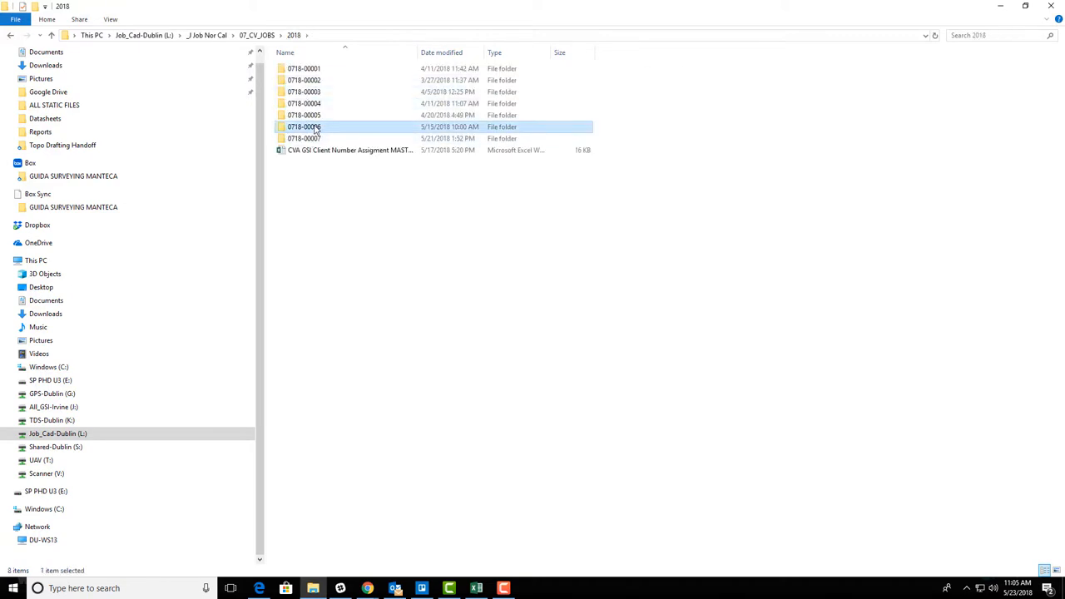
double_click(303, 127)
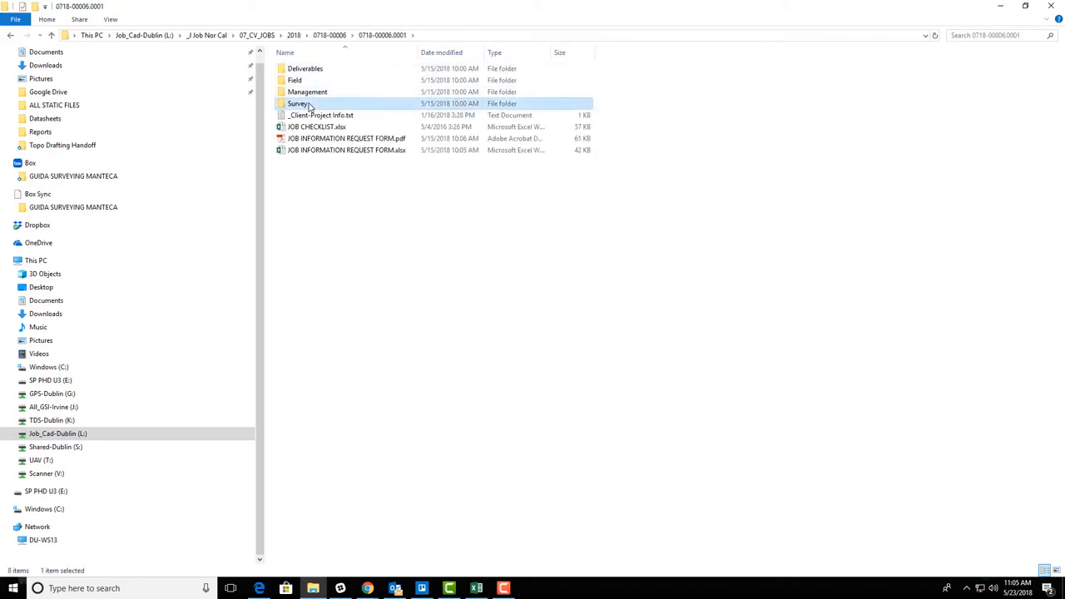
double_click(298, 104)
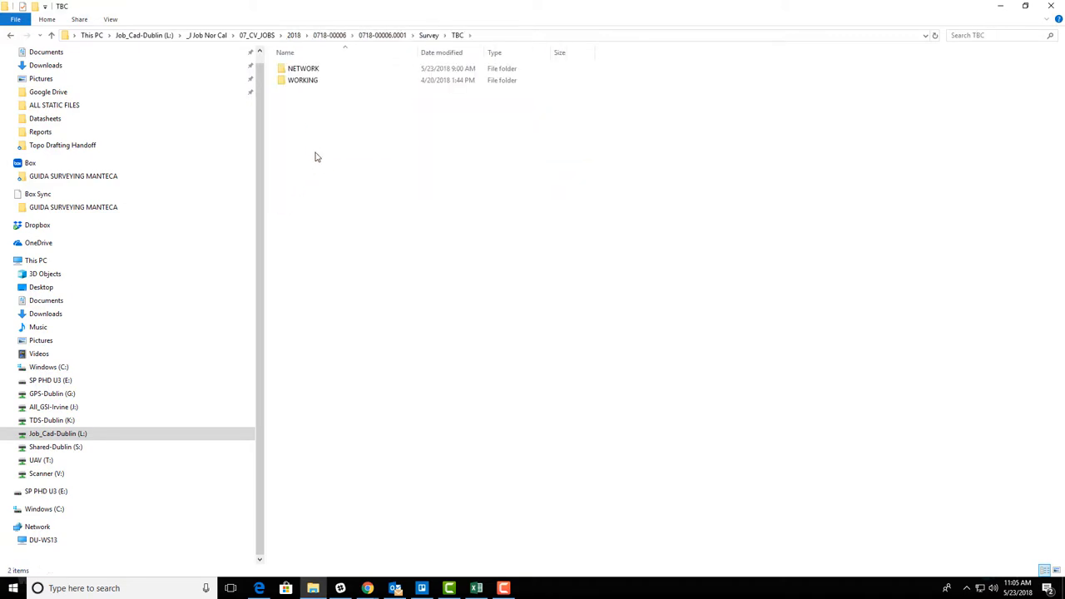
- Delete the old WORKING folder, paste the template items and rename the .vce to 0718-00006-WORKING
key("Delete")
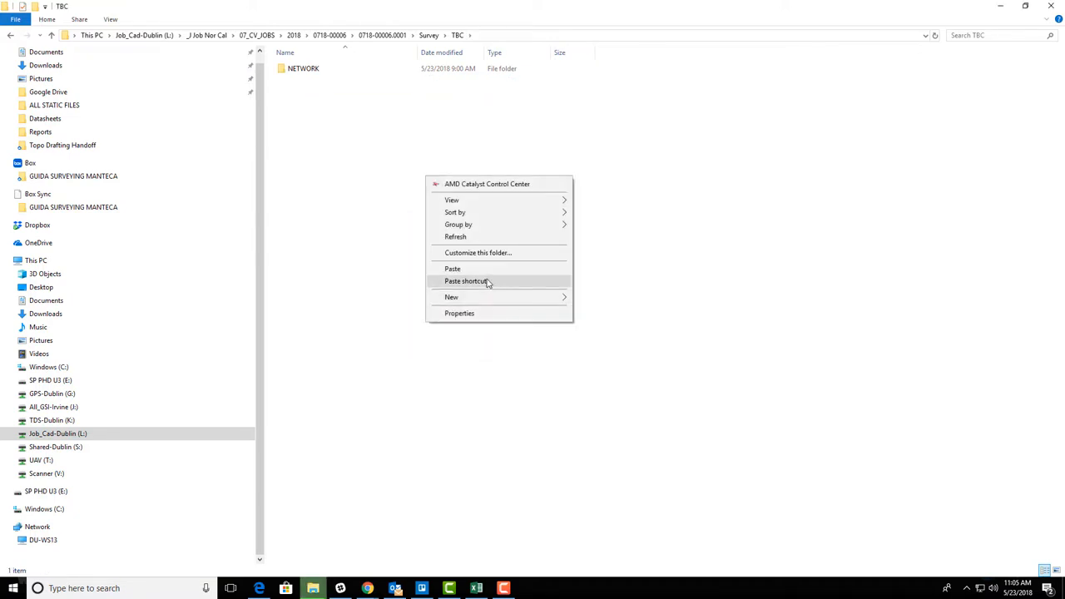
left_click(452, 268)
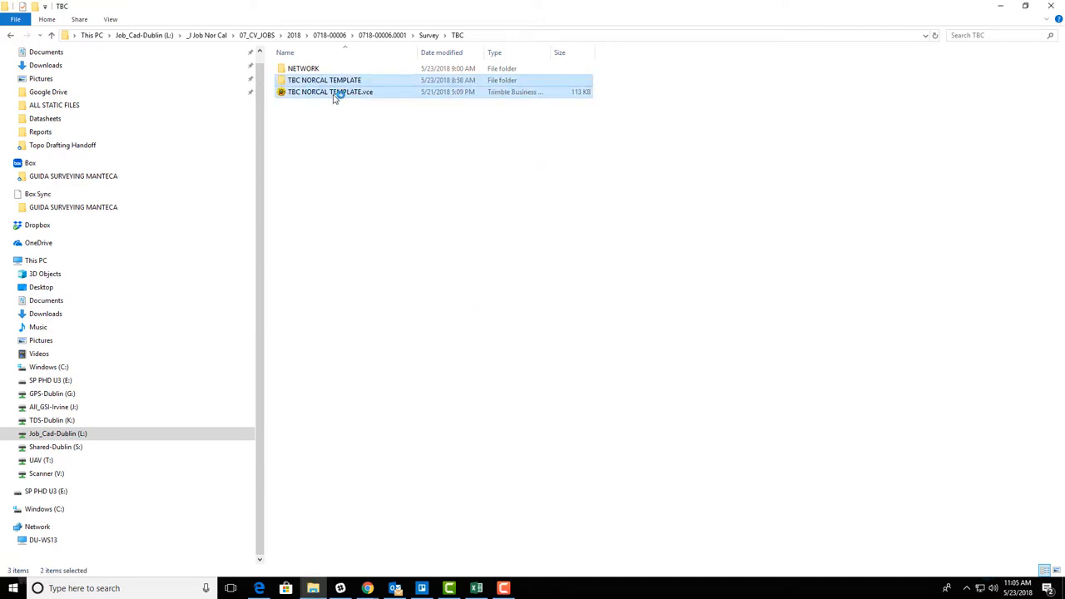
left_click(331, 92)
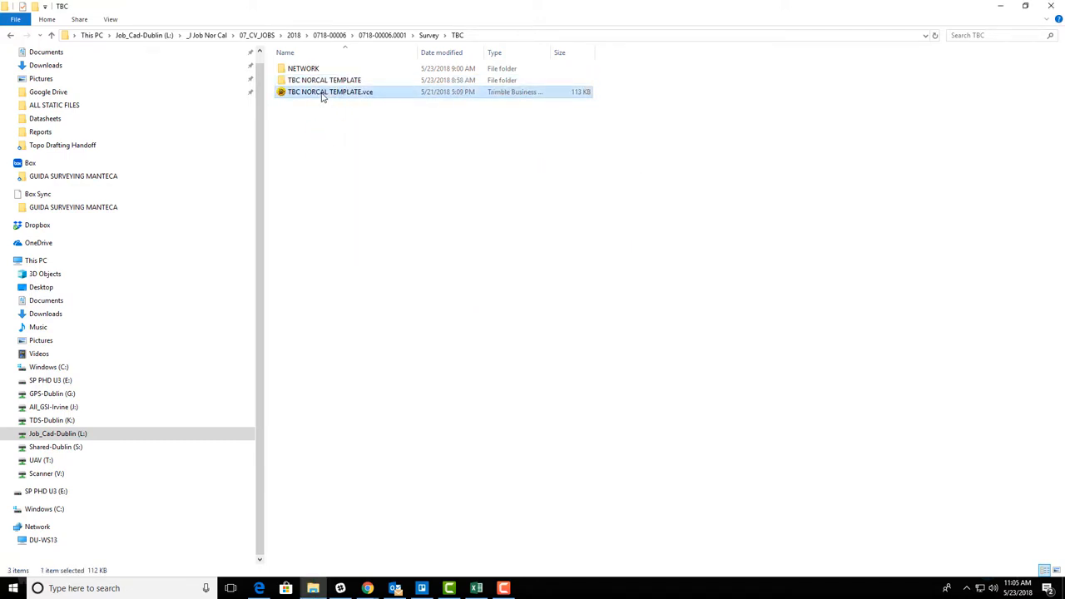
left_click(330, 91)
type("0718-00006-WORKING")
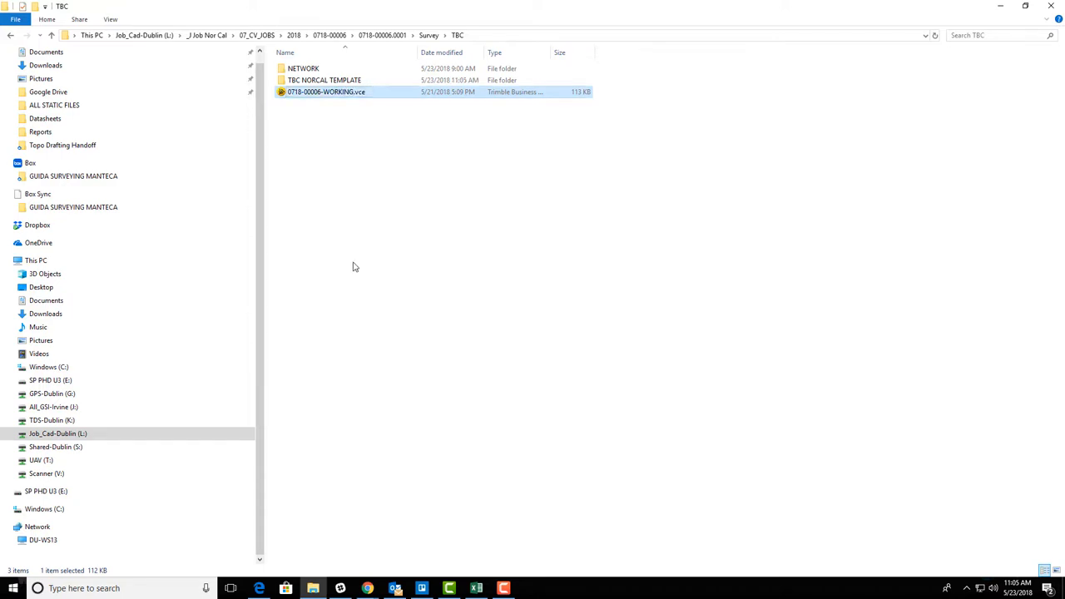
- Rename the template folder to WORKING and cut the 0718-00006-WORKING.vce for moving
left_click(324, 80)
type("W")
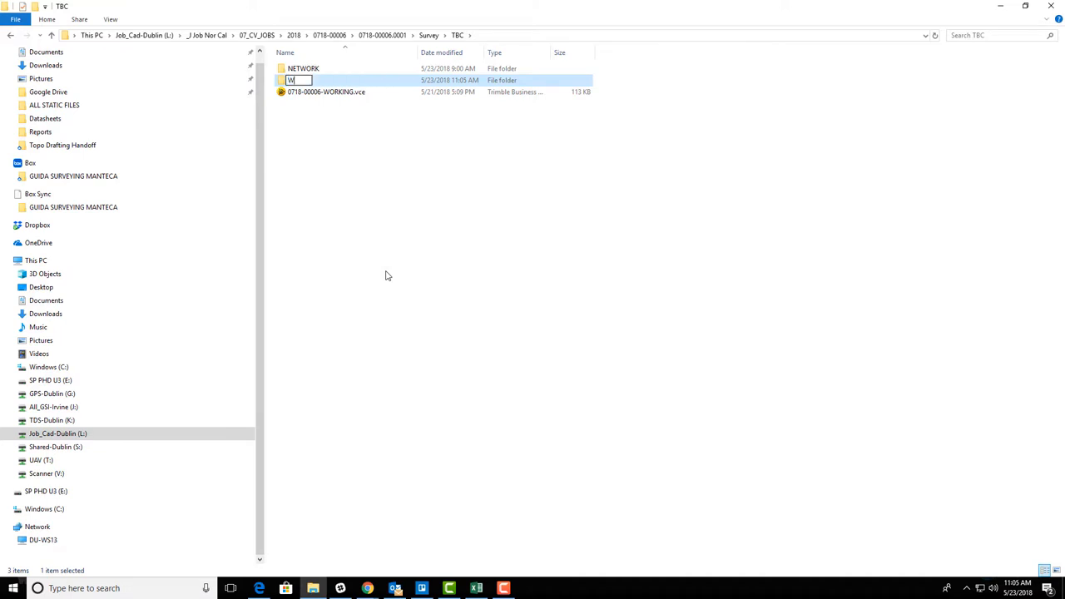
type("ORKING")
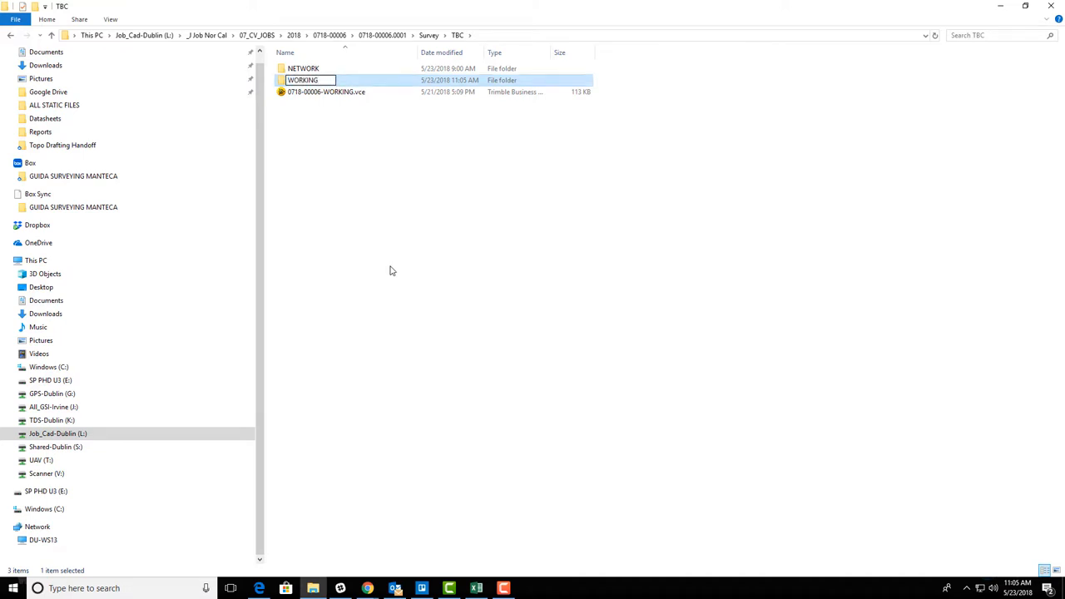
right_click(326, 92)
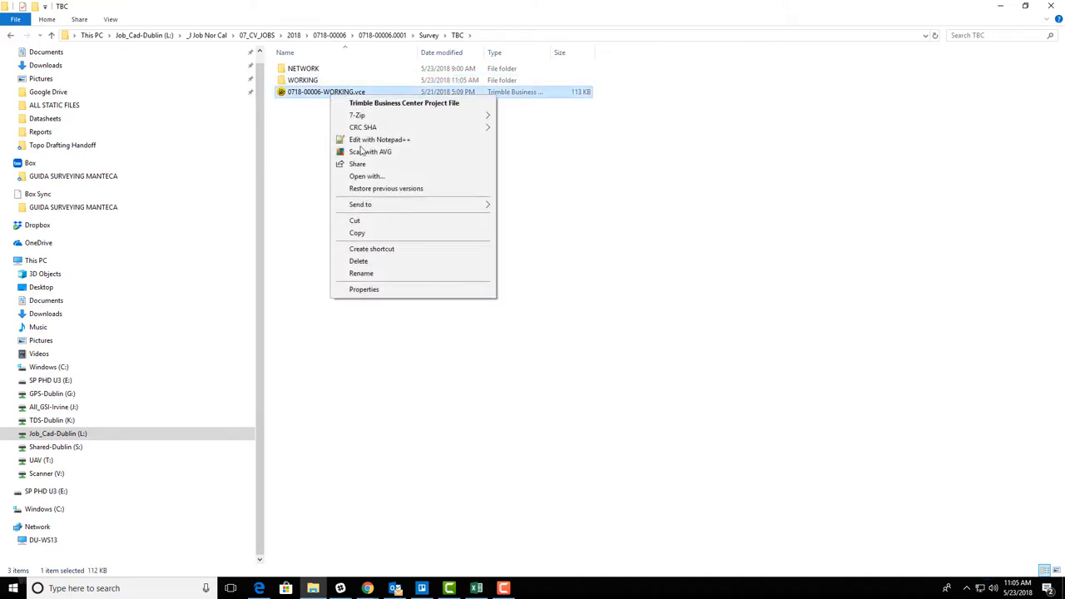
left_click(303, 80)
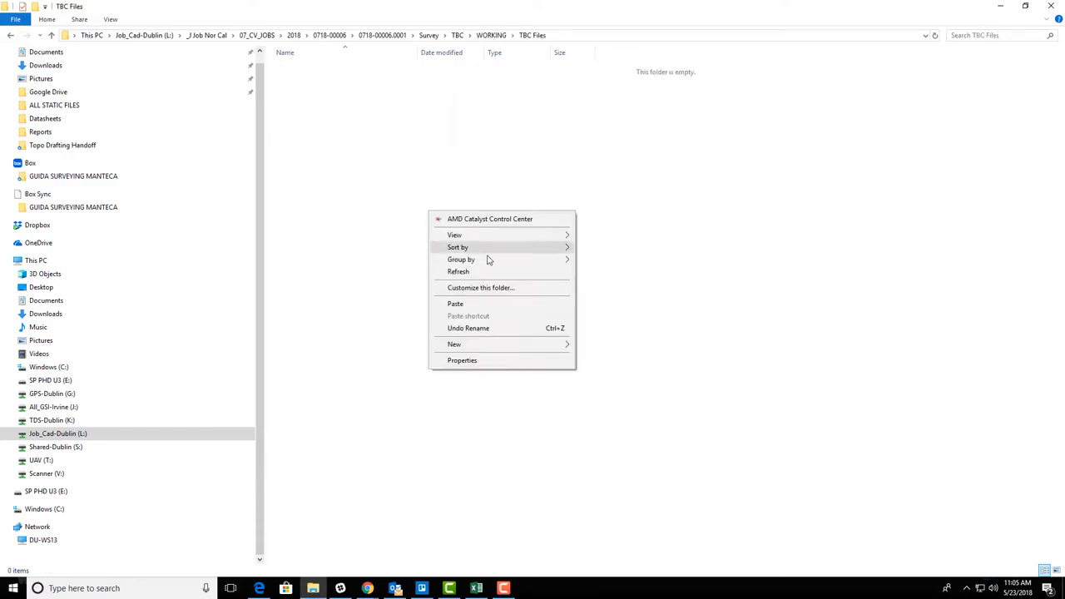
- Paste 0718-00006-WORKING.vce into WORKING\TBC Files and launch it in Trimble Business Center
left_click(489, 133)
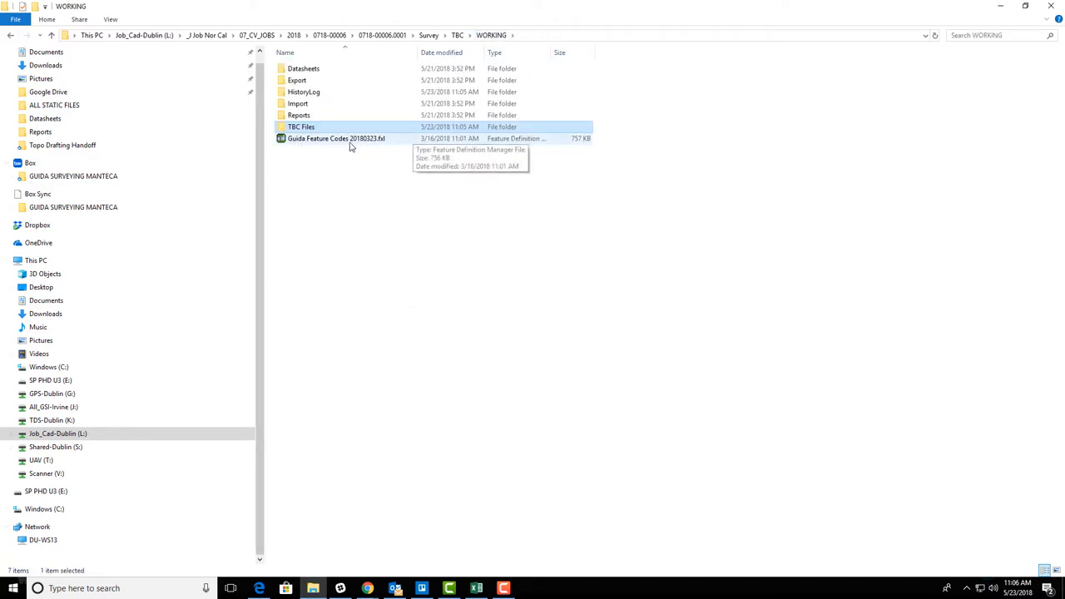
mouse_move(314, 91)
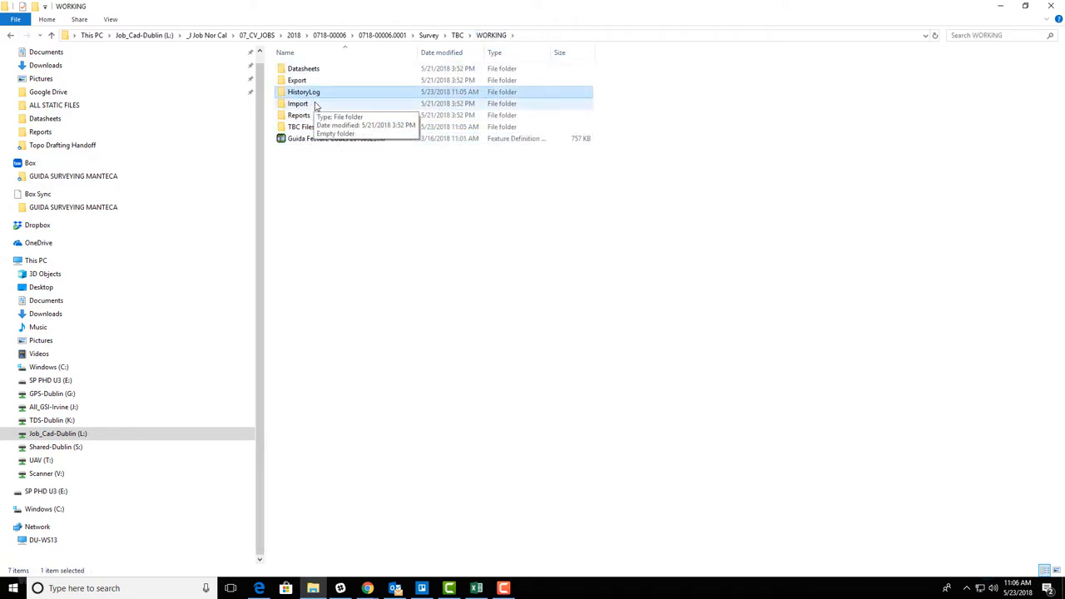
mouse_move(431, 337)
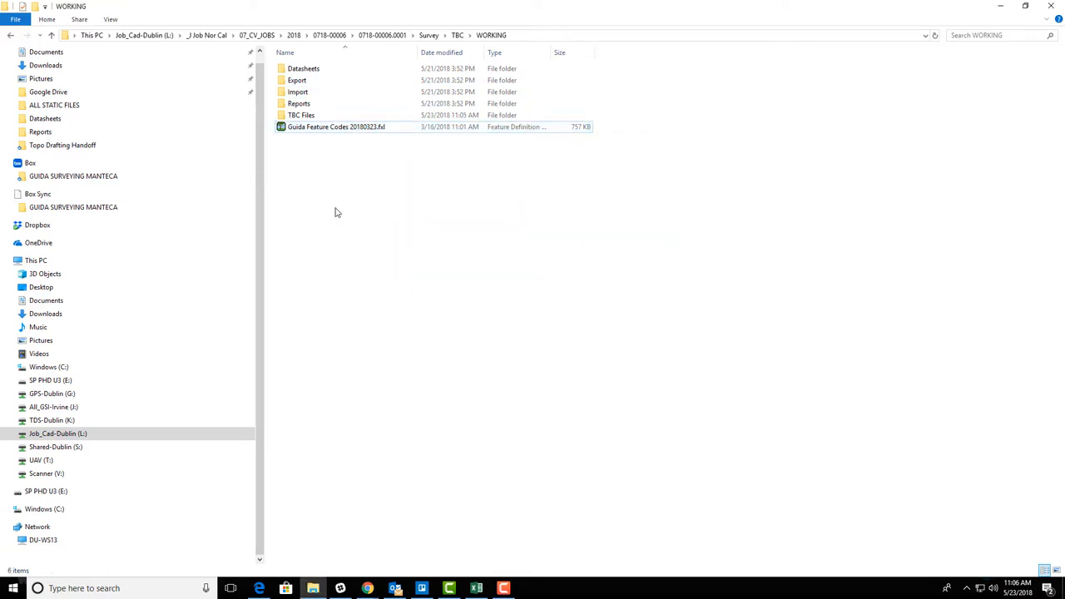
double_click(301, 115)
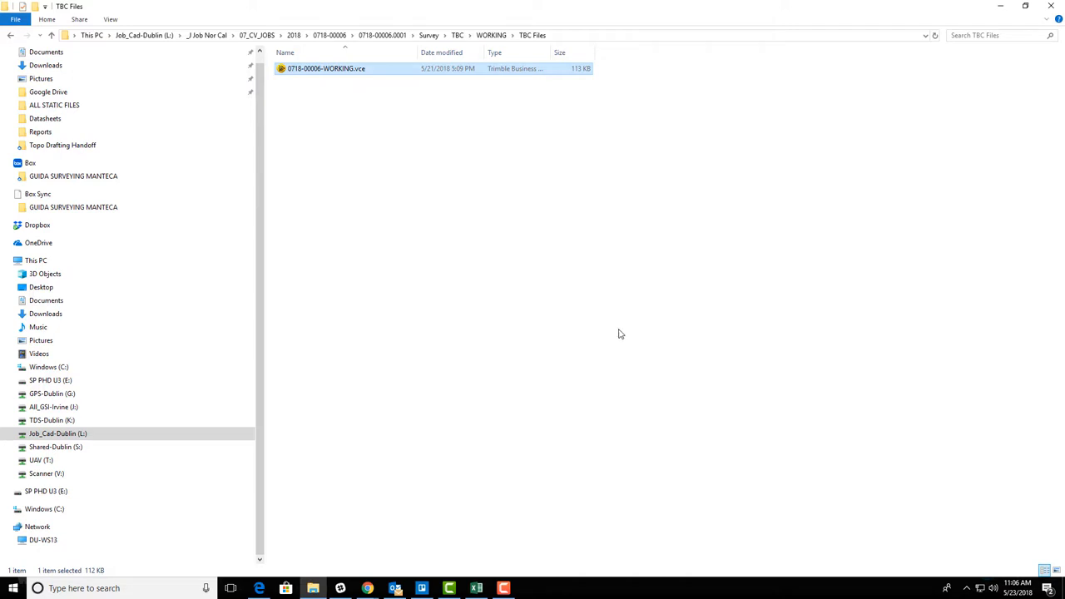
double_click(326, 69)
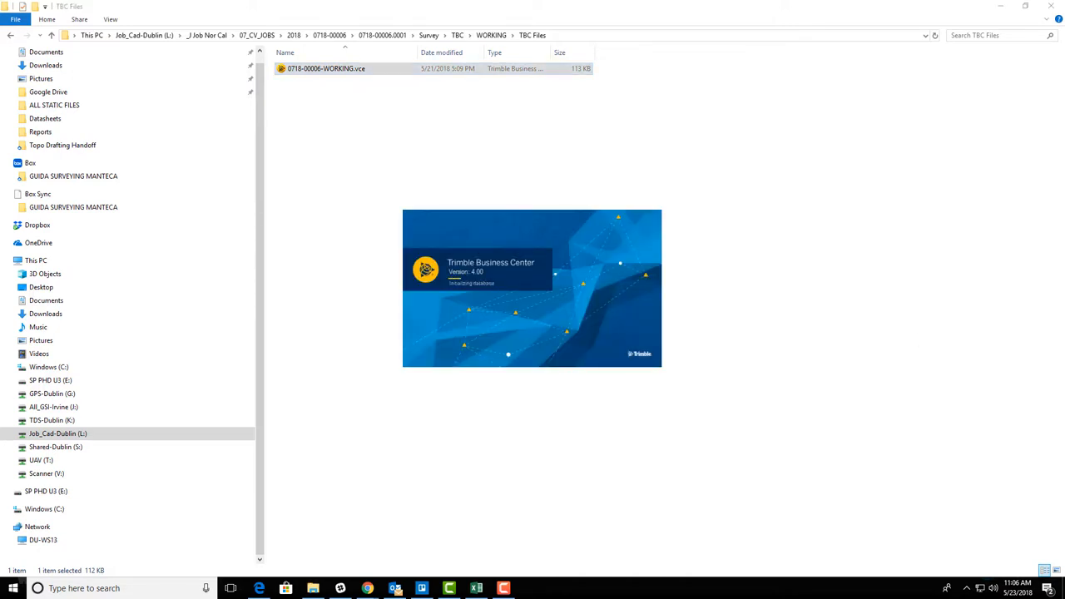
- Point the import folder to 0718-00006 > TBC > NETWORK > Export, listing the primary control CSV
double_click(326, 68)
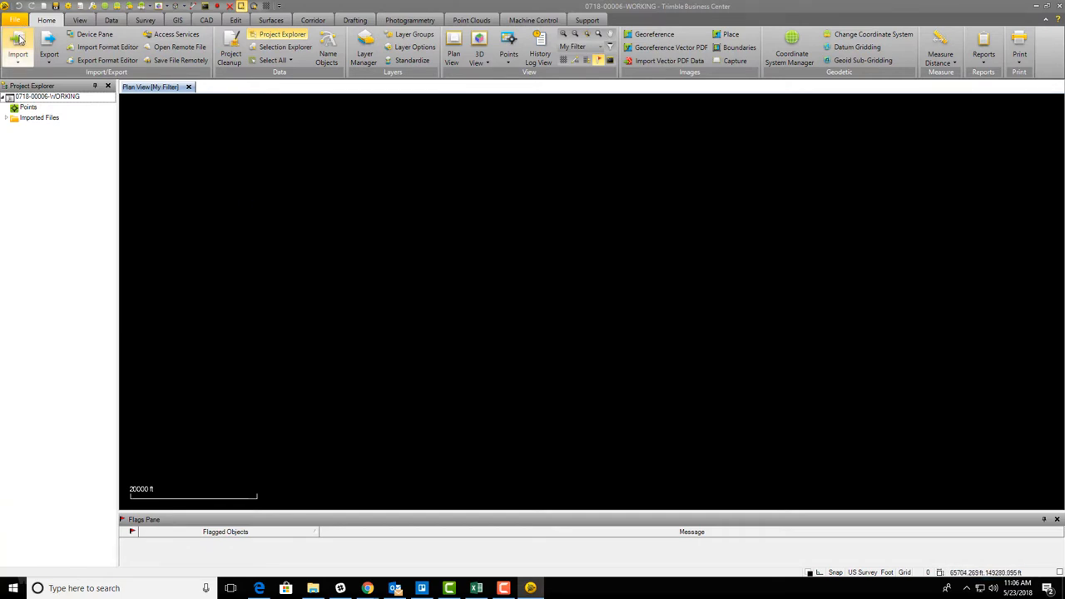
left_click(18, 45)
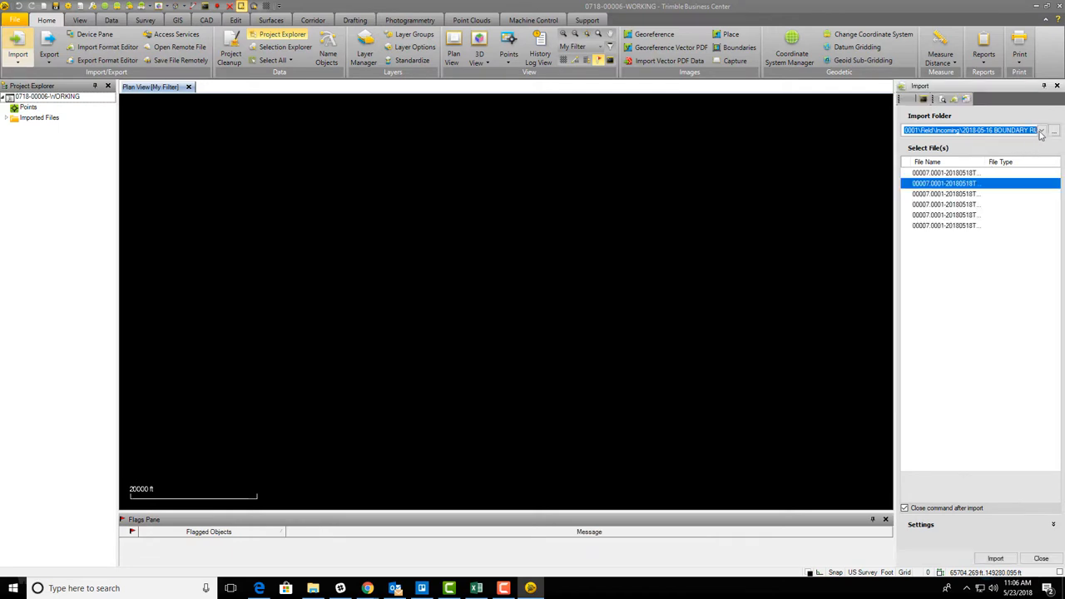
left_click(1053, 130)
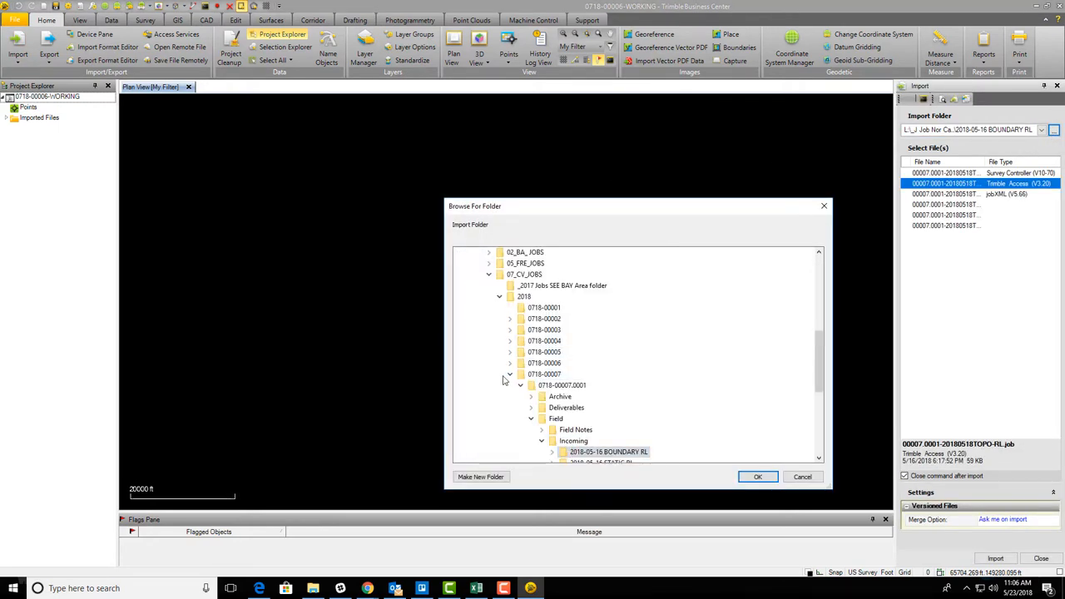
left_click(509, 374)
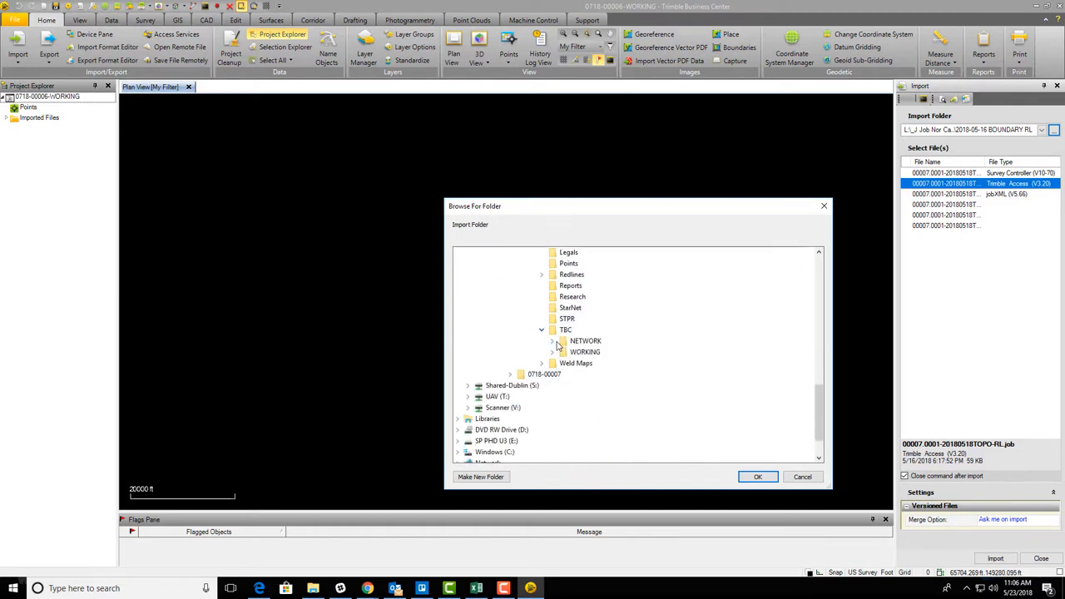
left_click(552, 341)
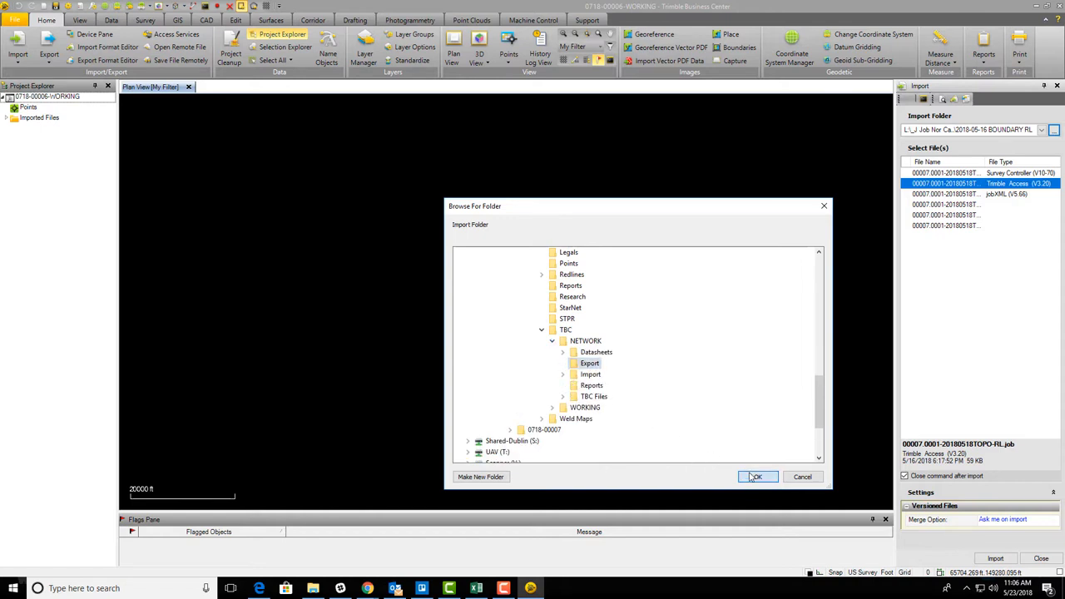
left_click(755, 477)
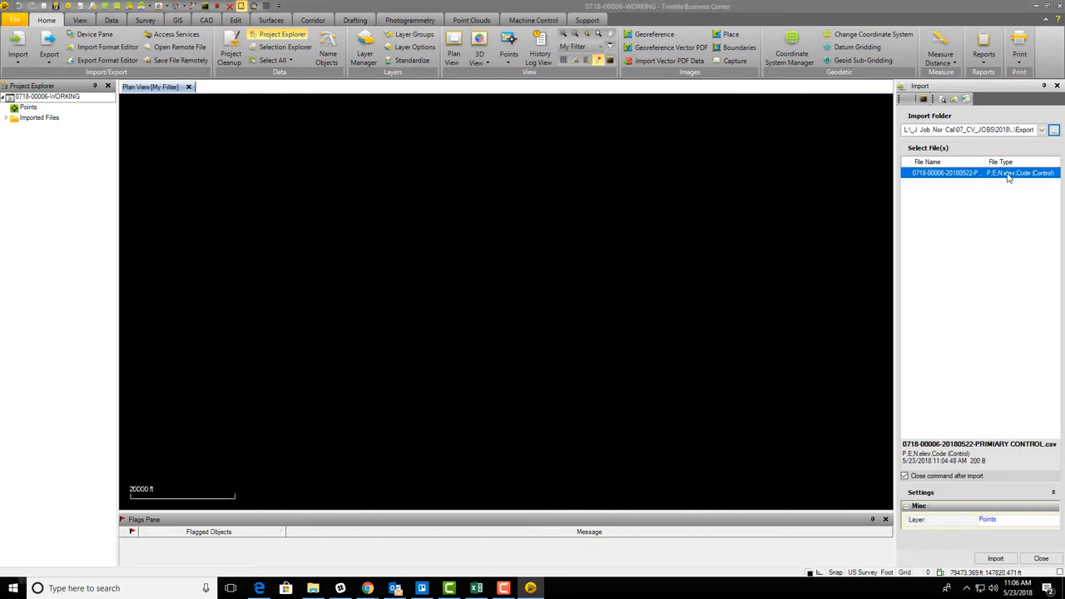
left_click(995, 558)
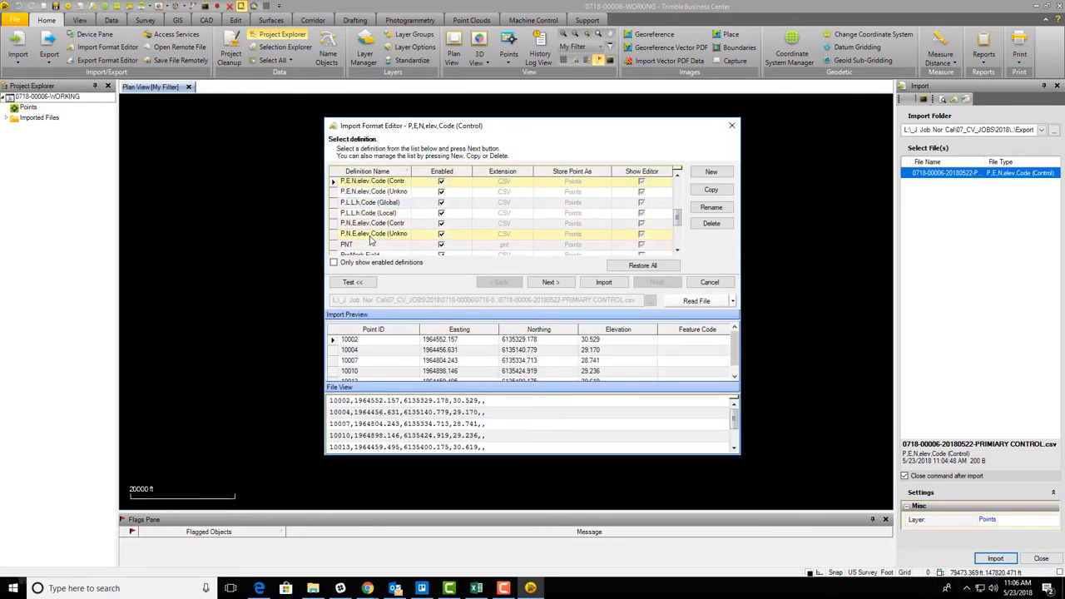
left_click(372, 222)
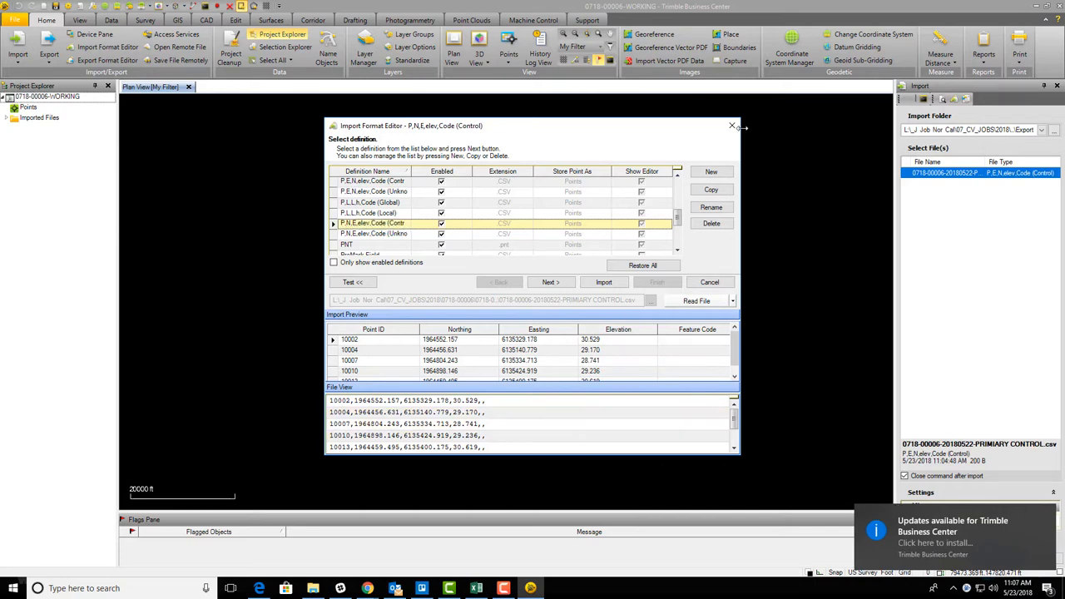
left_click(603, 283)
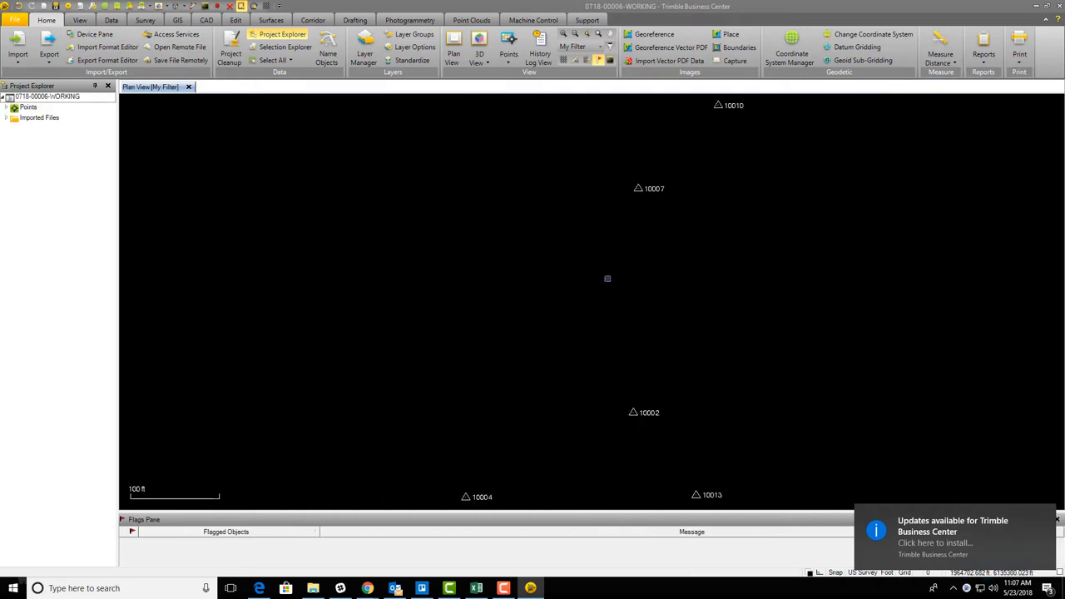
- Scroll to General Information in Project Settings, reference number 0718-00006.0001
scroll("down", 3)
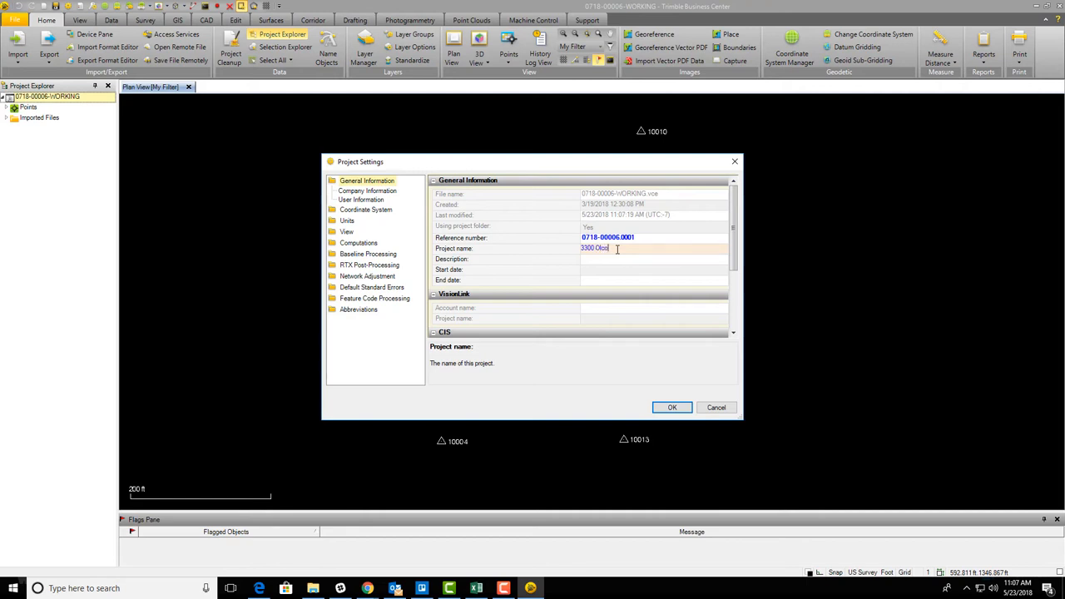
type("Street ADA")
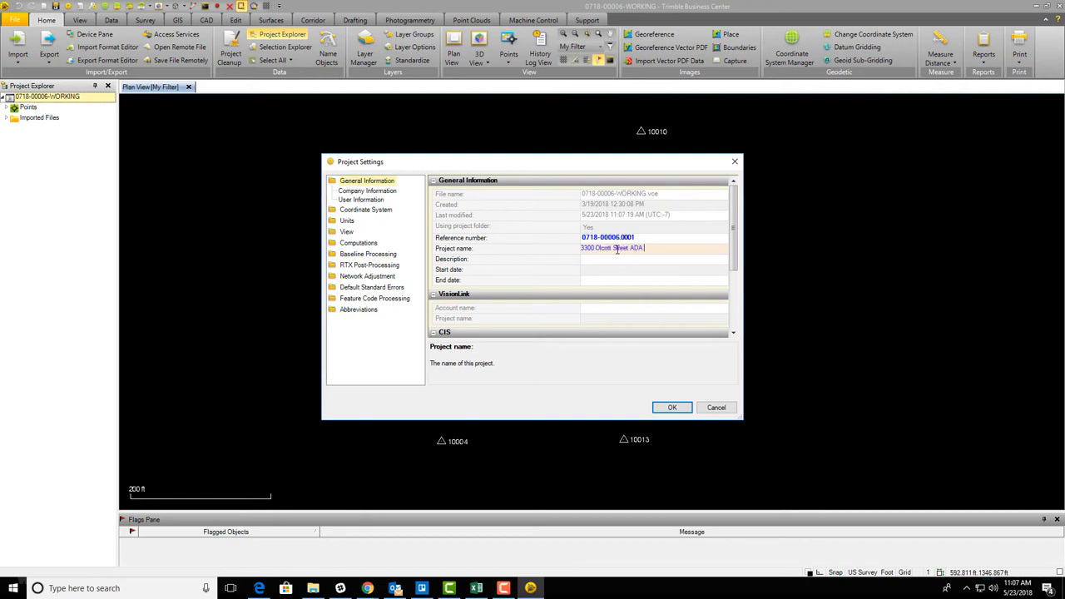
type("Path of Tra")
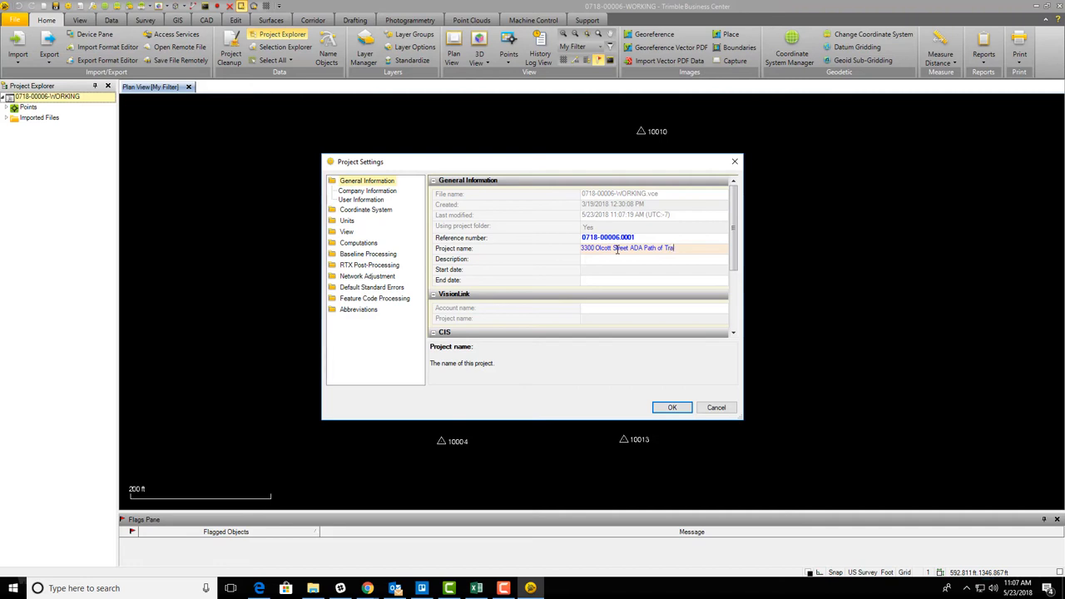
left_click(654, 269)
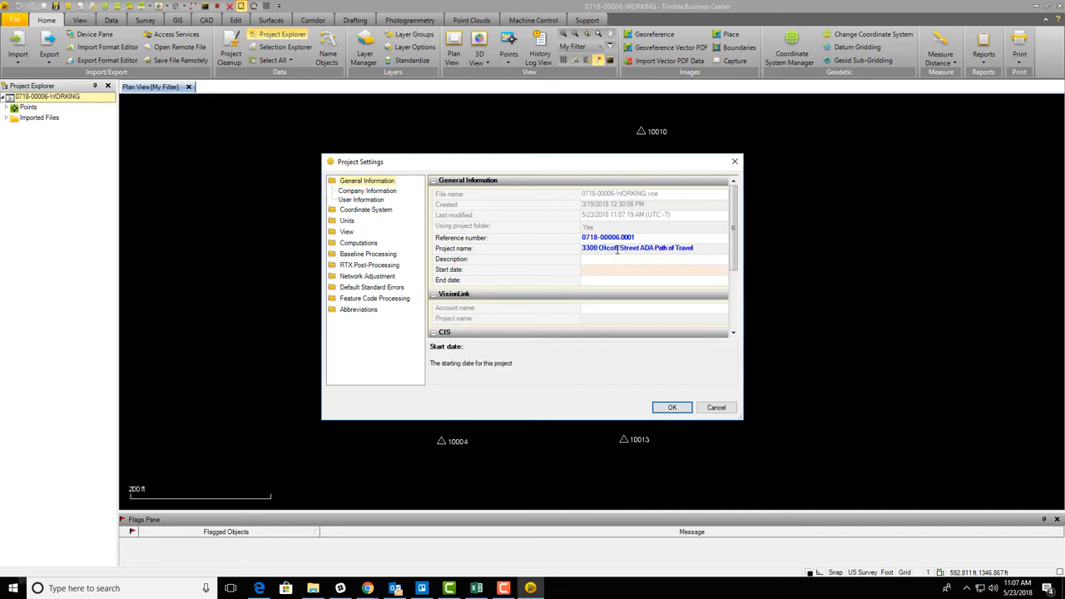
type("2018-05-22")
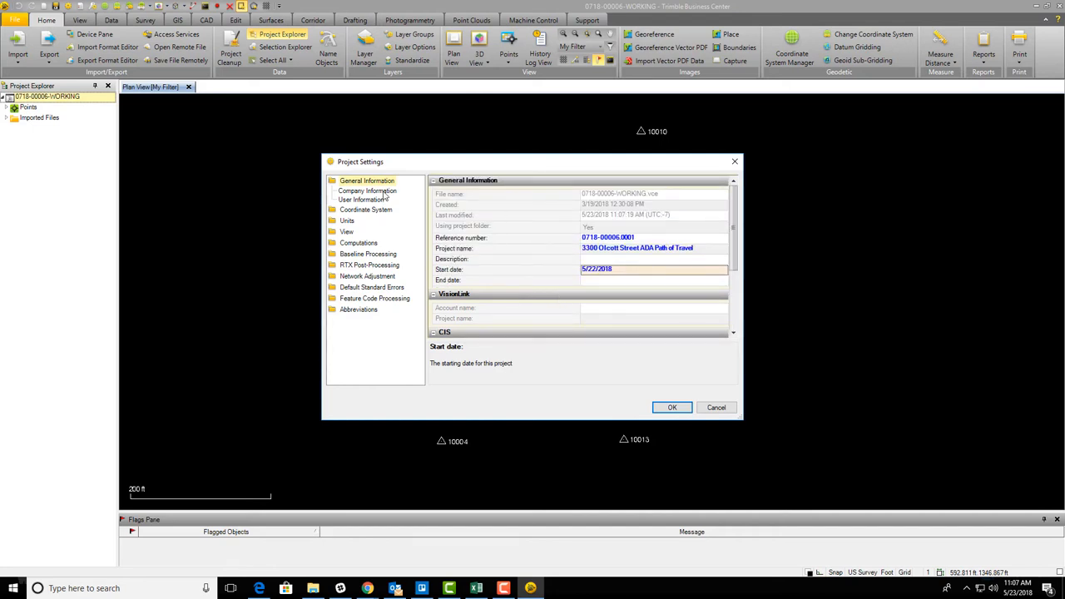
- Check the Geoid Model & Vertical Datum under Coordinate System, then return to General Information
left_click(366, 191)
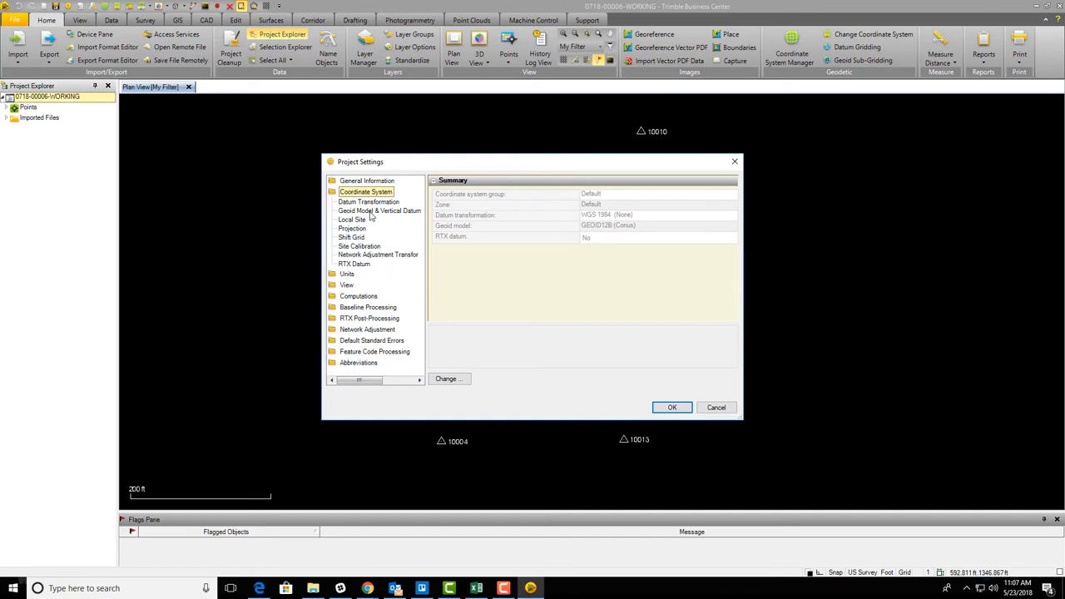
left_click(380, 210)
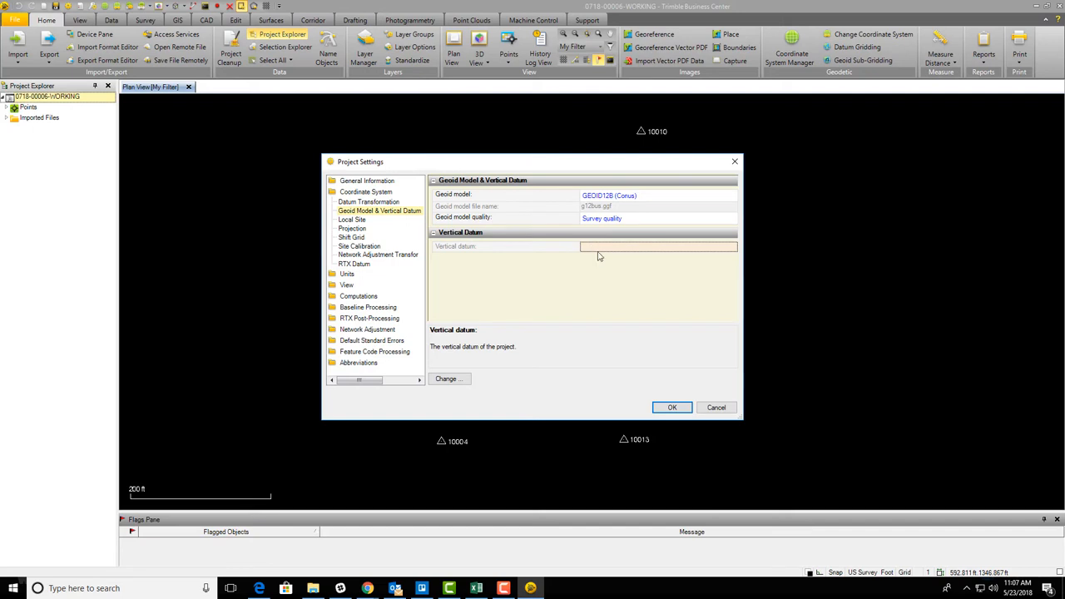
left_click(657, 218)
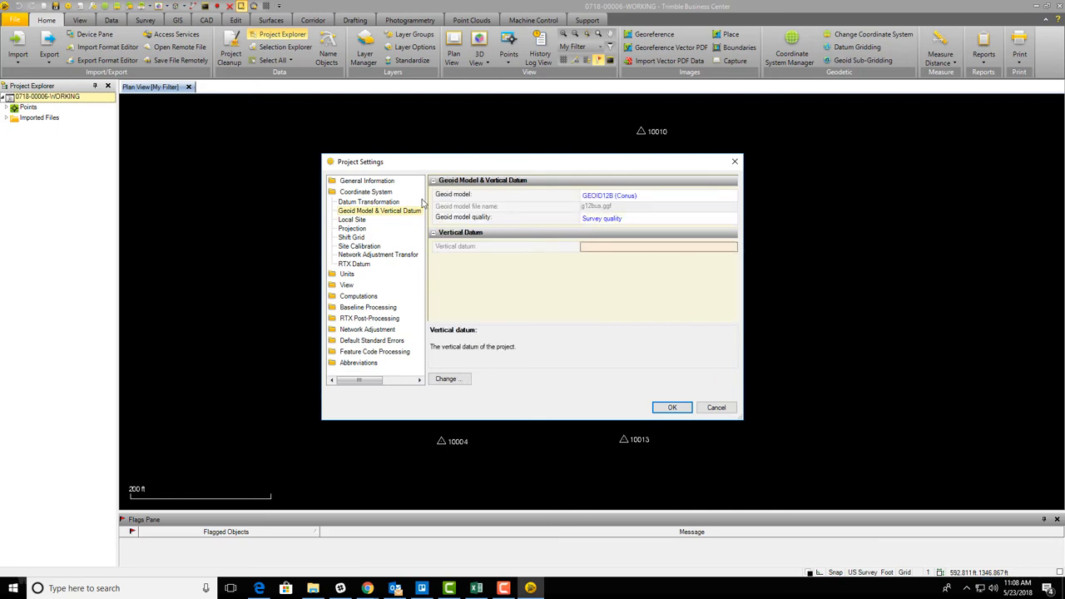
left_click(366, 180)
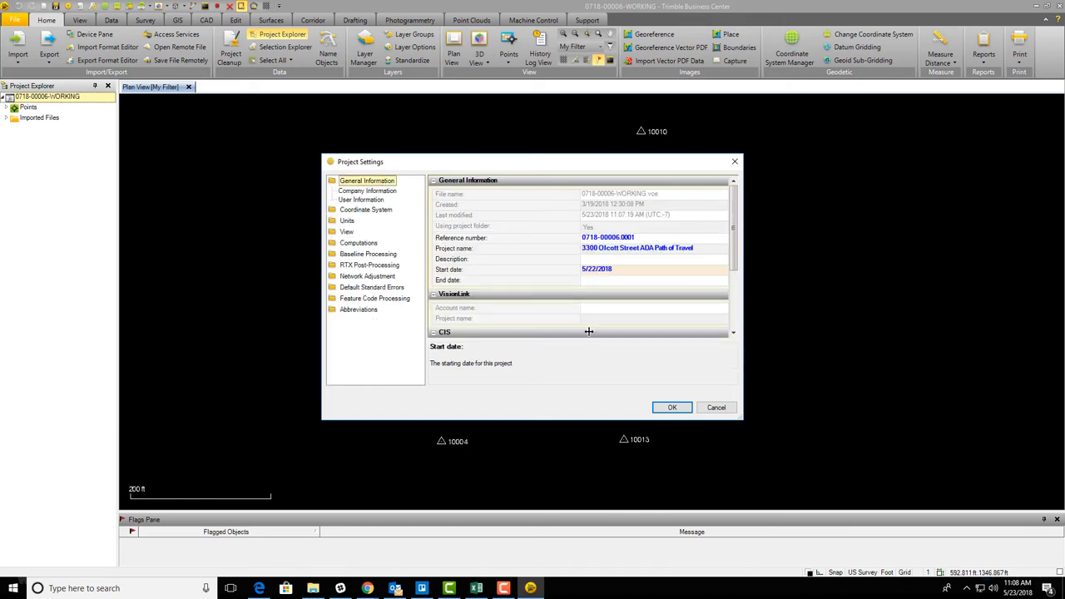
- Enter Comment 1 noting the vertical datum as NAVD 88 per NGS CORS and save the project settings
scroll("down", 3)
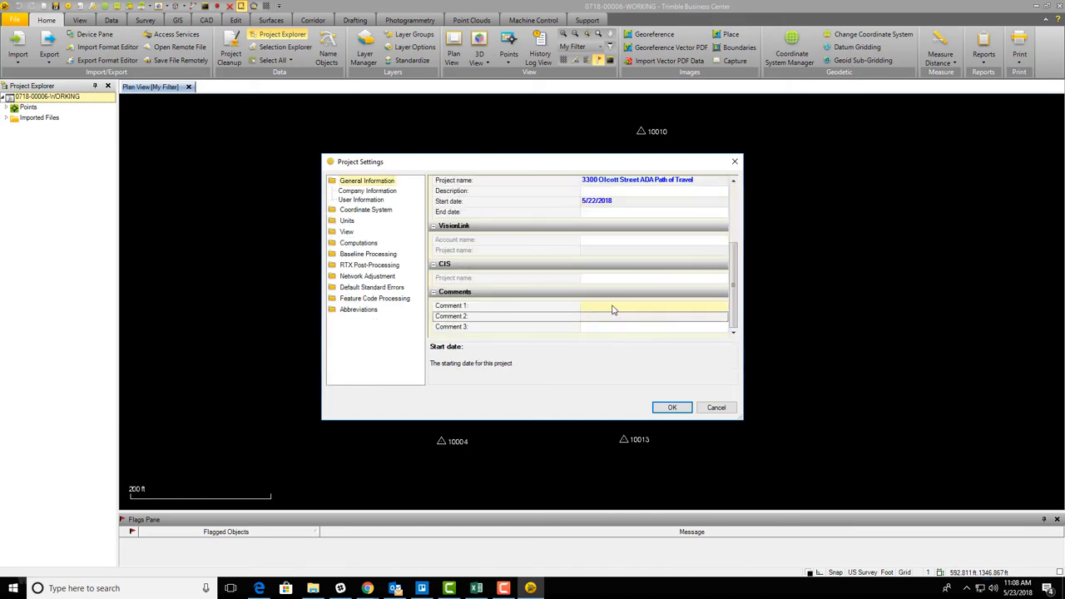
type("Vertical Datum:")
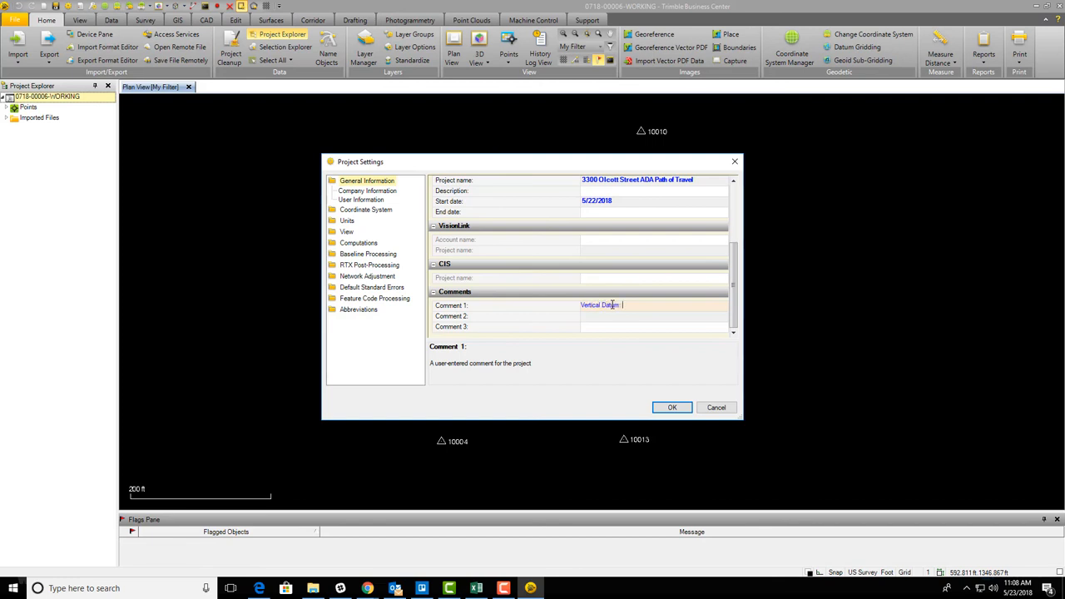
type("NAVD")
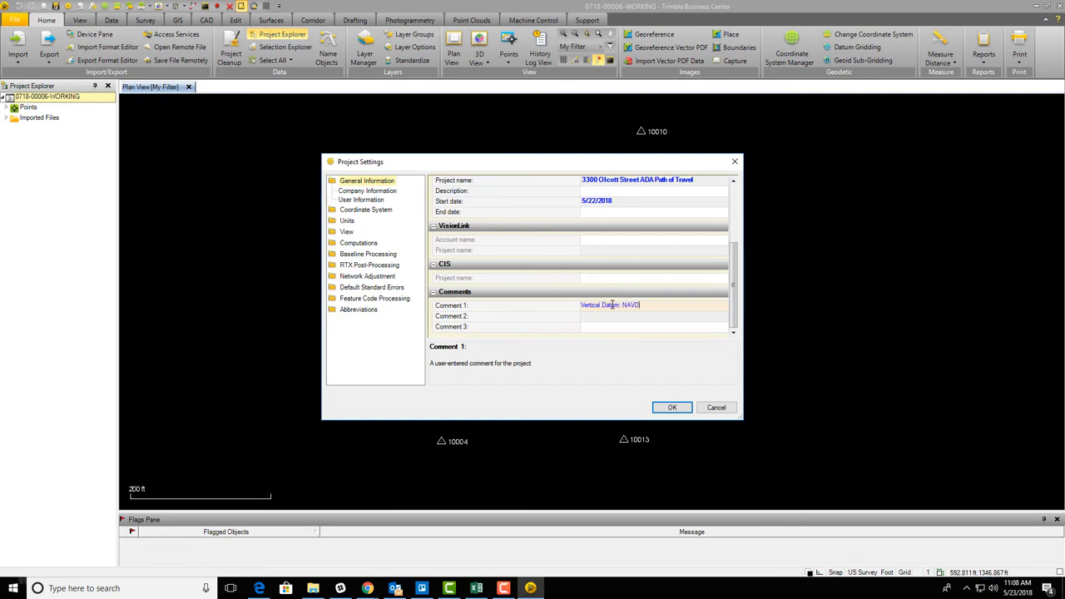
type("88 Pe")
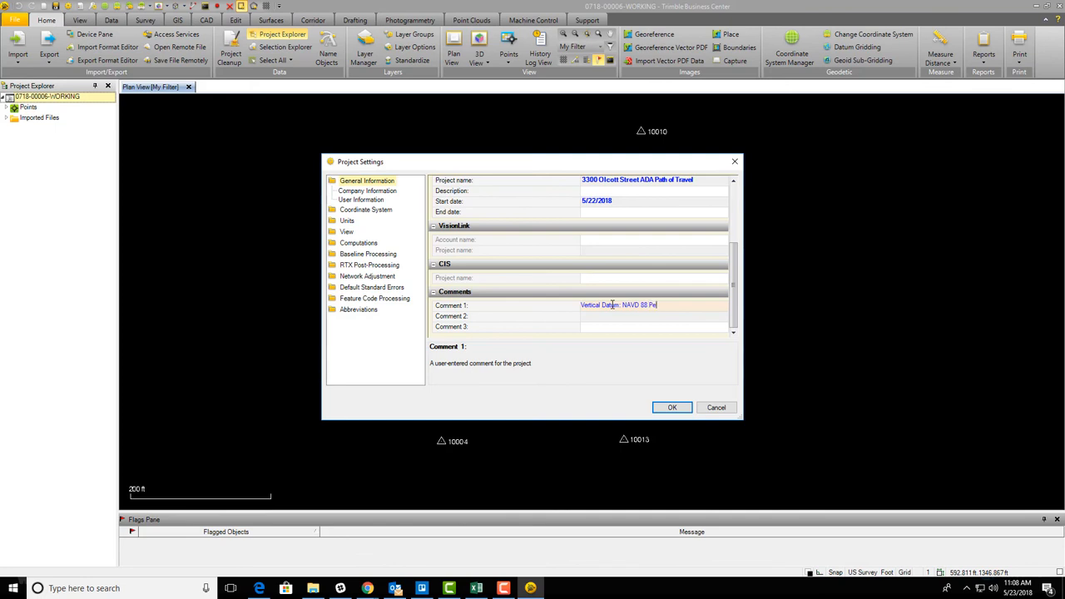
type("NGS CORP")
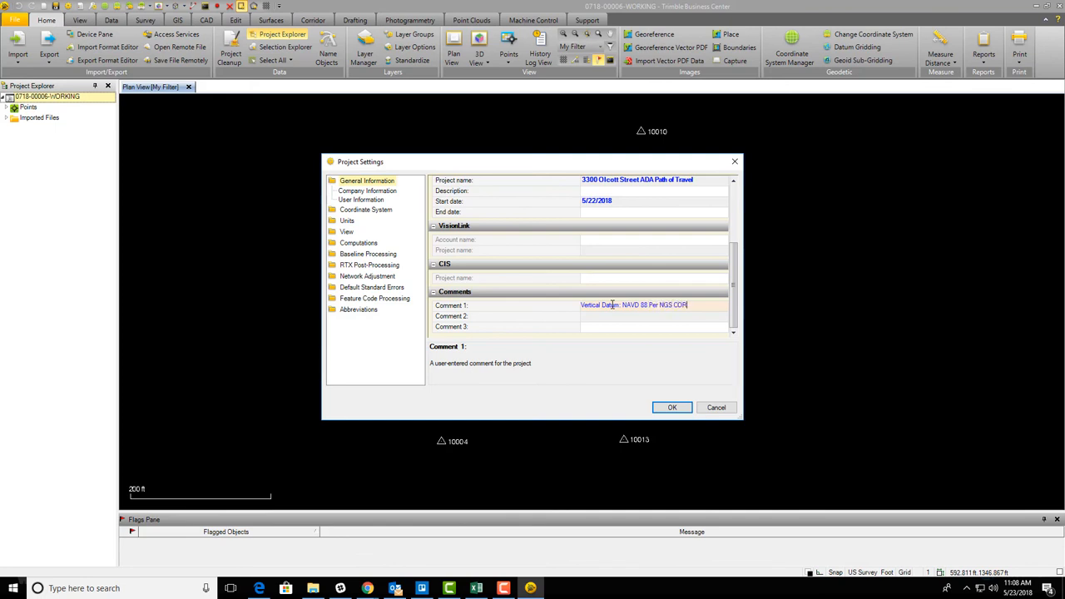
type("\"S300")
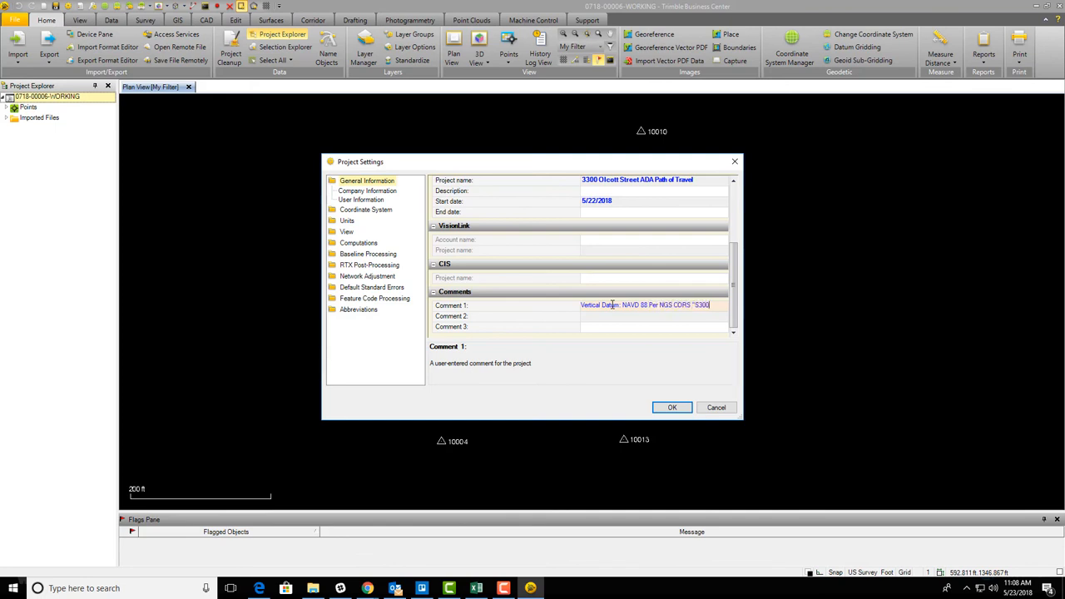
left_click(672, 407)
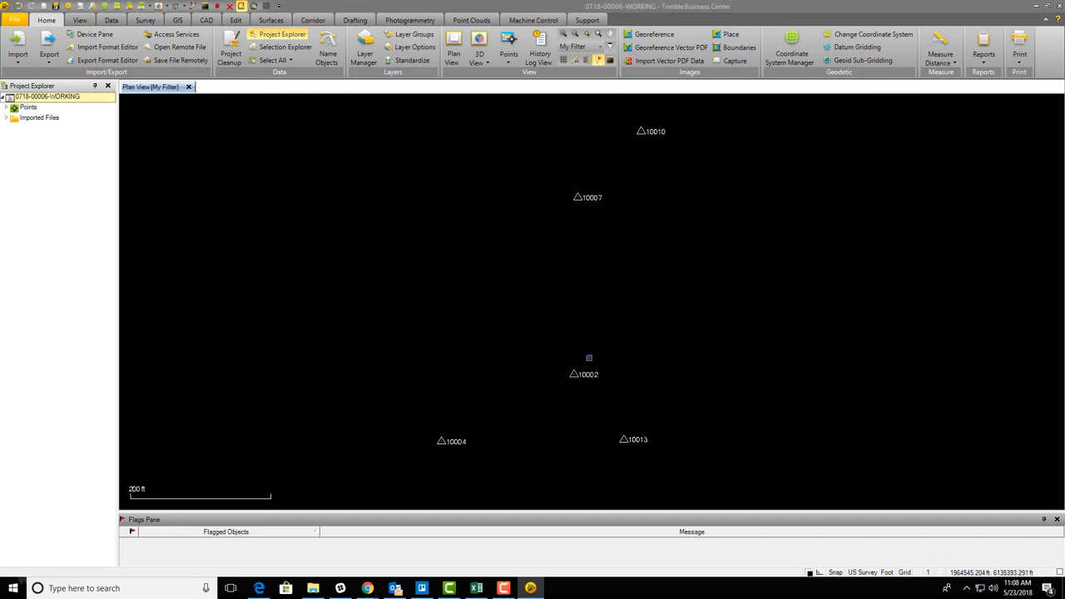